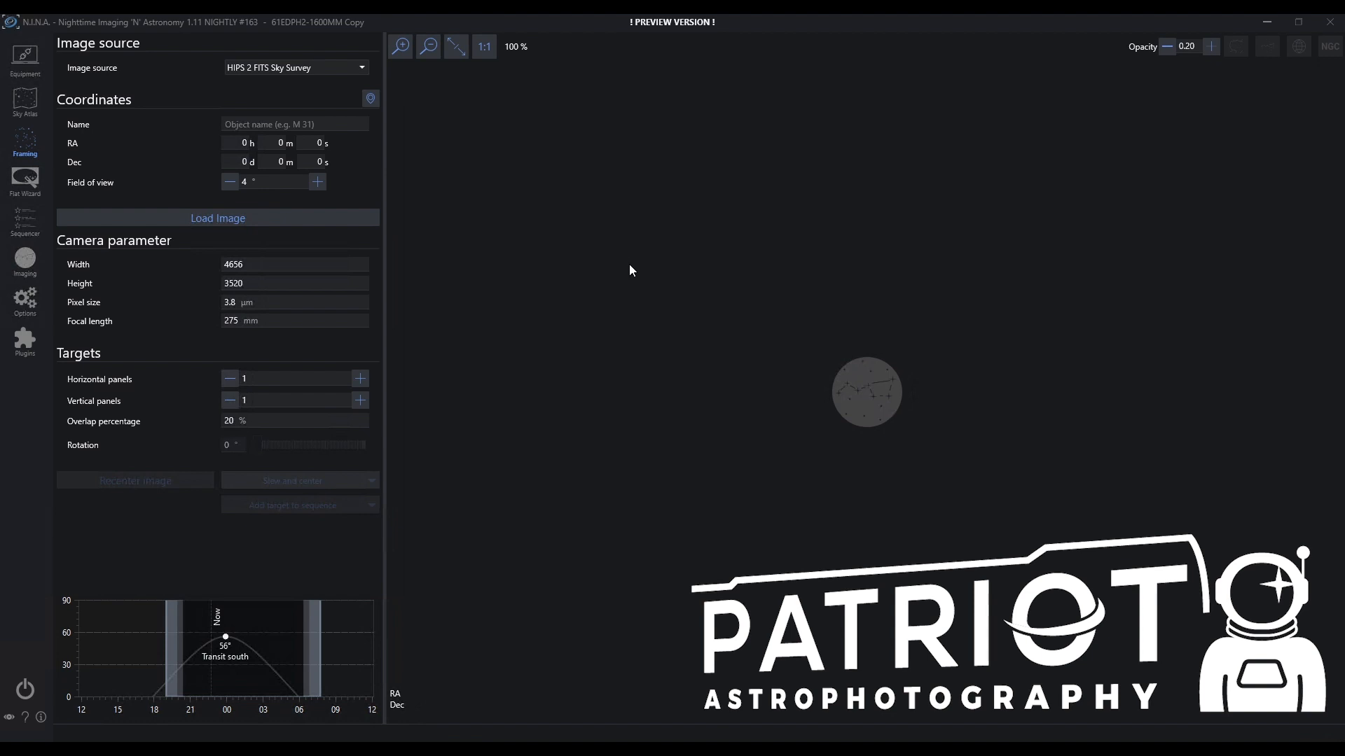
{"action": "mouse_move", "coordinate": [347, 120]}
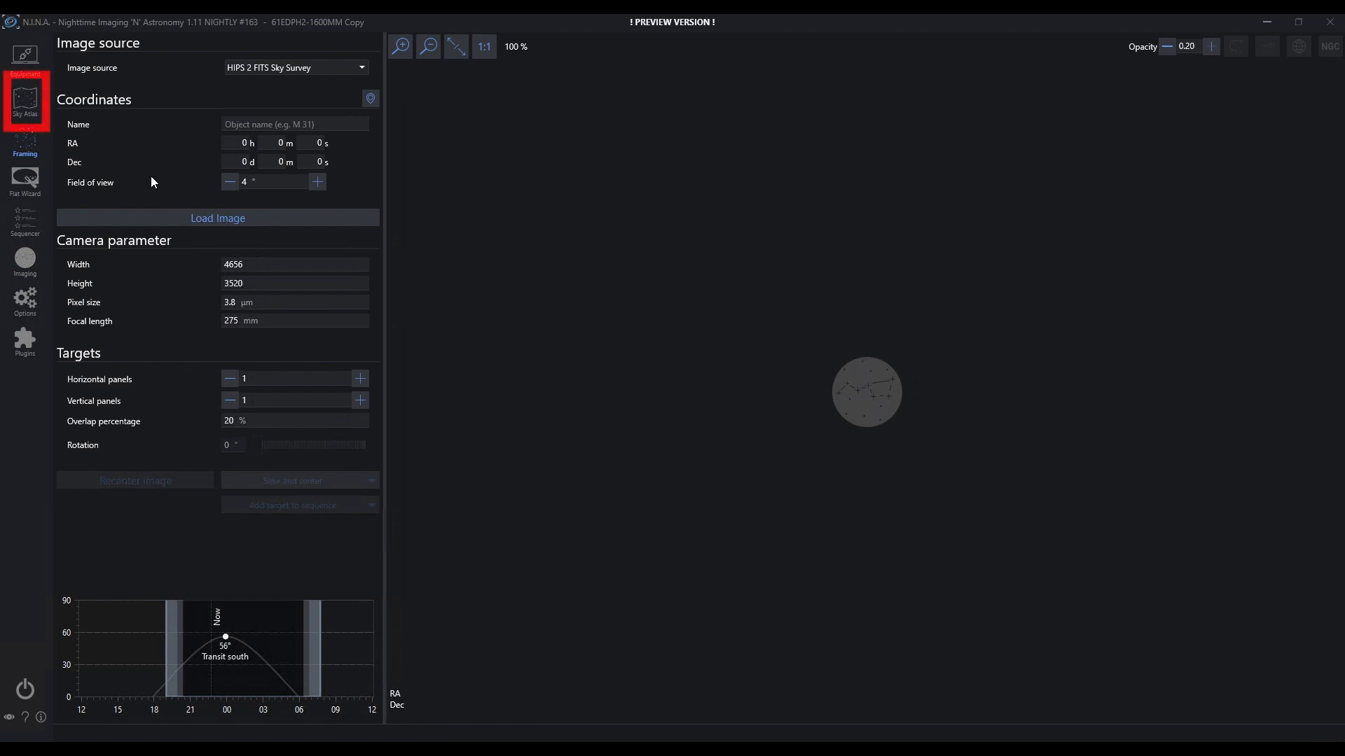
Step: Search the Sky Atlas for M31
{"action": "left_click", "coordinate": [23, 100]}
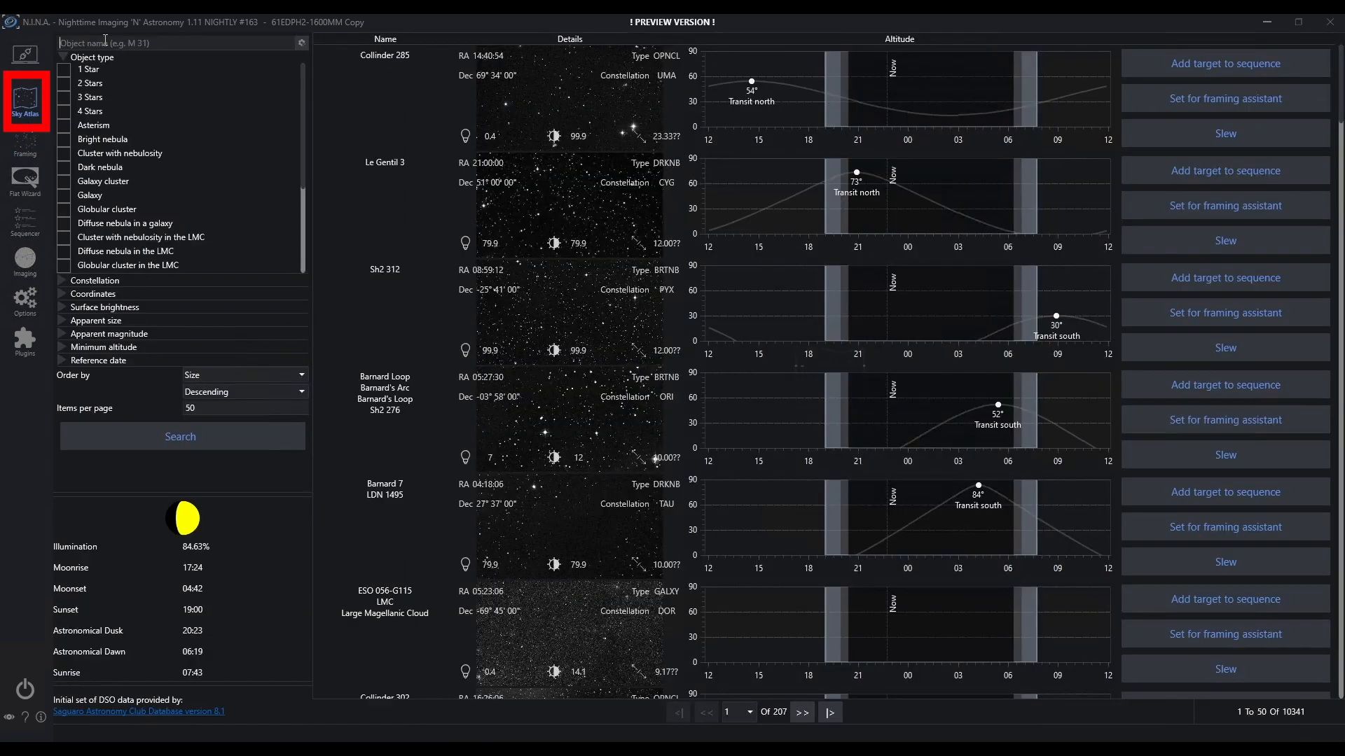
{"action": "type", "text": "M31"}
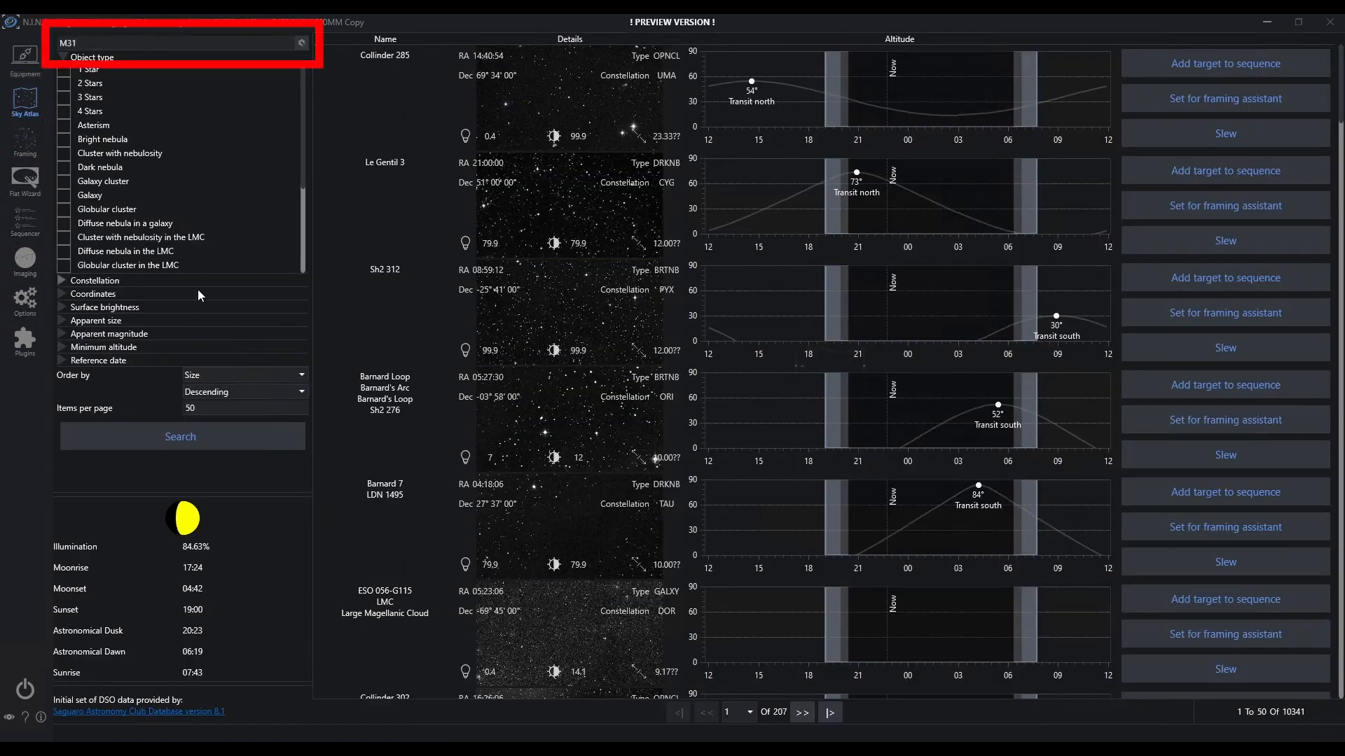
{"action": "left_click", "coordinate": [181, 436]}
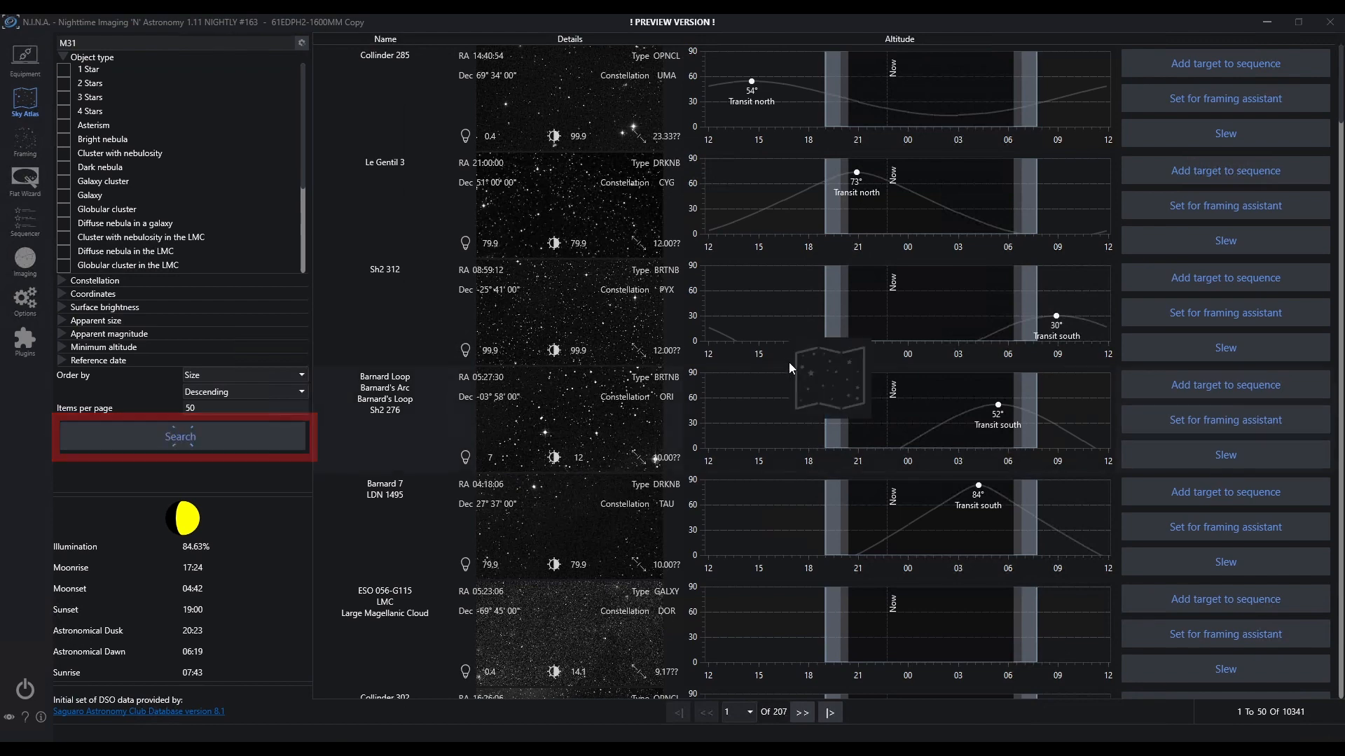
{"action": "left_click", "coordinate": [180, 436]}
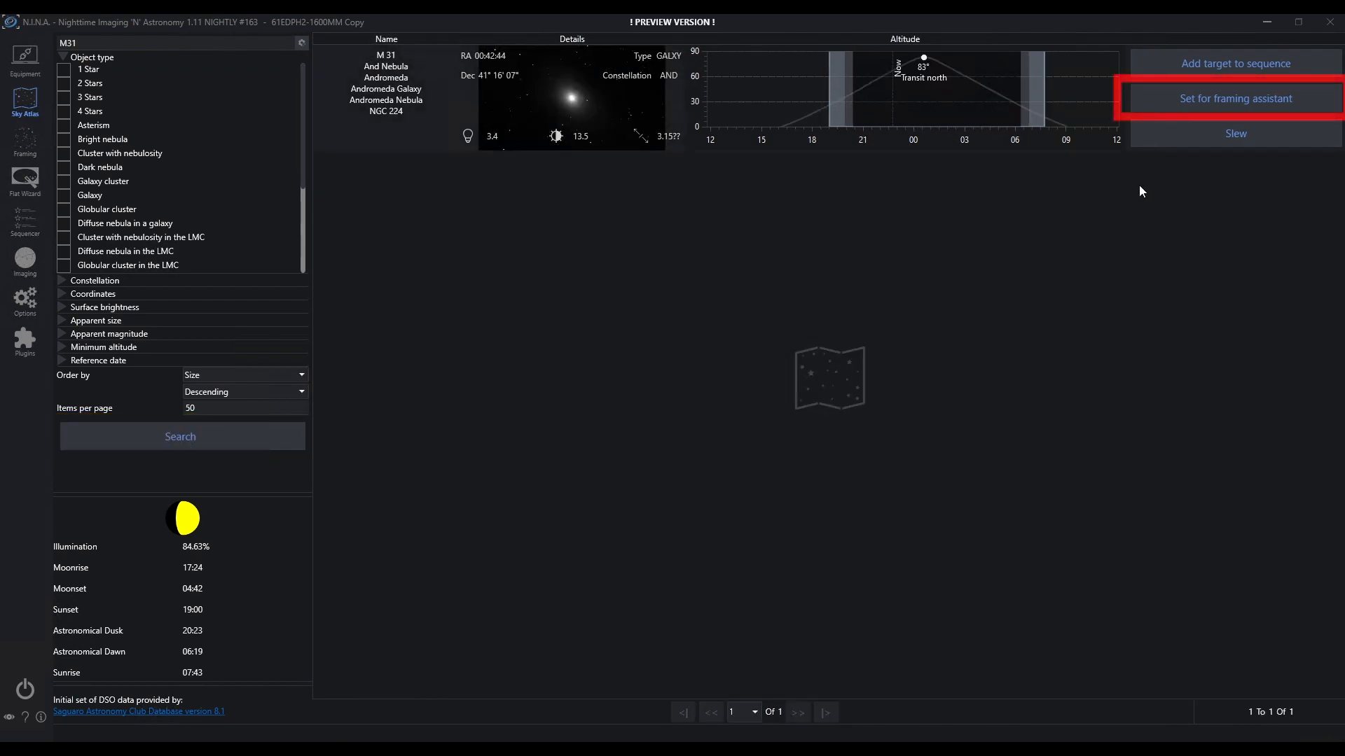
Step: Send M 31 to the framing assistant, keeping the HIPS 2 FITS image source
{"action": "left_click", "coordinate": [1235, 98]}
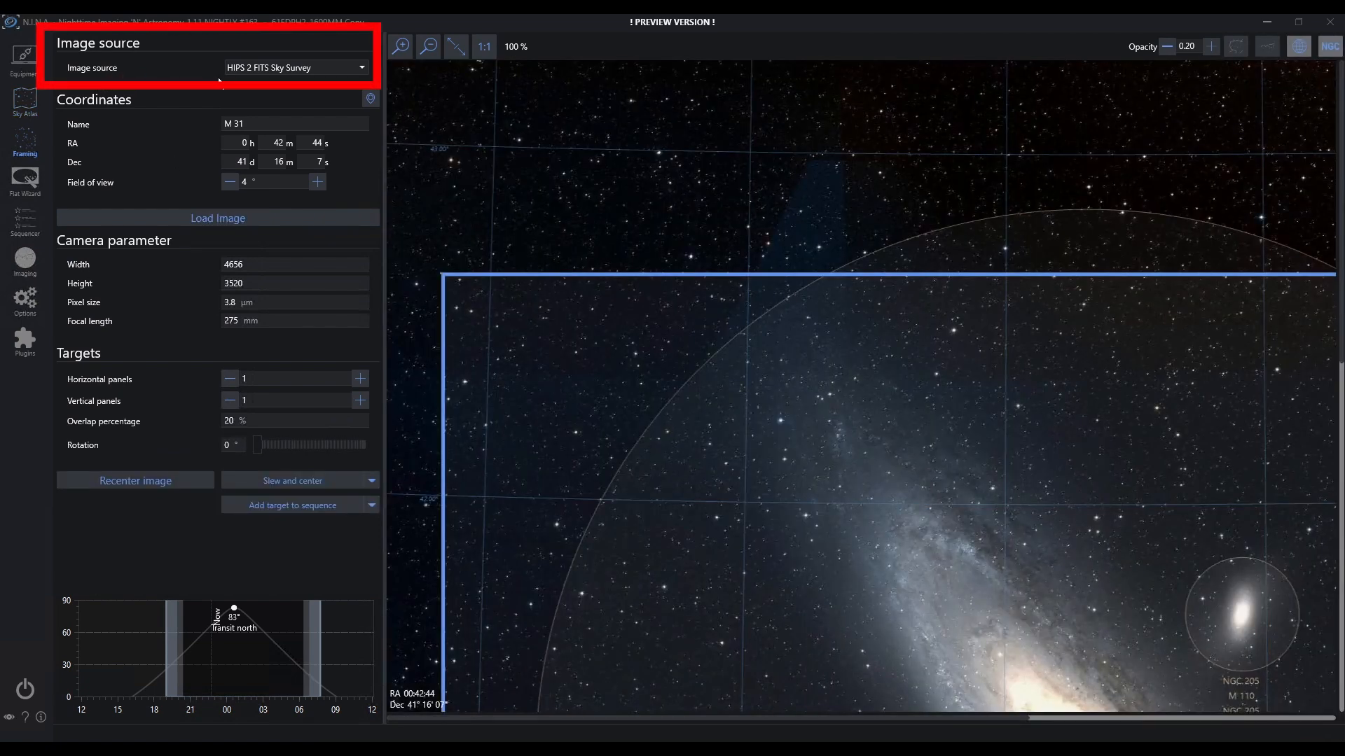
{"action": "mouse_move", "coordinate": [763, 339]}
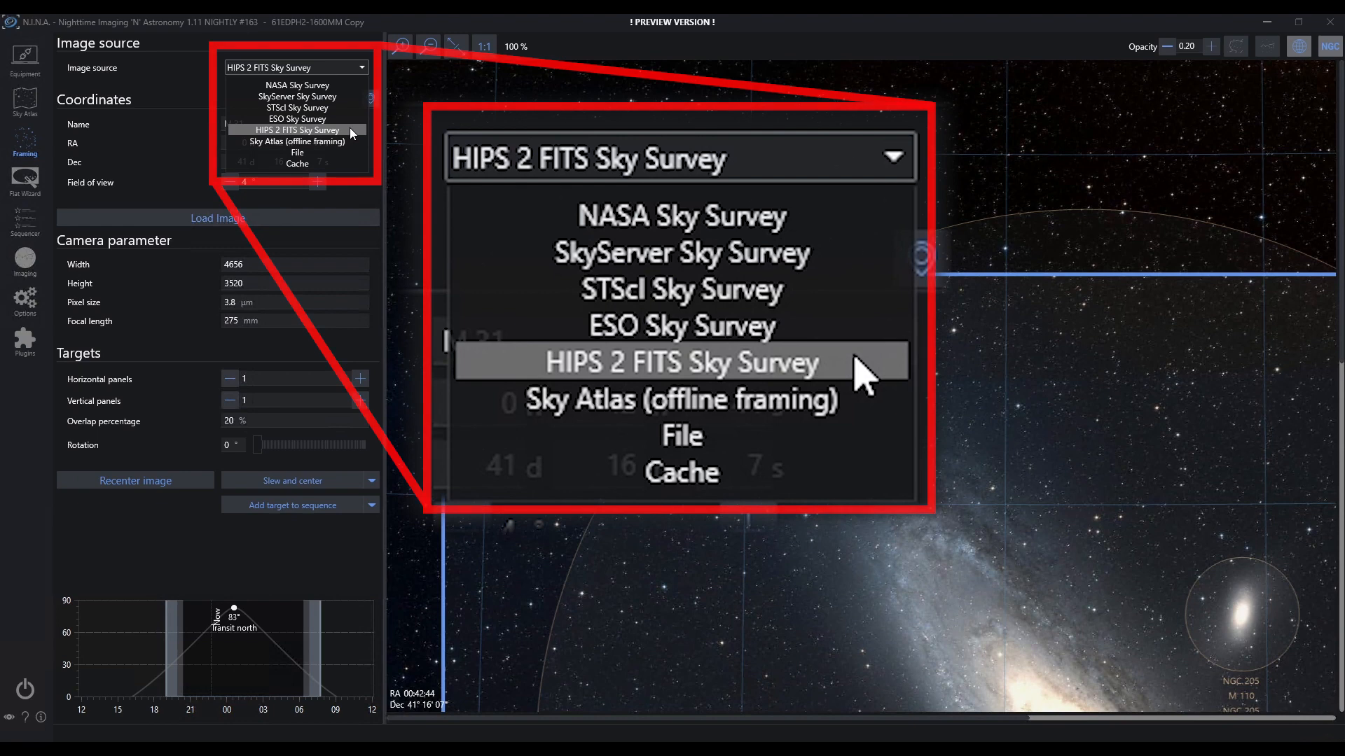
{"action": "left_click", "coordinate": [296, 130]}
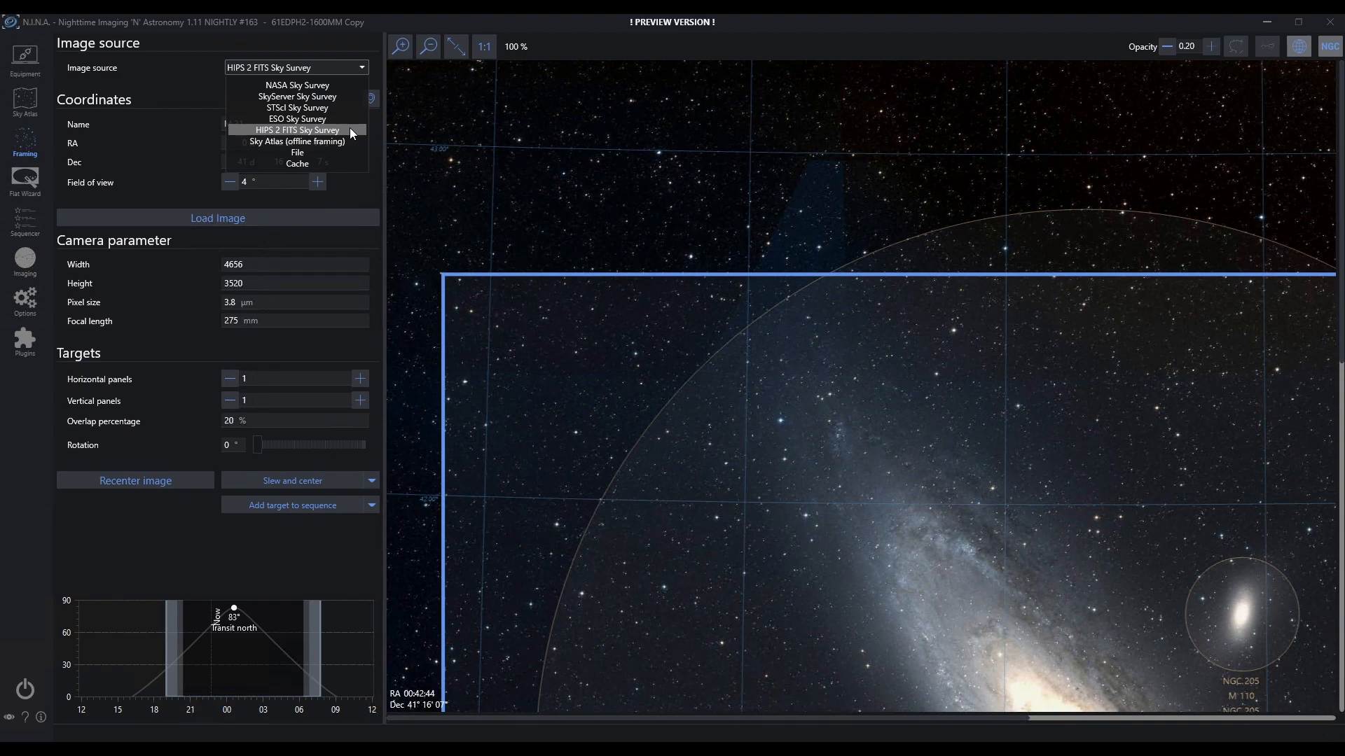
{"action": "left_click", "coordinate": [297, 130]}
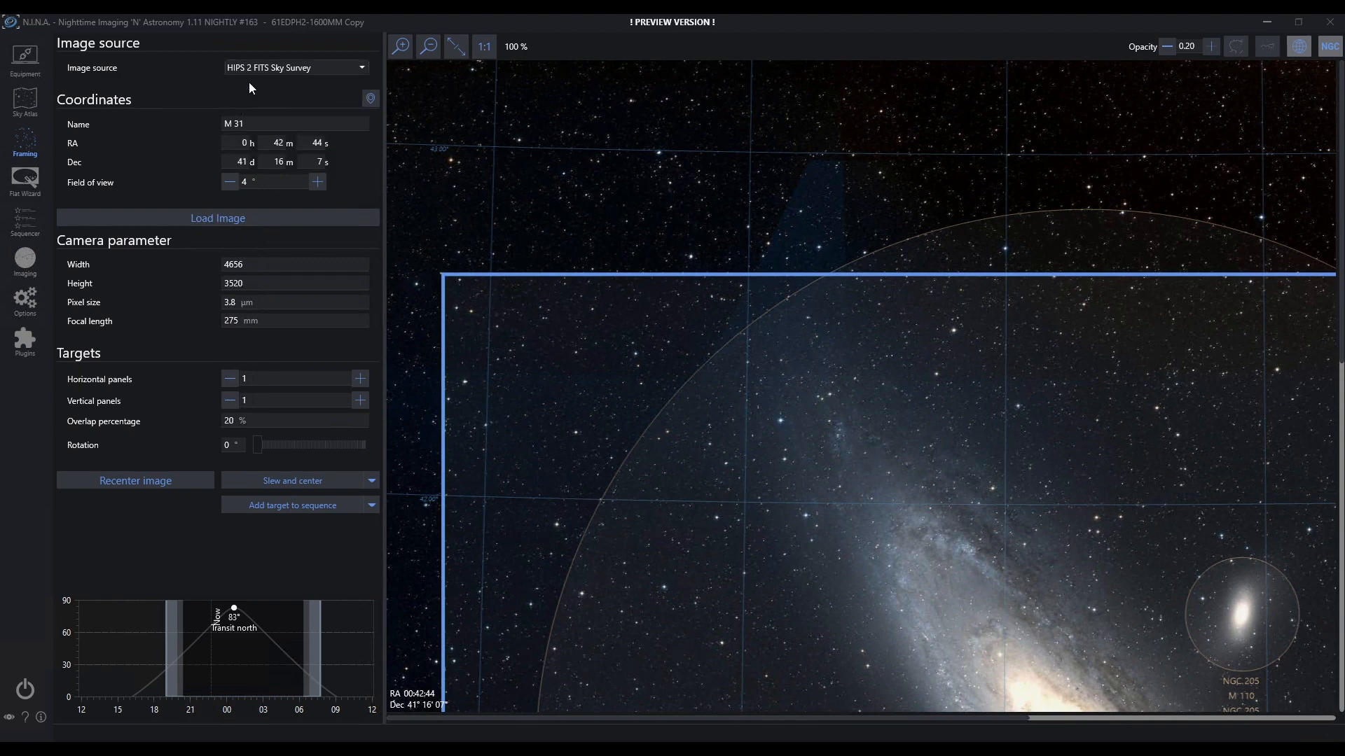
{"action": "mouse_move", "coordinate": [443, 166]}
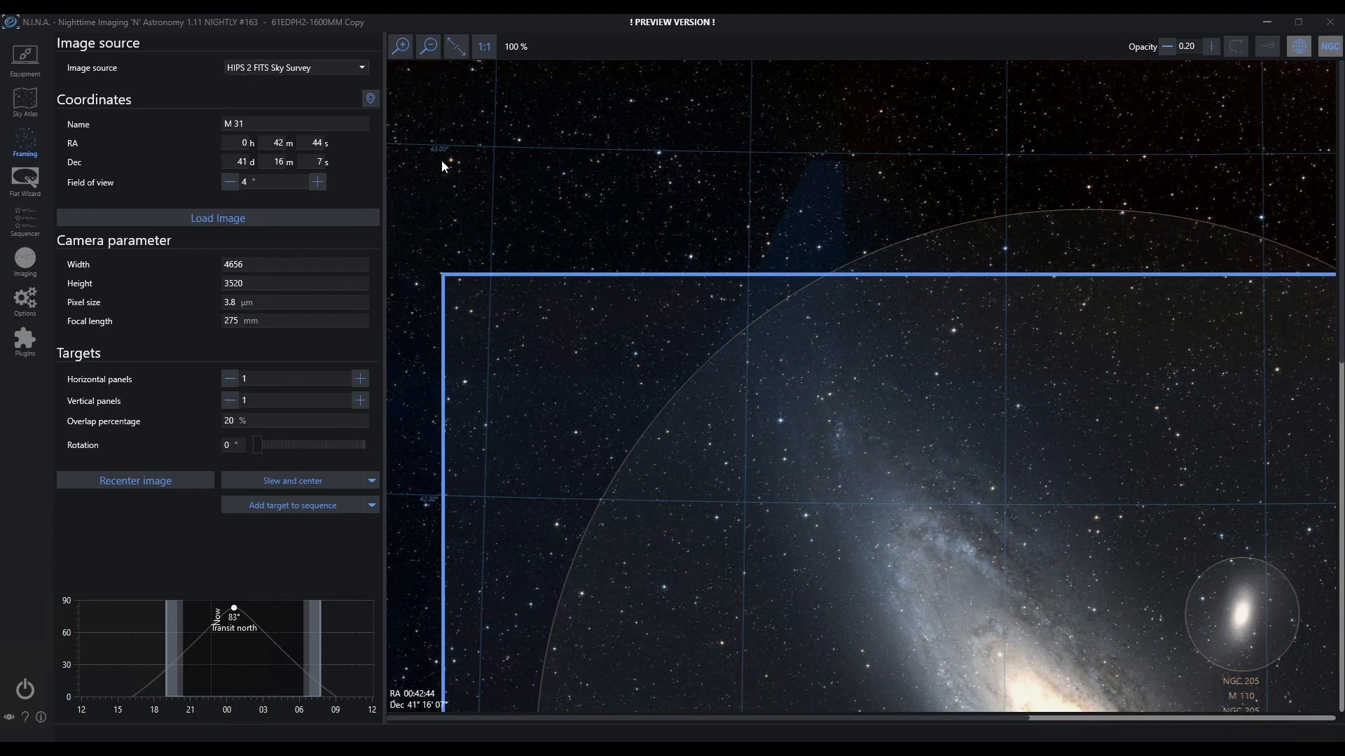
{"action": "mouse_move", "coordinate": [701, 173]}
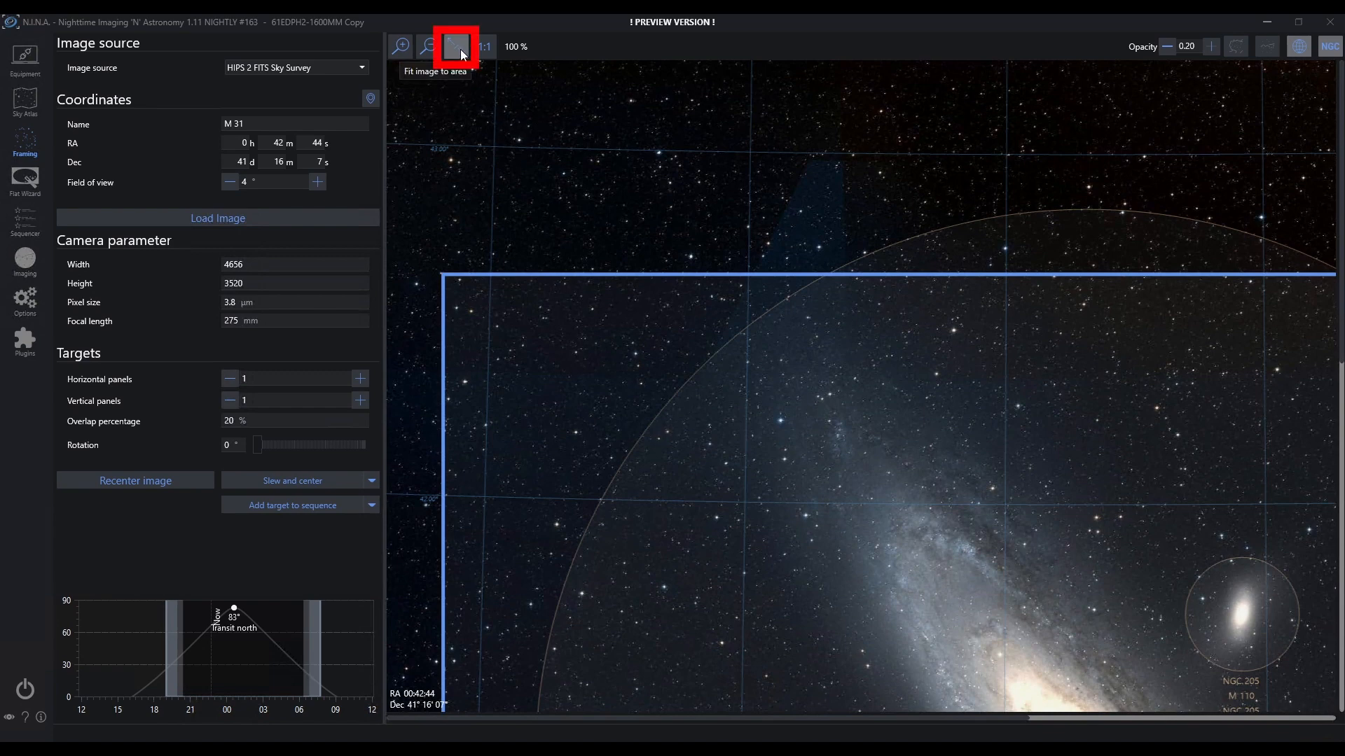
Step: Fit the M 31 survey image to the view and change focal length to 1320 mm
{"action": "left_click", "coordinate": [456, 47]}
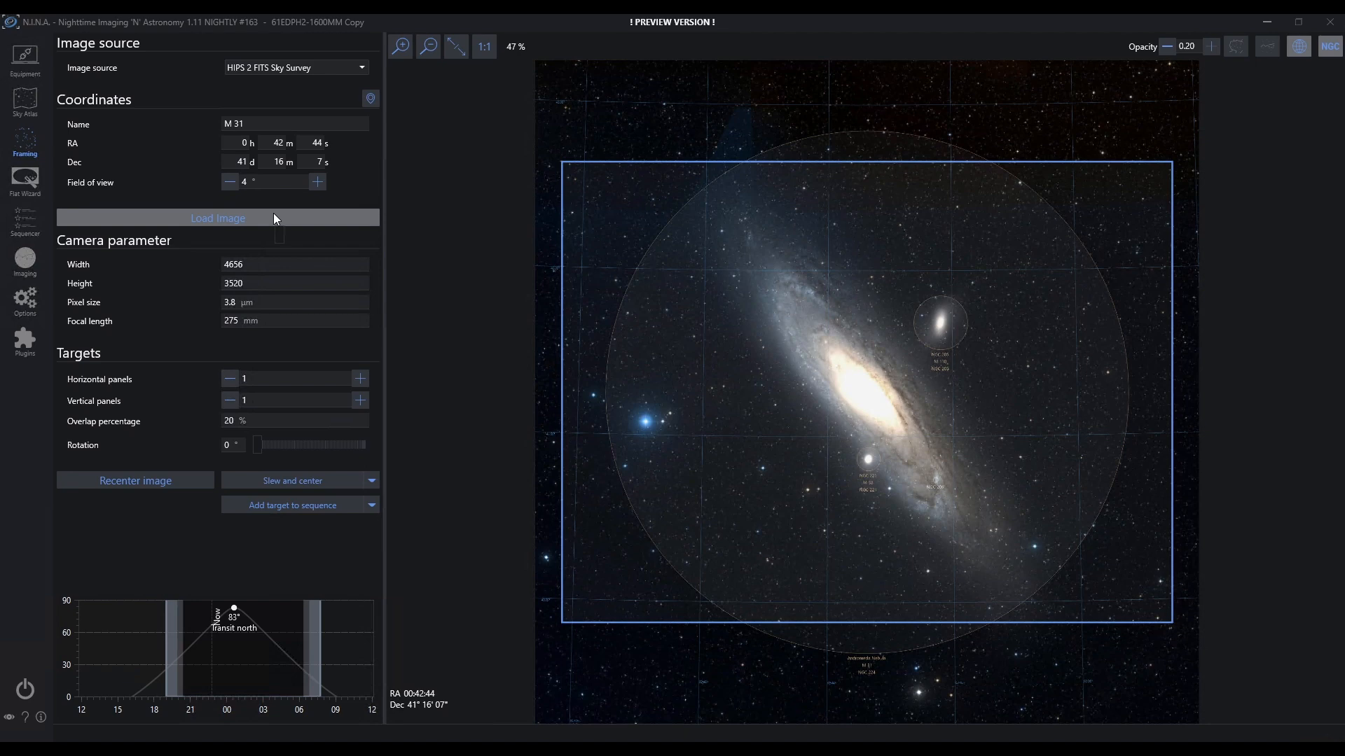
{"action": "left_click", "coordinate": [218, 218]}
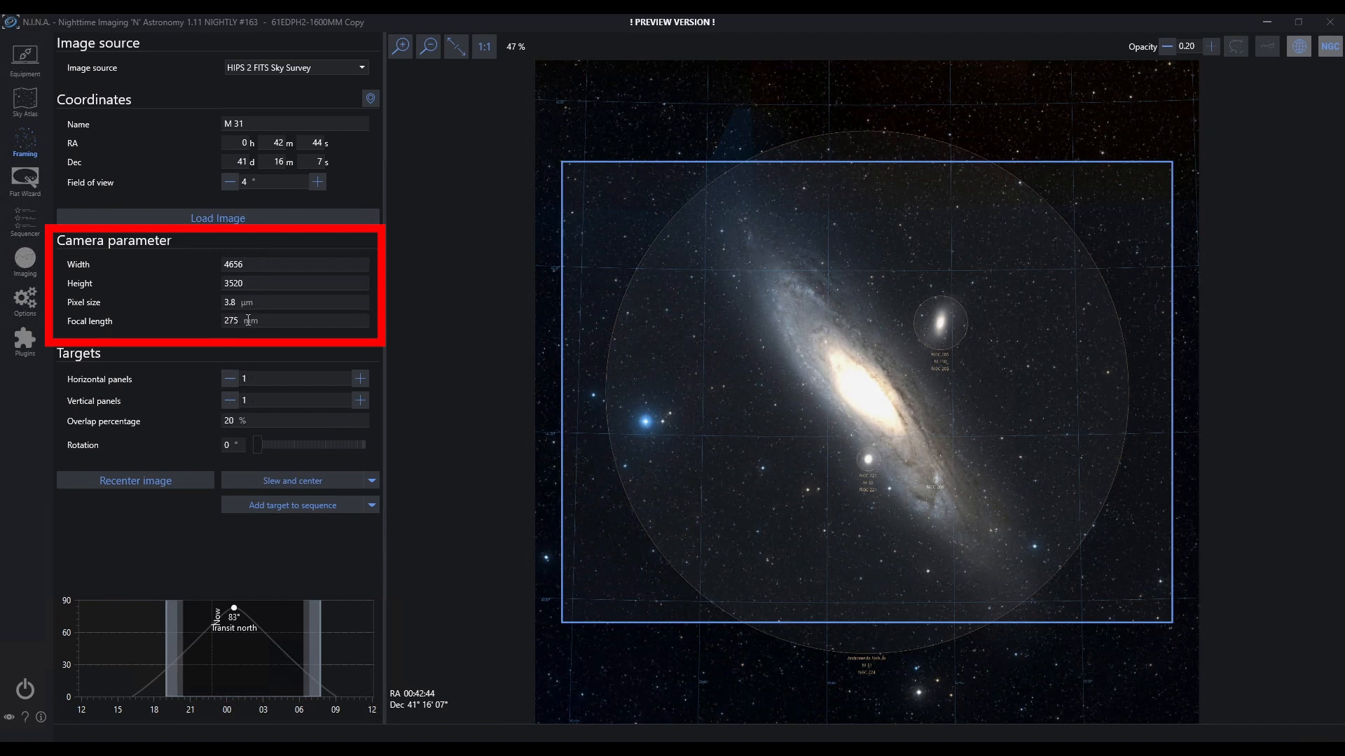
{"action": "double_click", "coordinate": [231, 320]}
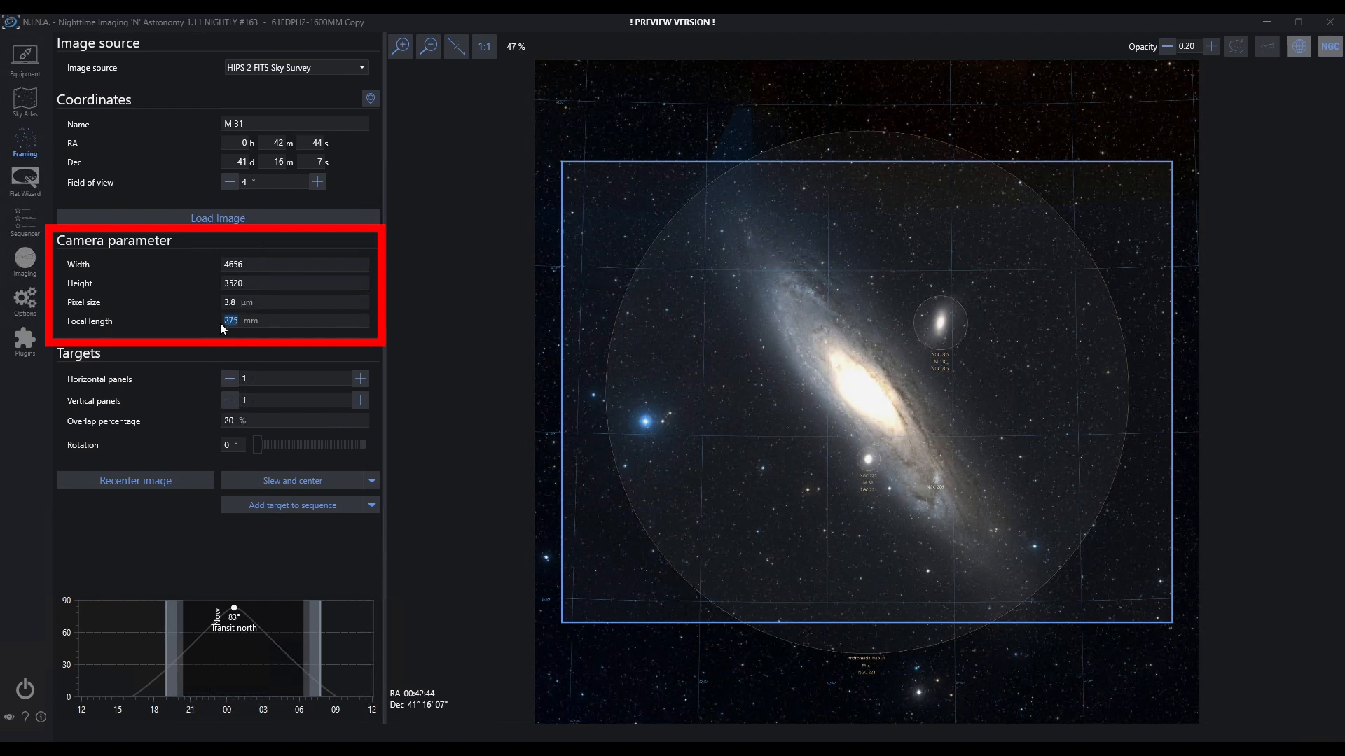
{"action": "type", "text": "1320"}
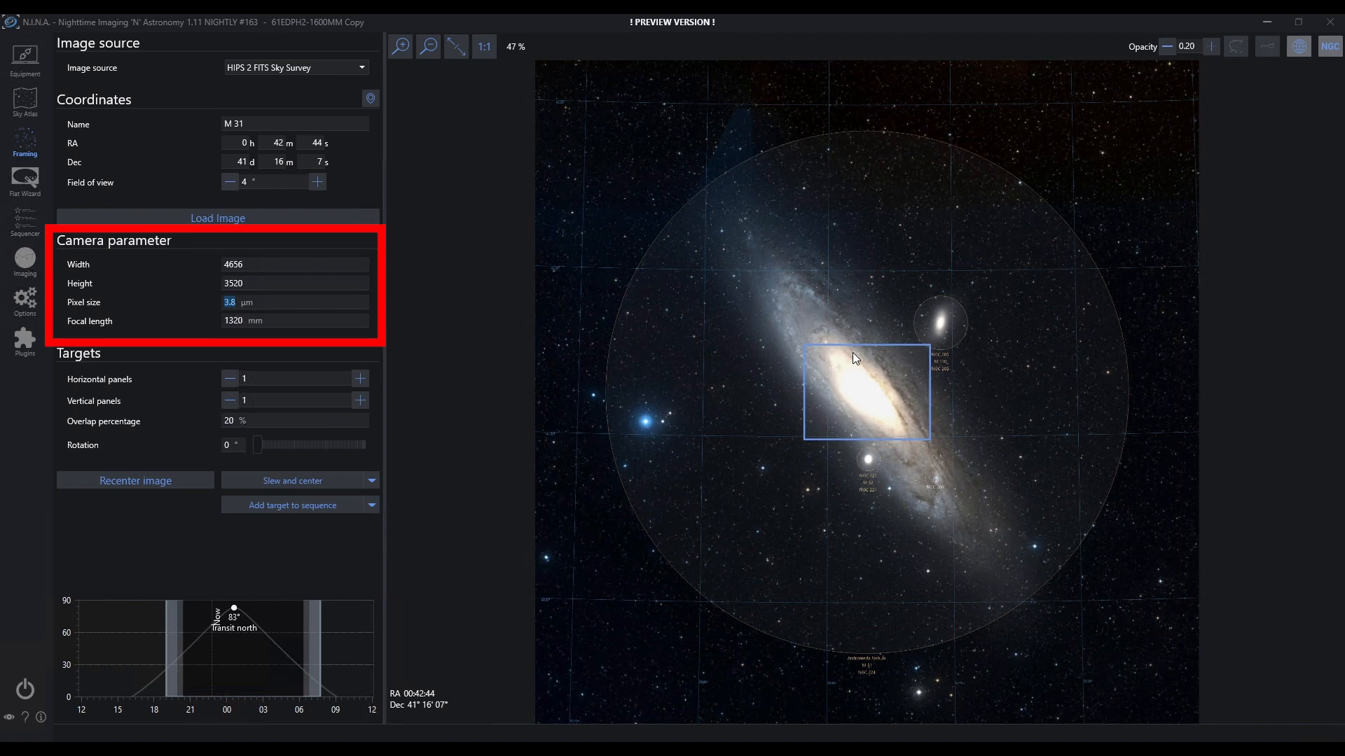
{"action": "mouse_move", "coordinate": [842, 365]}
{"action": "type", "text": "275"}
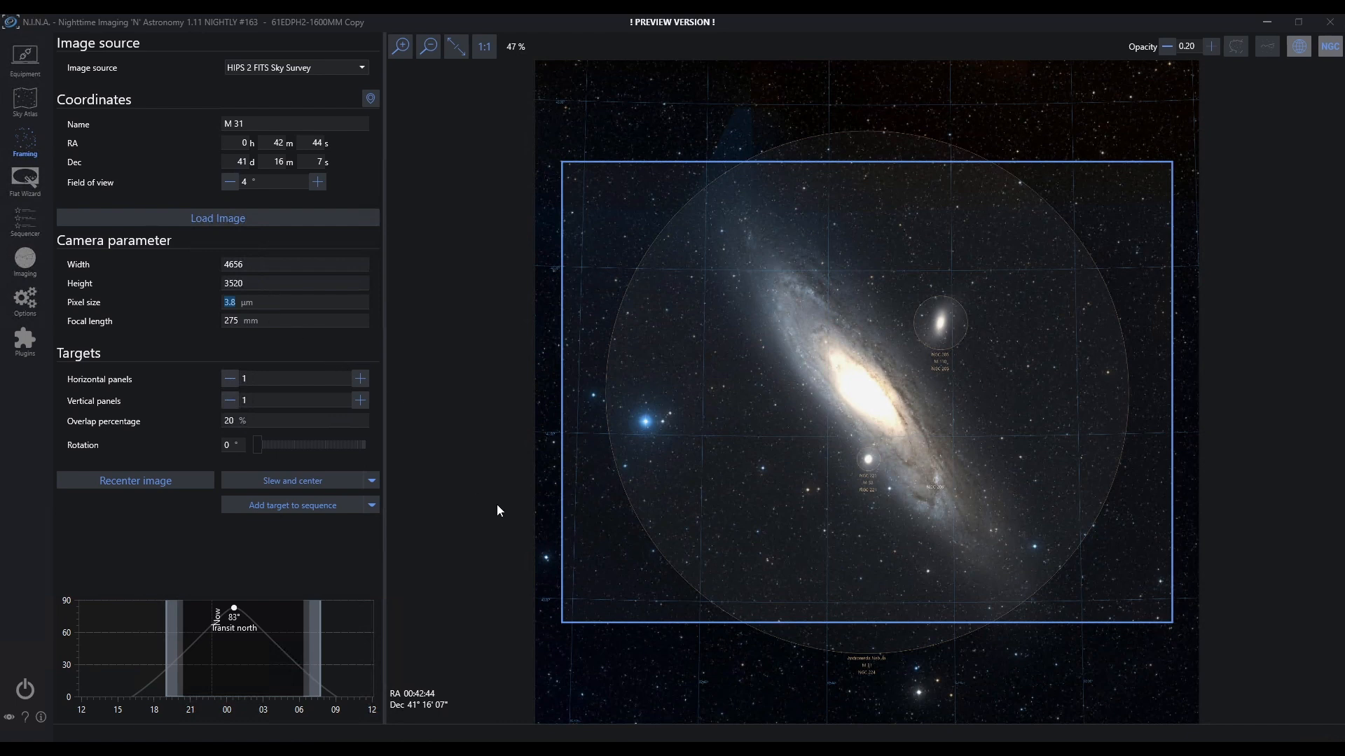
{"action": "mouse_move", "coordinate": [903, 429]}
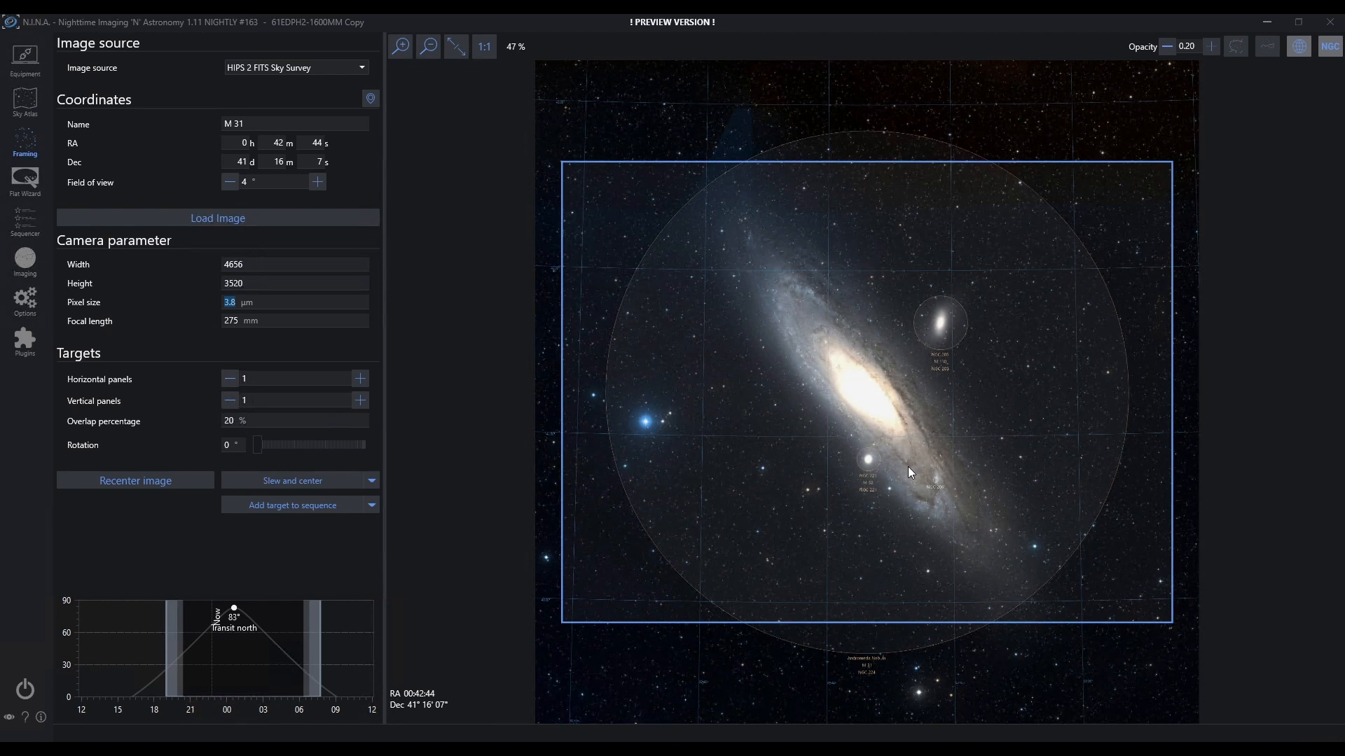
Step: Drag the camera frame north over M 31 and recenter the survey image there
{"action": "left_click_drag", "start_coordinate": [909, 471], "coordinate": [926, 338]}
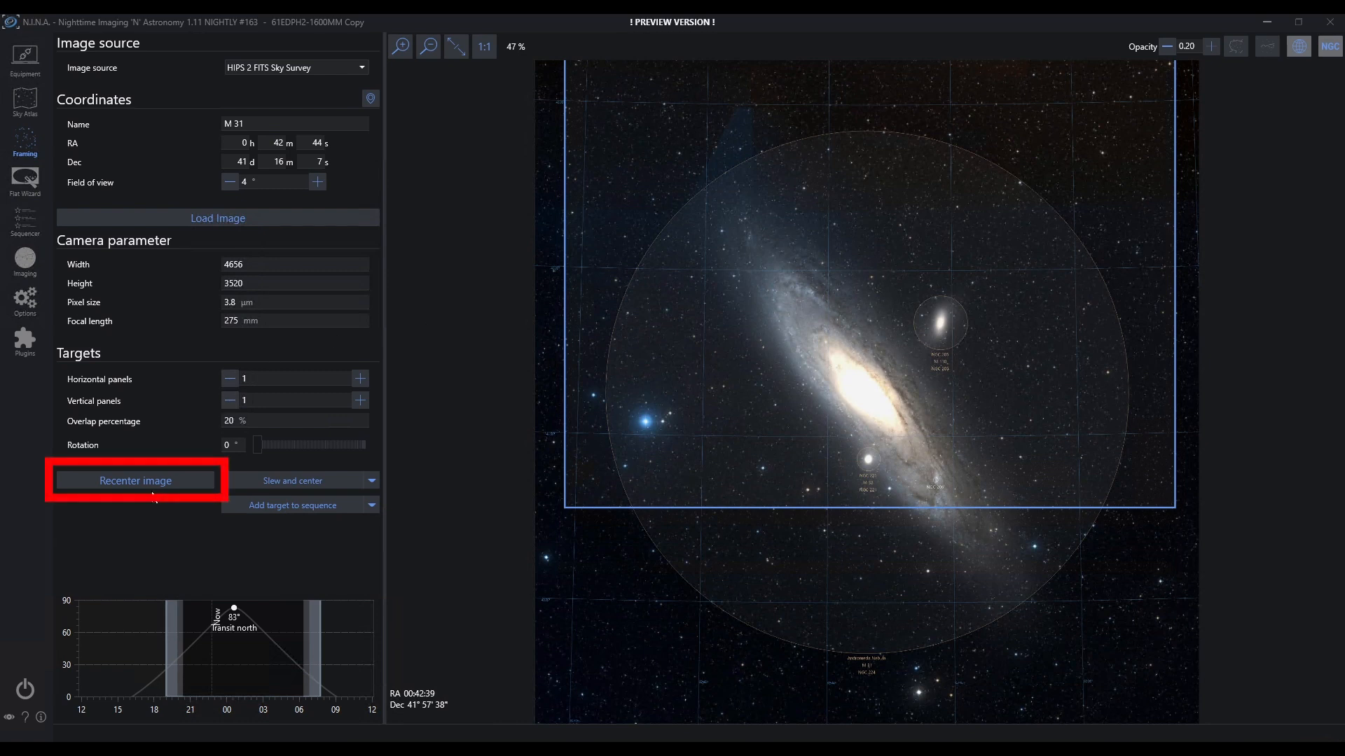
{"action": "left_click", "coordinate": [135, 481]}
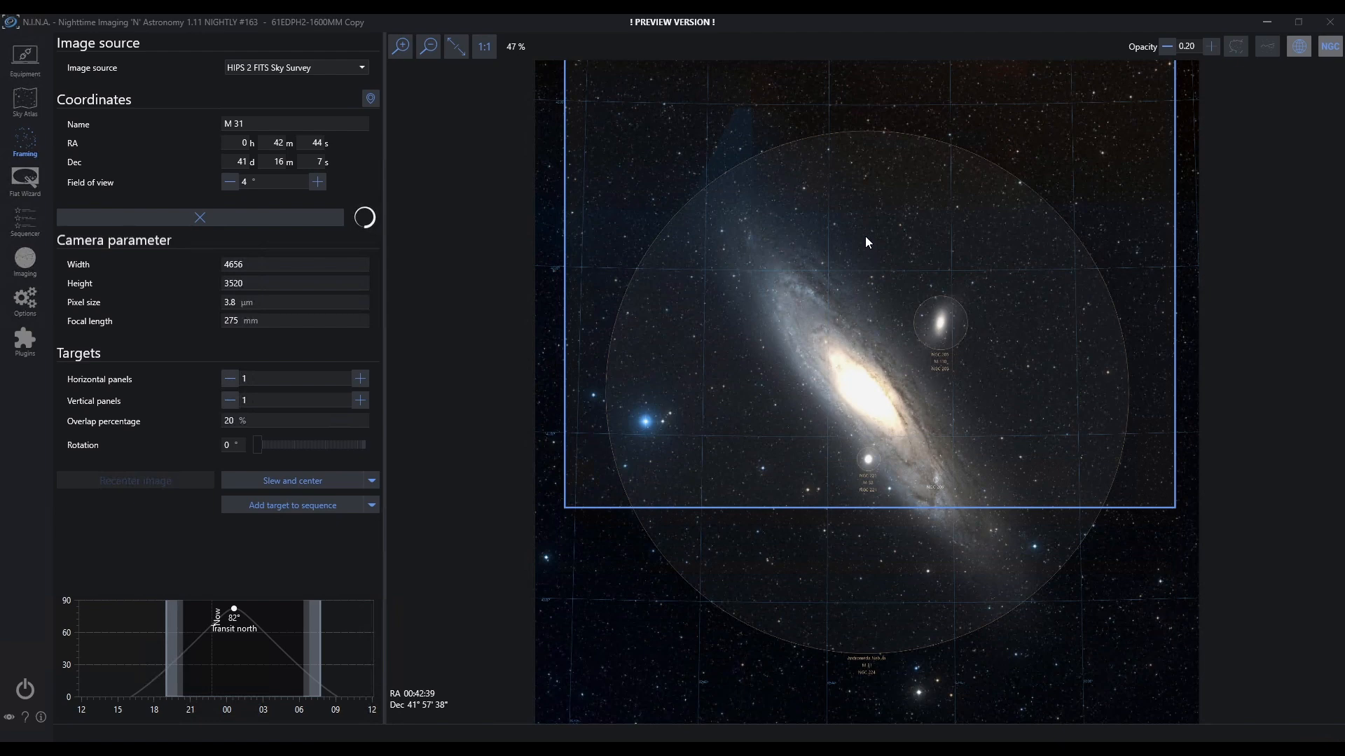
{"action": "left_click", "coordinate": [868, 243]}
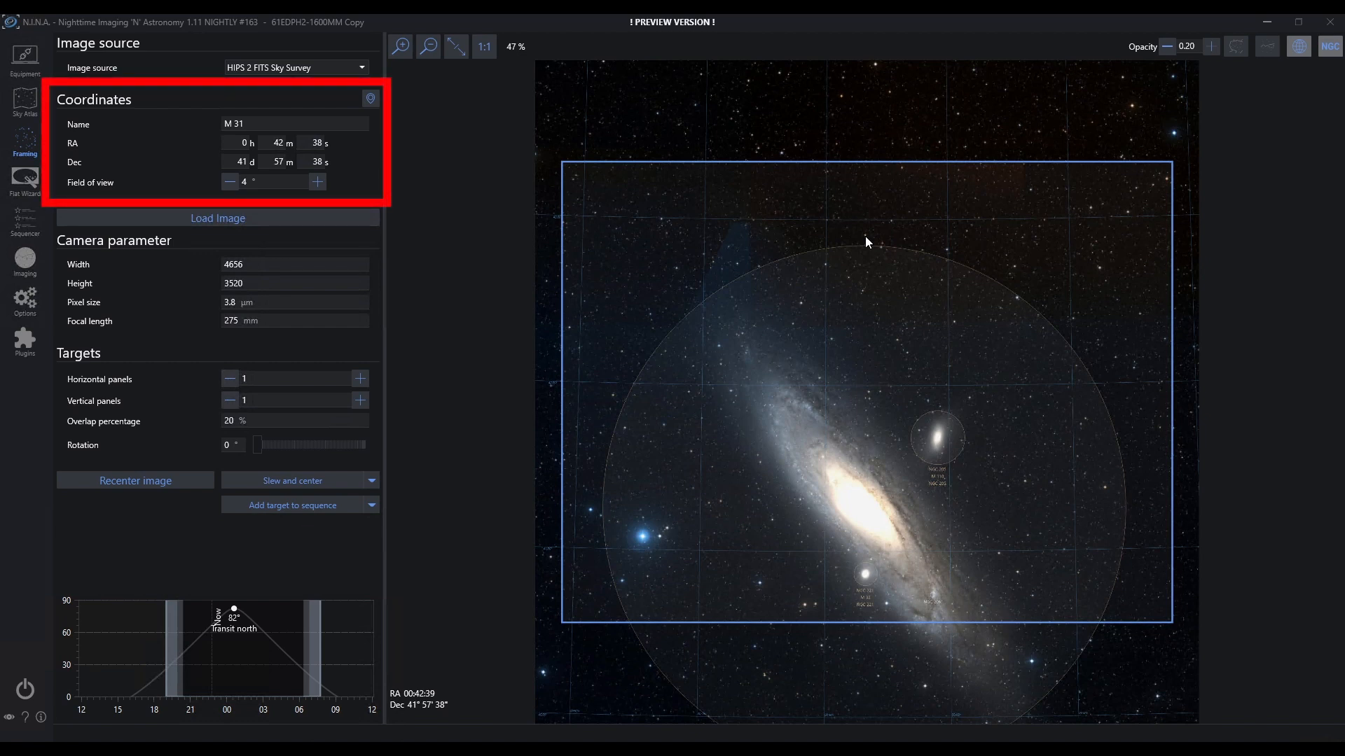
{"action": "mouse_move", "coordinate": [706, 495]}
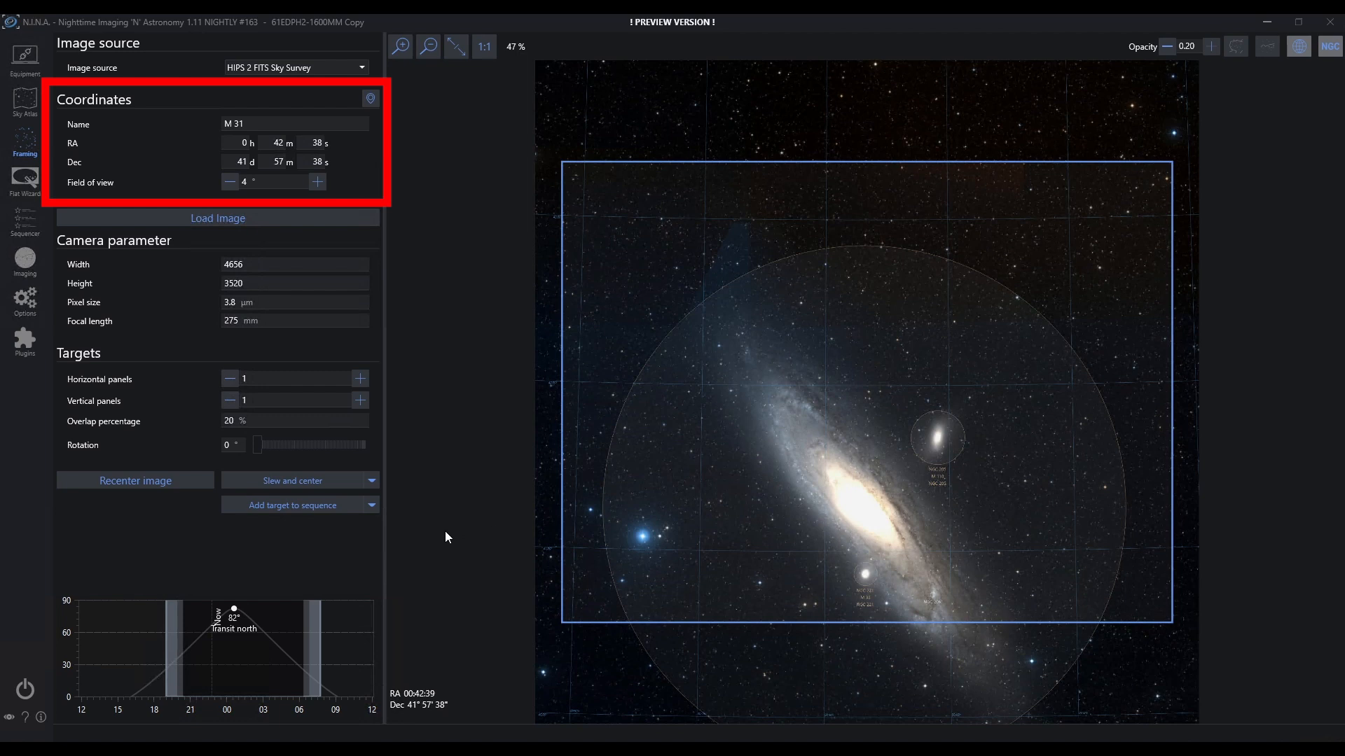
{"action": "mouse_move", "coordinate": [382, 417]}
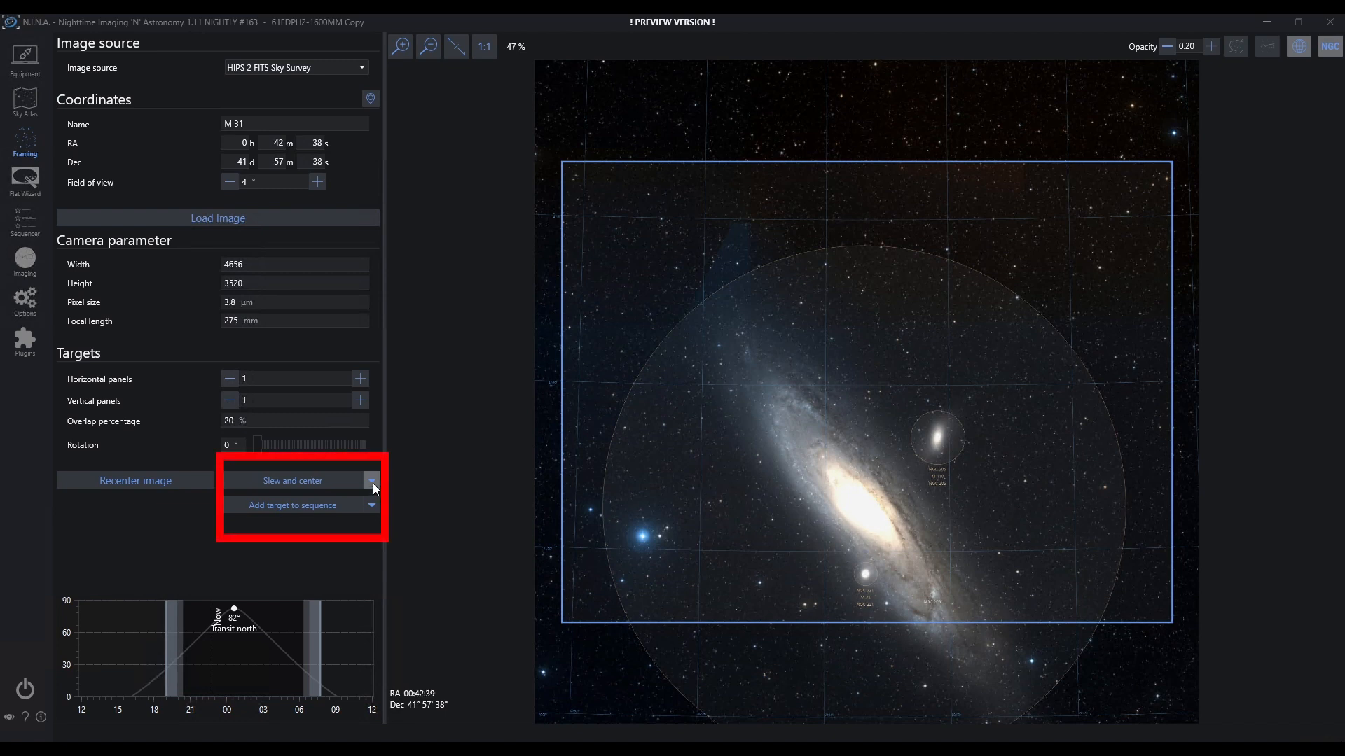
{"action": "left_click", "coordinate": [372, 480]}
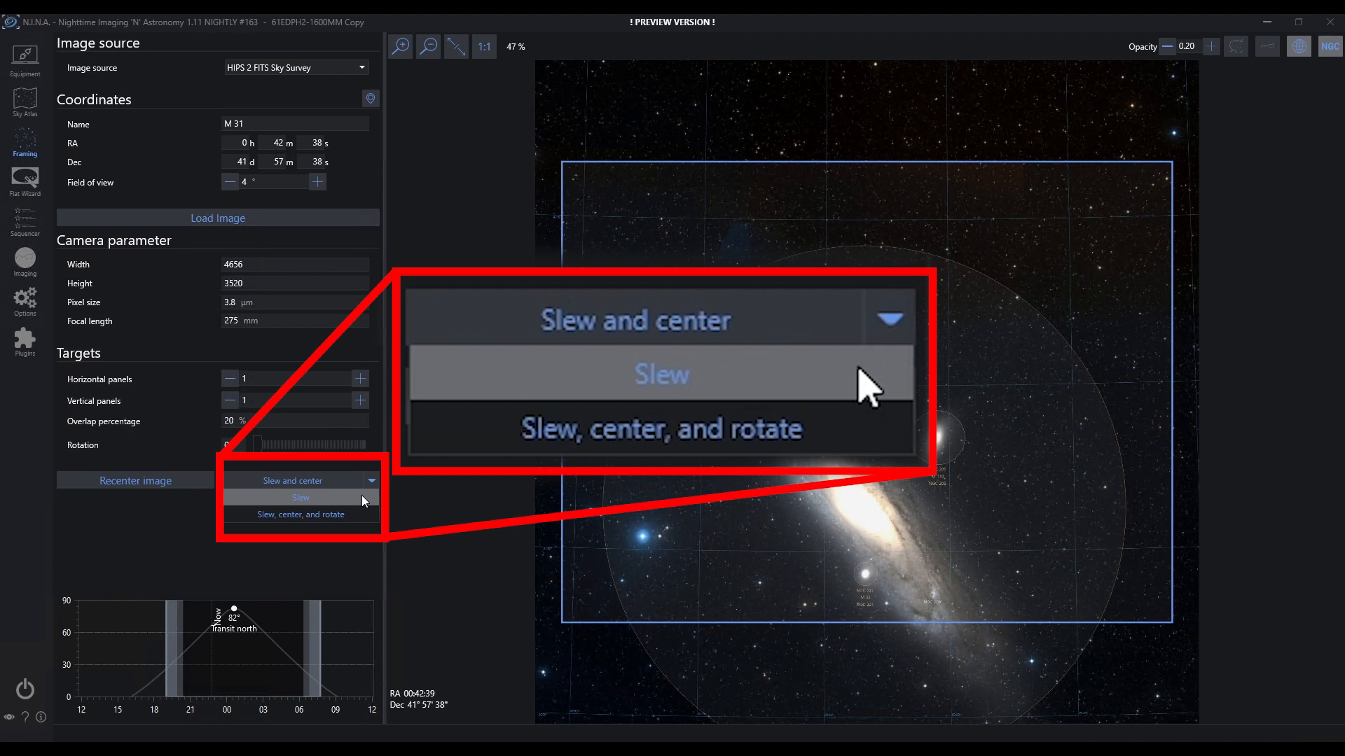
{"action": "mouse_move", "coordinate": [806, 346]}
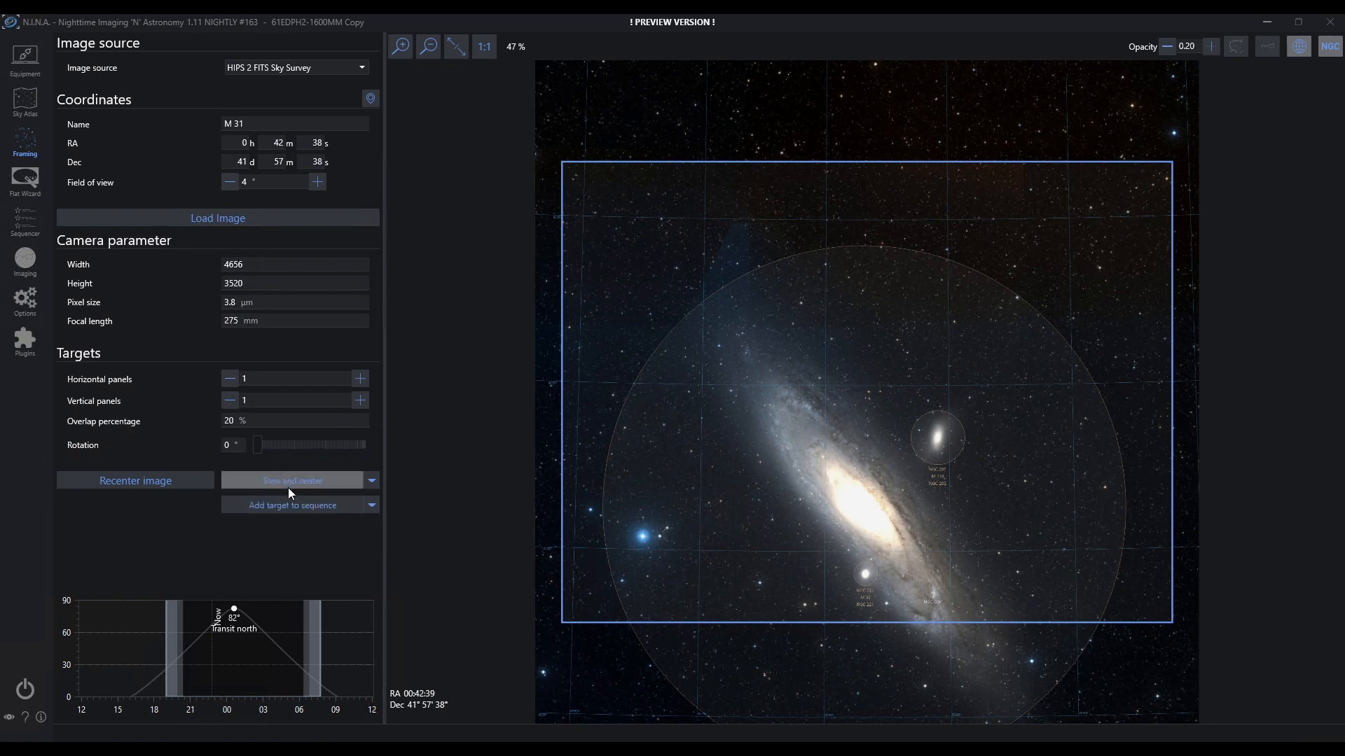
{"action": "left_click_drag", "start_coordinate": [248, 444], "coordinate": [278, 444]}
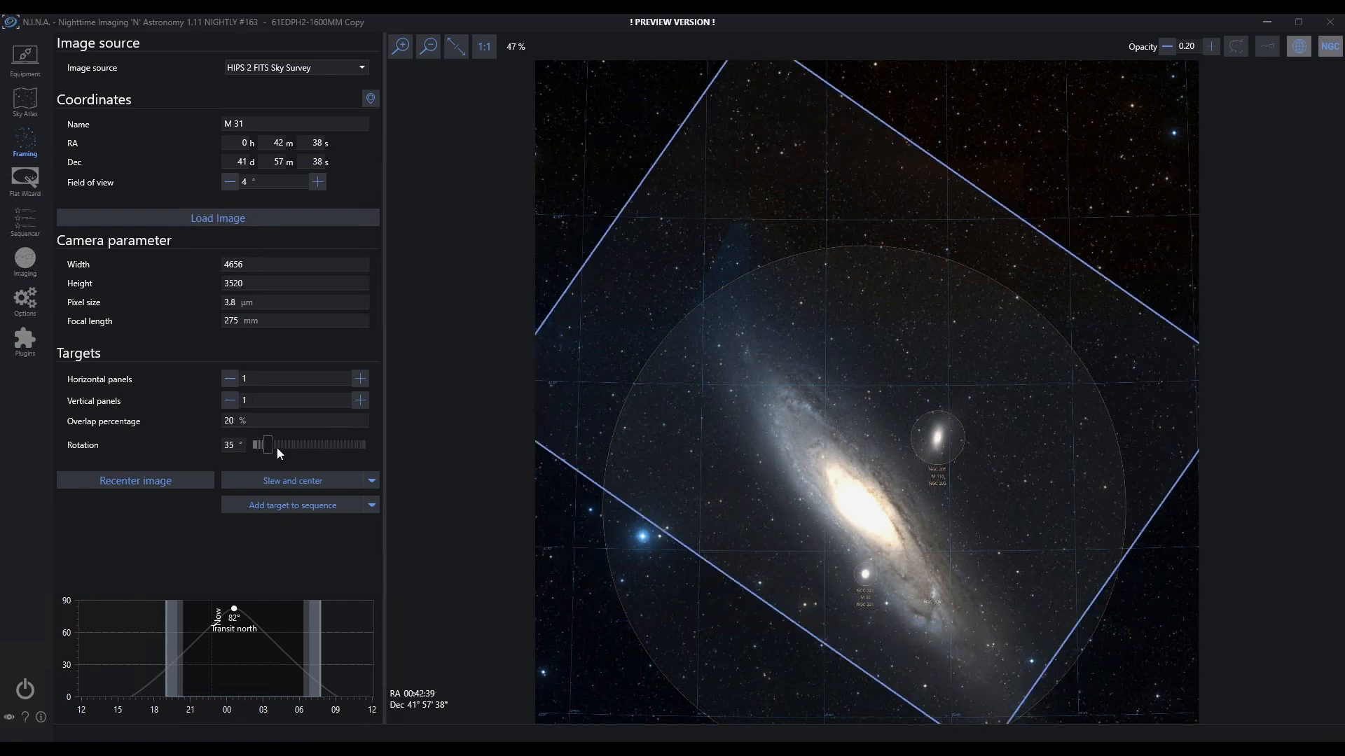
{"action": "left_click_drag", "start_coordinate": [267, 444], "coordinate": [279, 444]}
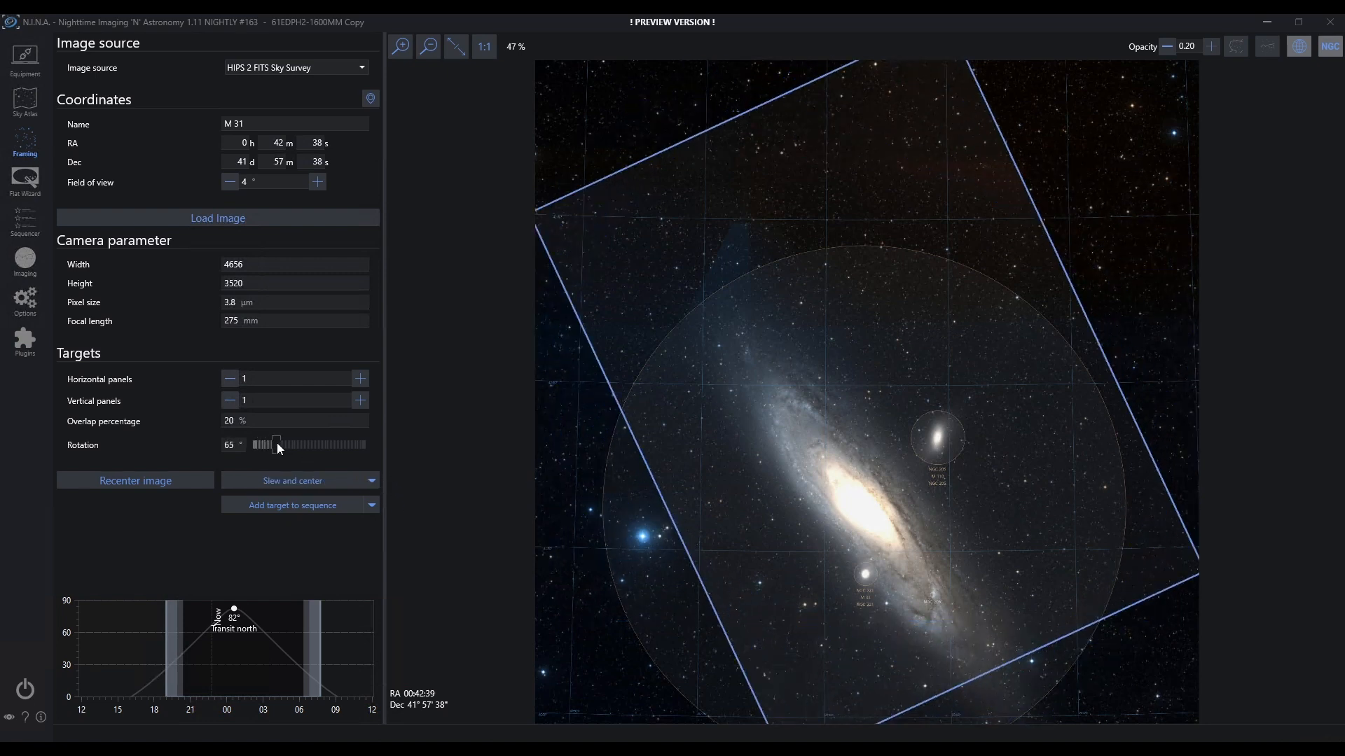
{"action": "left_click_drag", "start_coordinate": [276, 444], "coordinate": [255, 444]}
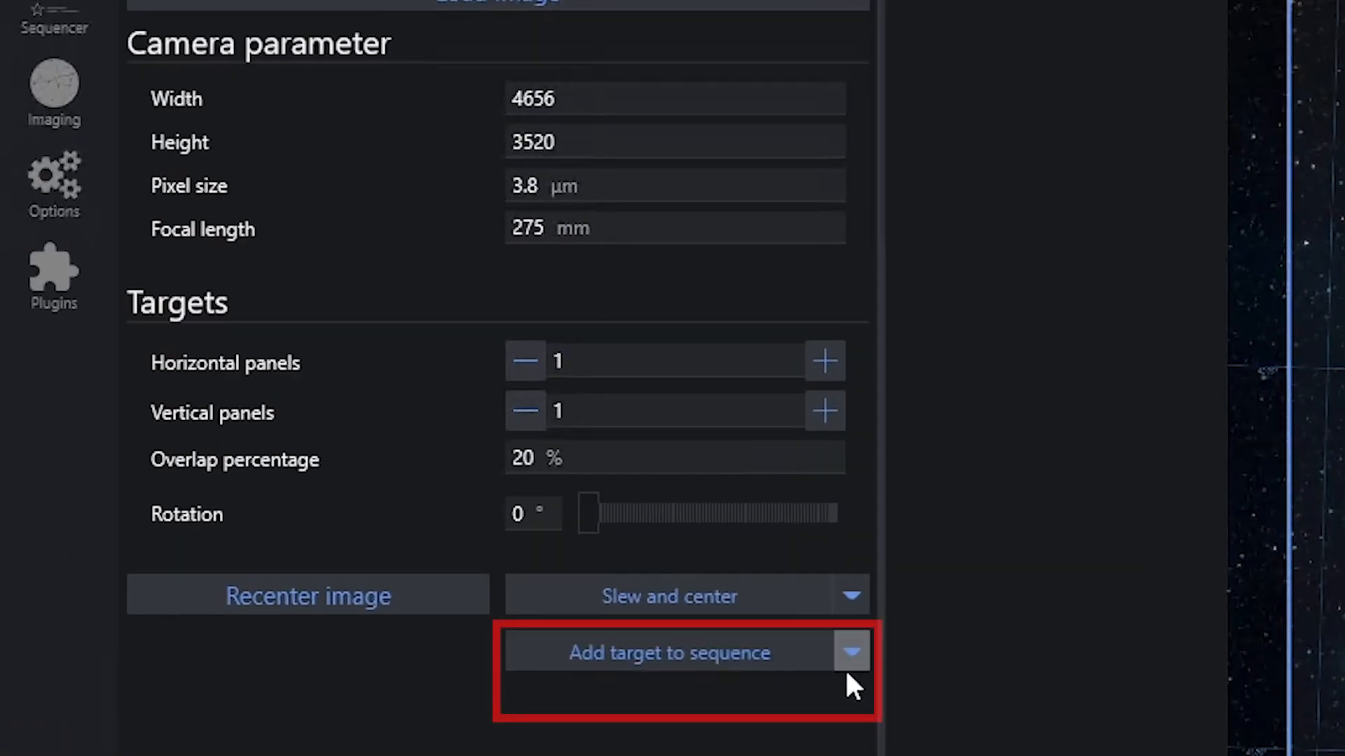
Step: Open the add-target-to-sequence options and choose the Sequencer destination
{"action": "left_click", "coordinate": [851, 653]}
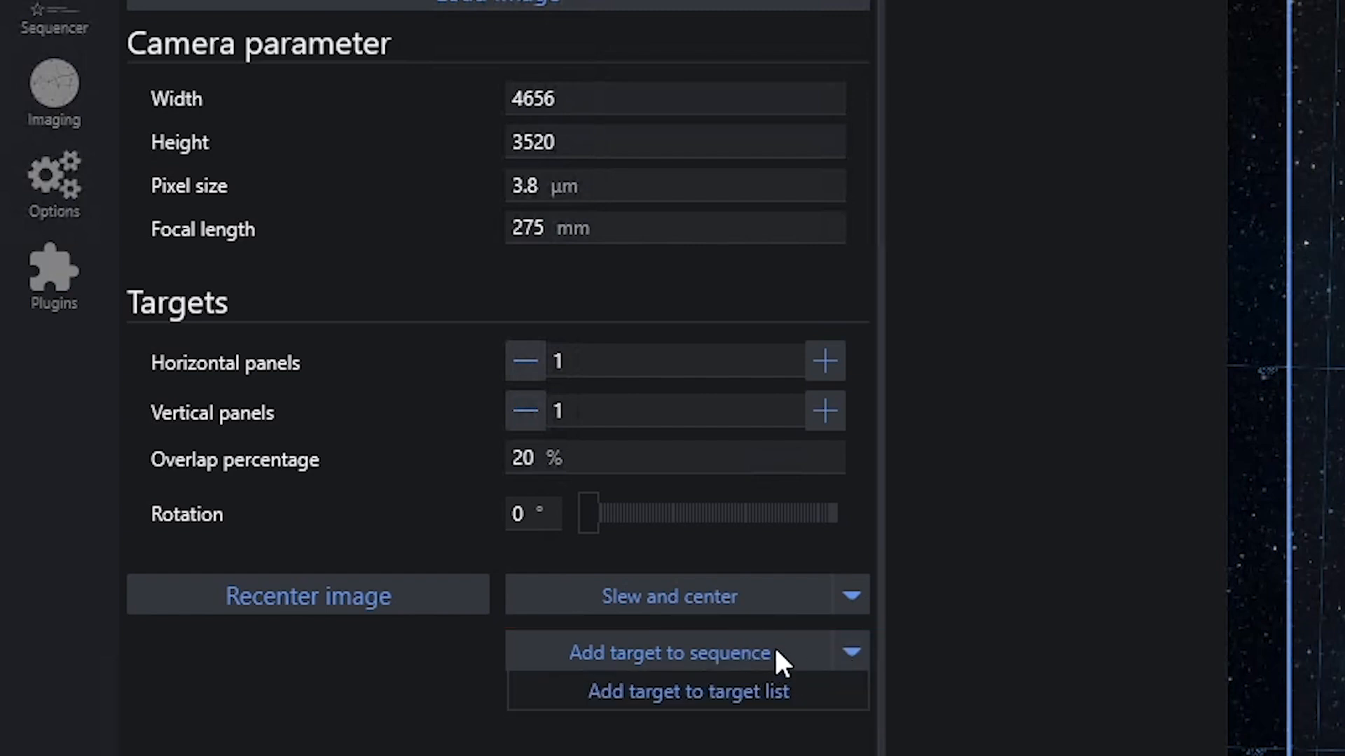
{"action": "left_click", "coordinate": [852, 650]}
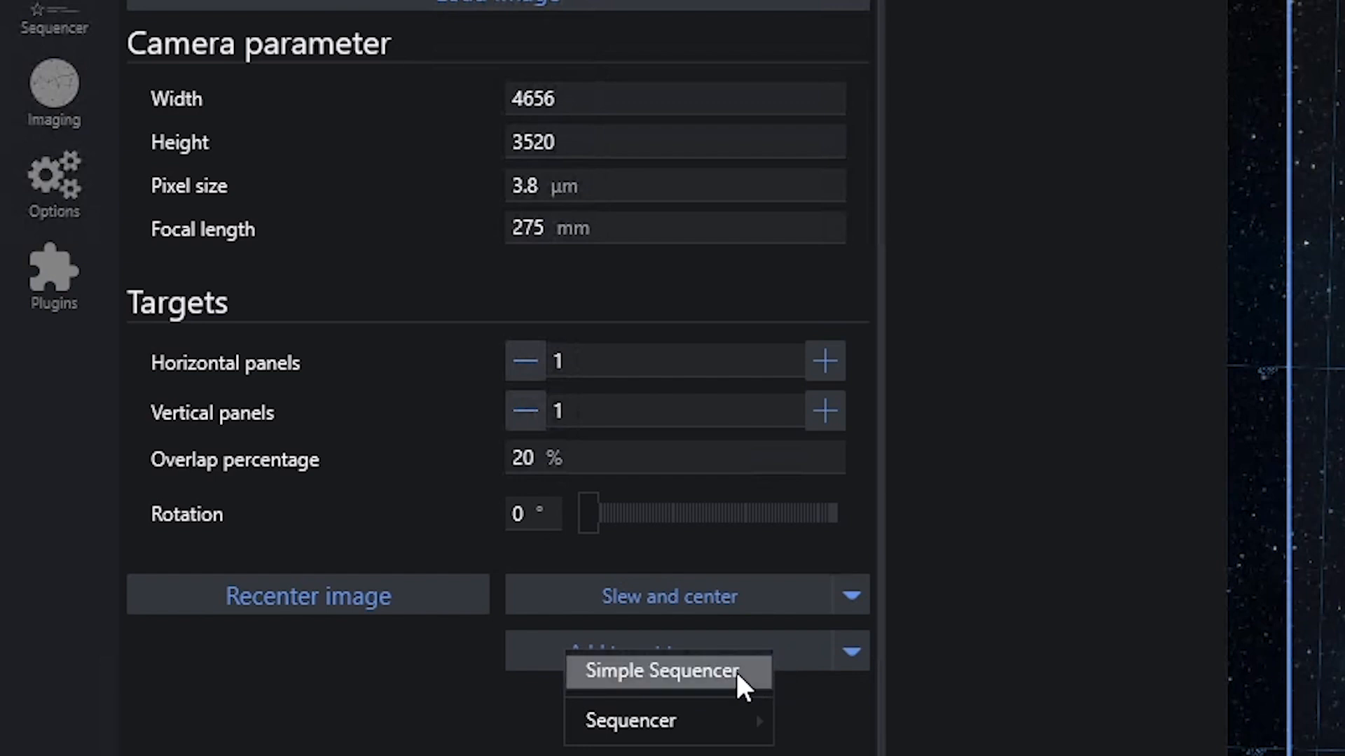
{"action": "mouse_move", "coordinate": [665, 721]}
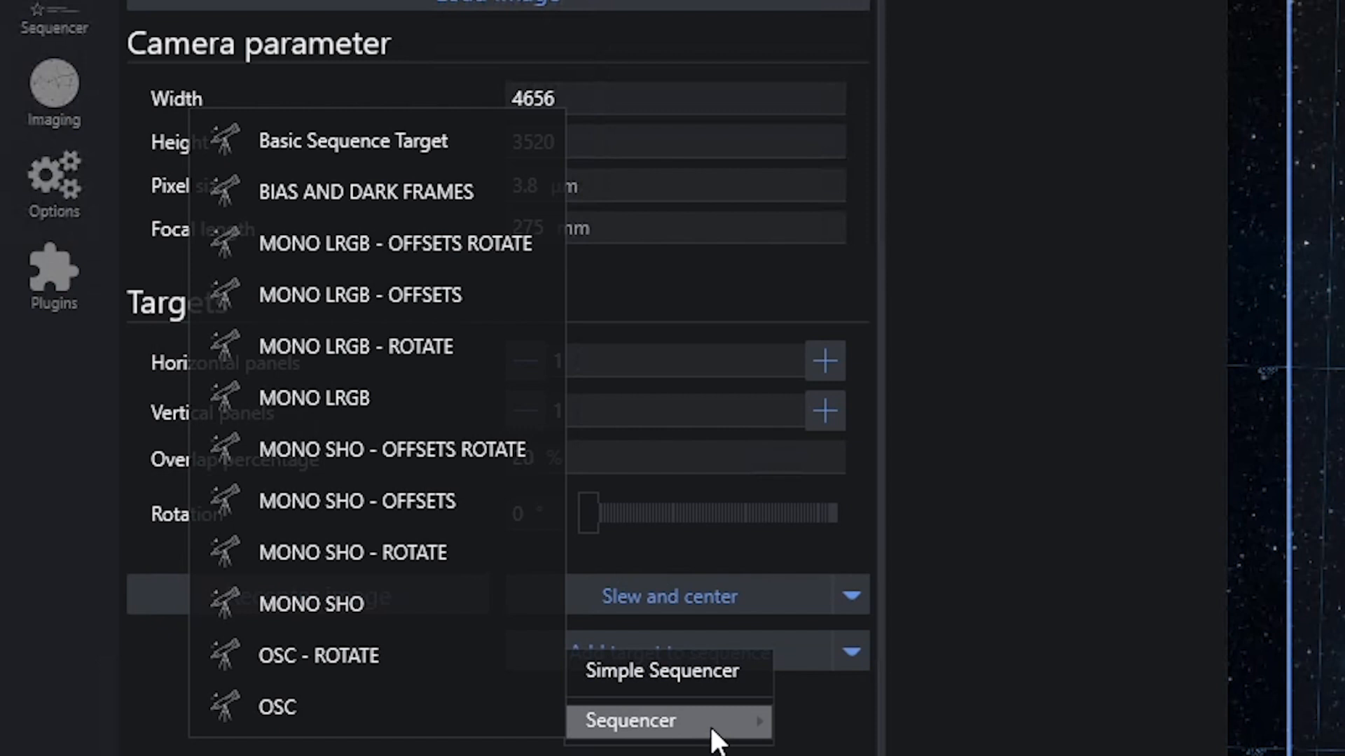
{"action": "mouse_move", "coordinate": [384, 409]}
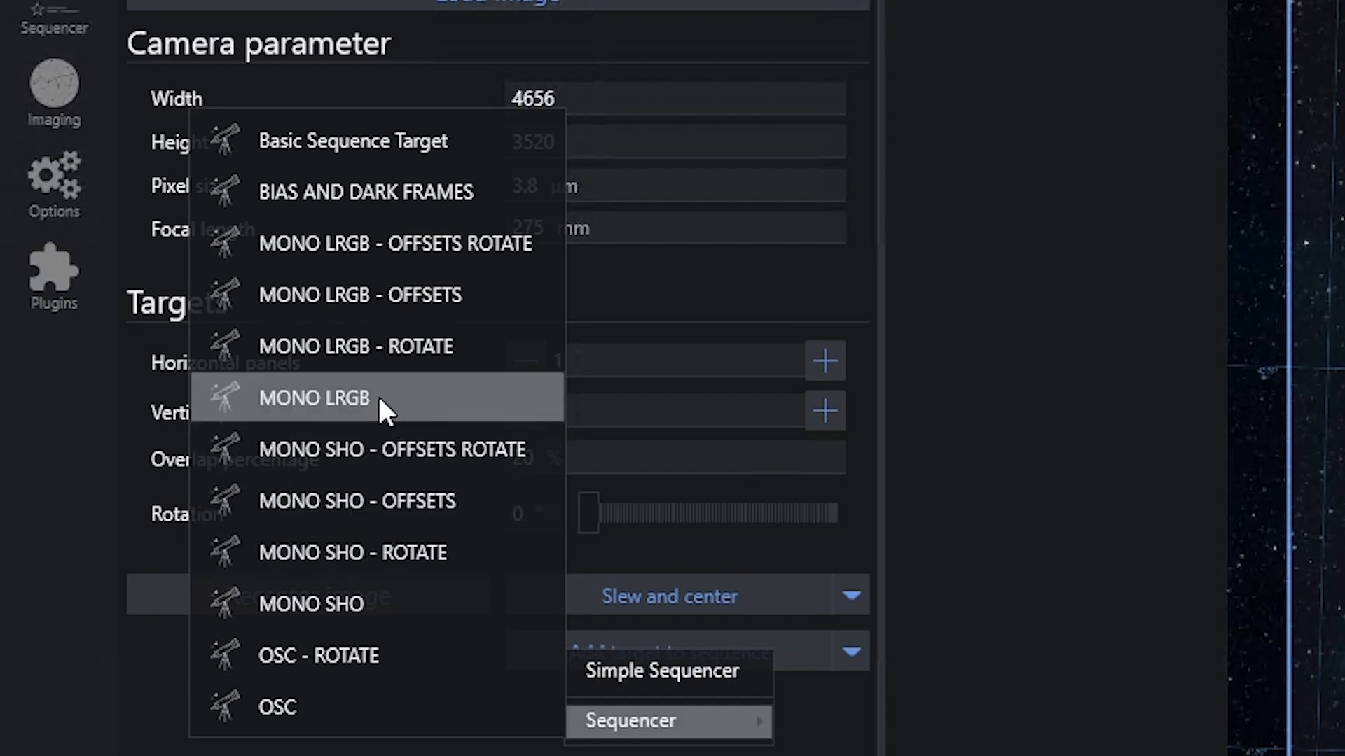
{"action": "mouse_move", "coordinate": [381, 312]}
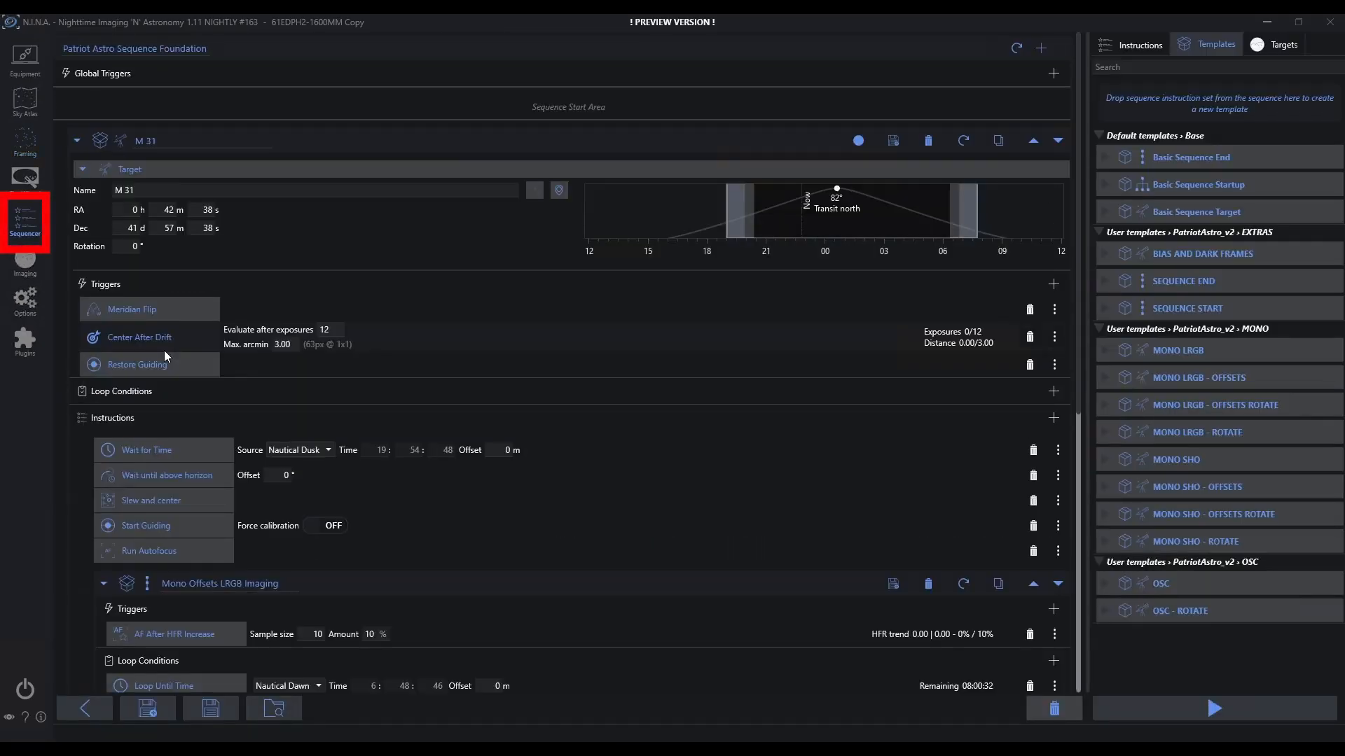
{"action": "mouse_move", "coordinate": [478, 458]}
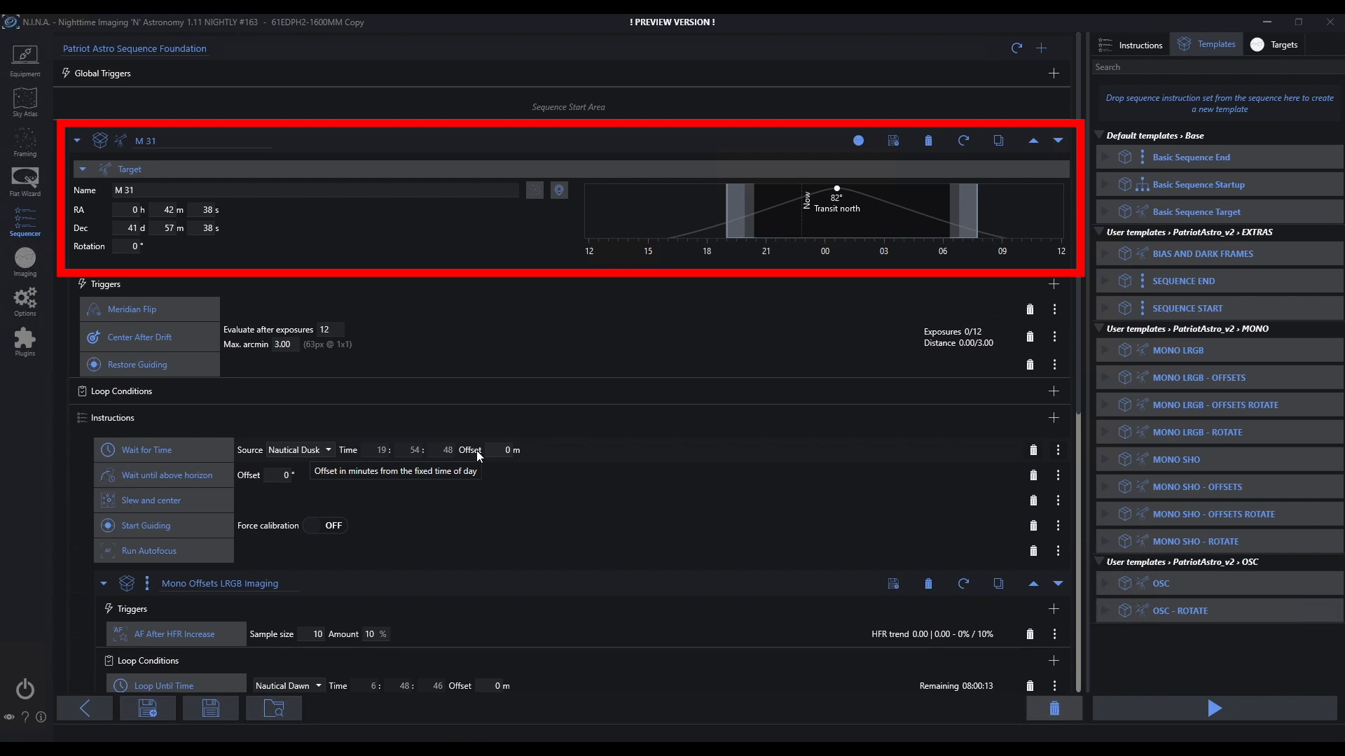
{"action": "mouse_move", "coordinate": [472, 443]}
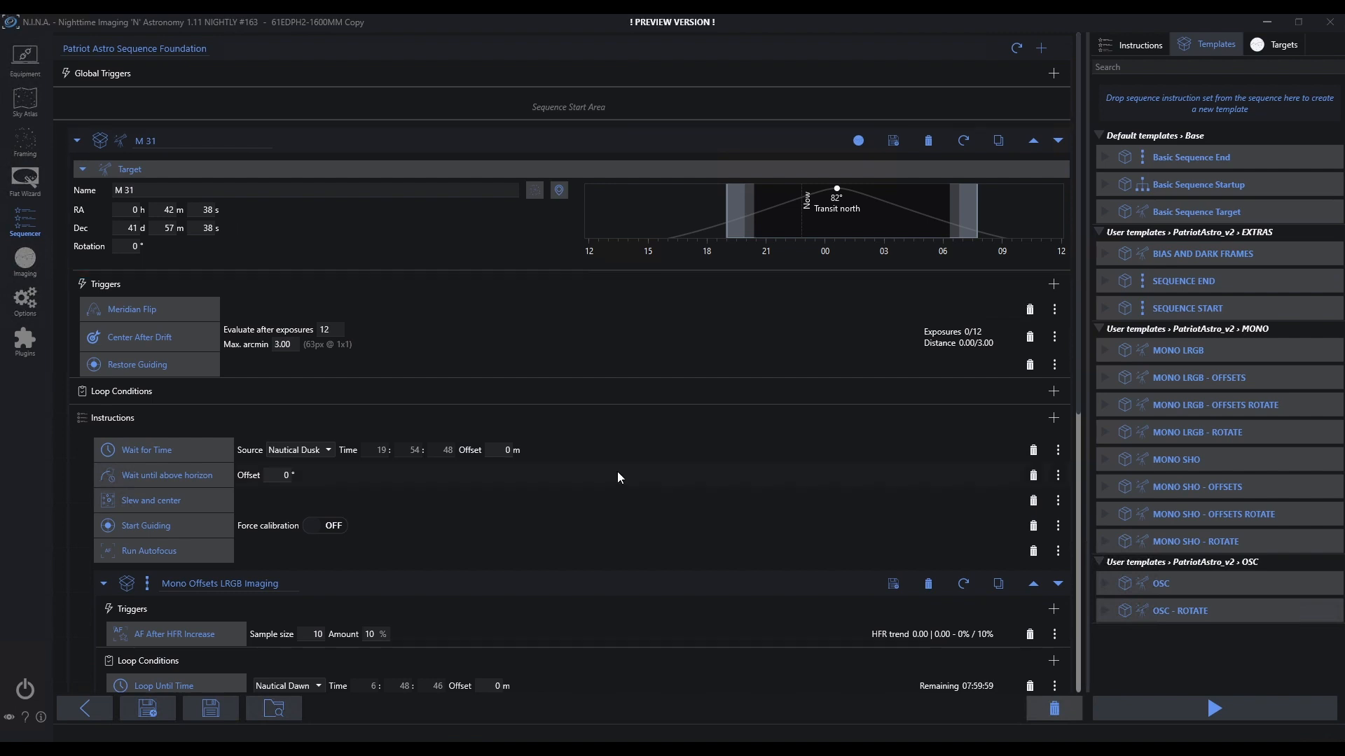
{"action": "mouse_move", "coordinate": [474, 287]}
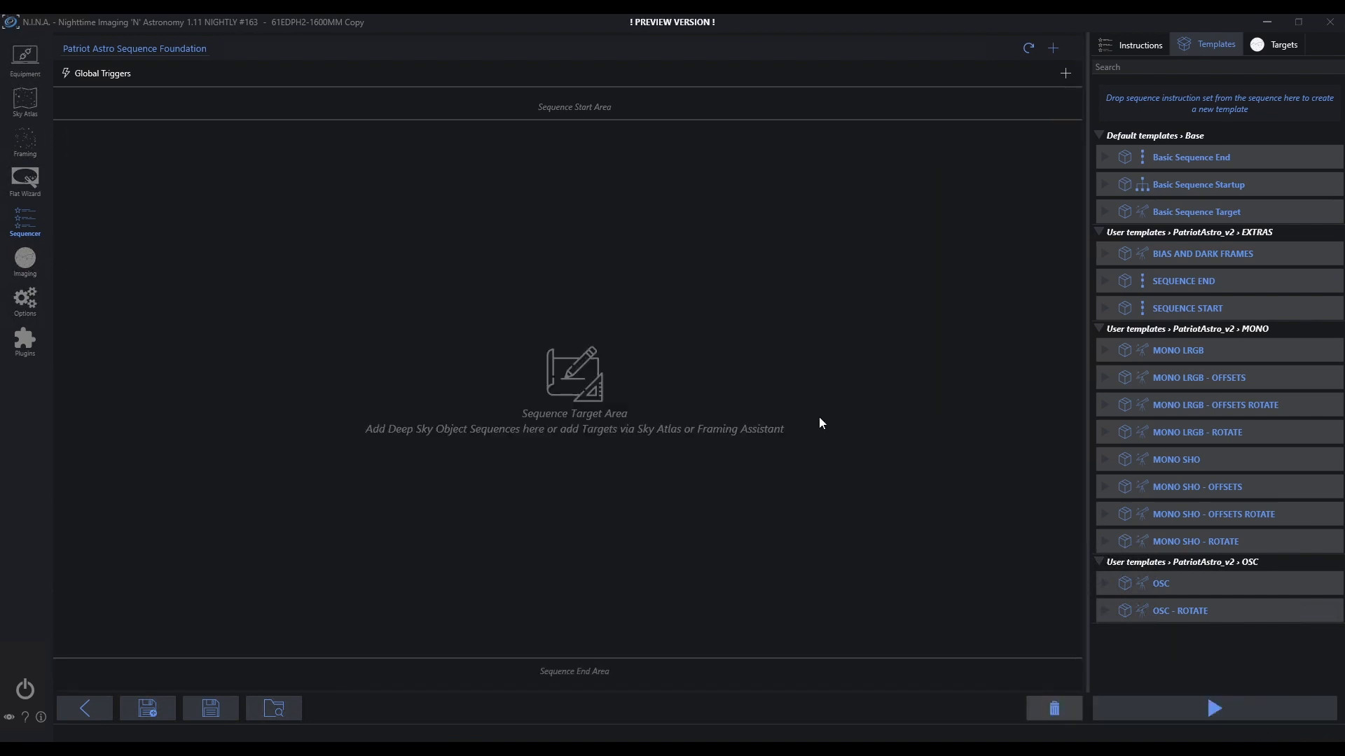
{"action": "mouse_move", "coordinate": [25, 145]}
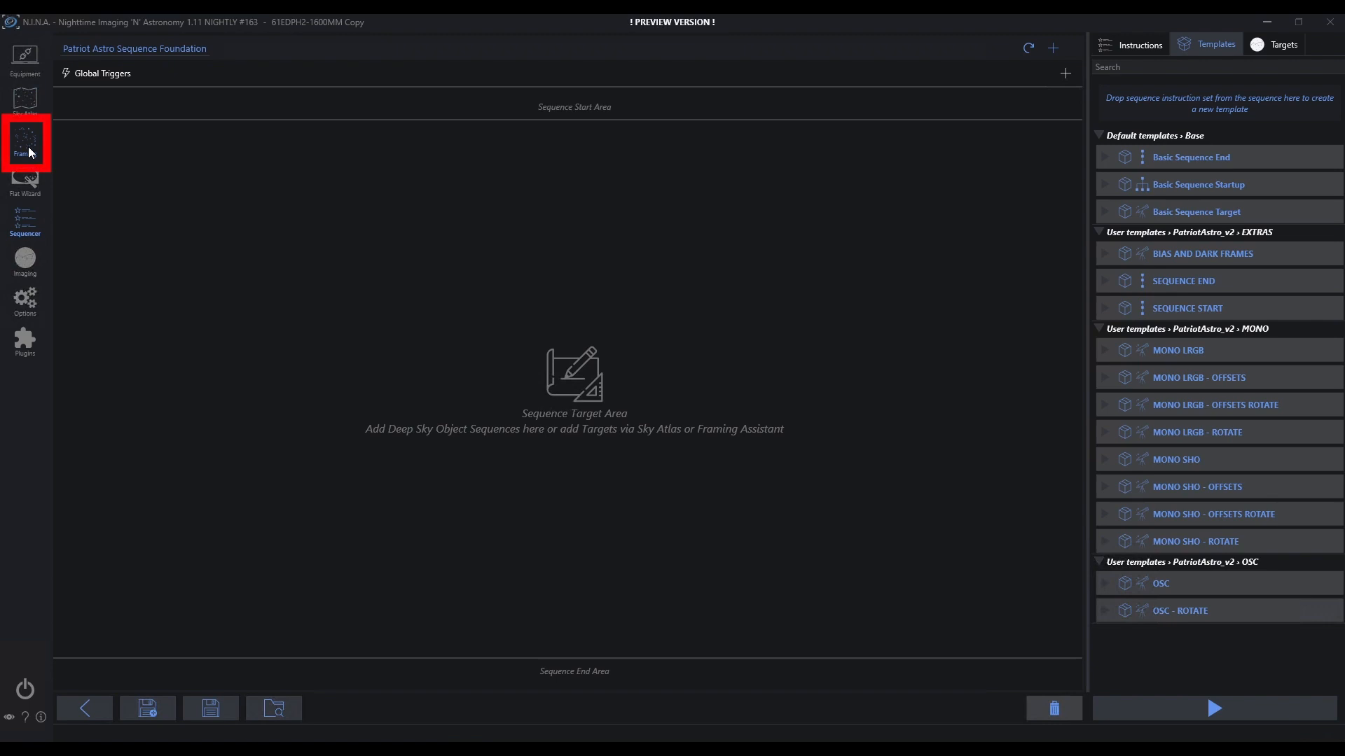
Step: Set the M 31 mosaic to 2×2 panels and reload the image at an 8° field of view
{"action": "left_click", "coordinate": [25, 140]}
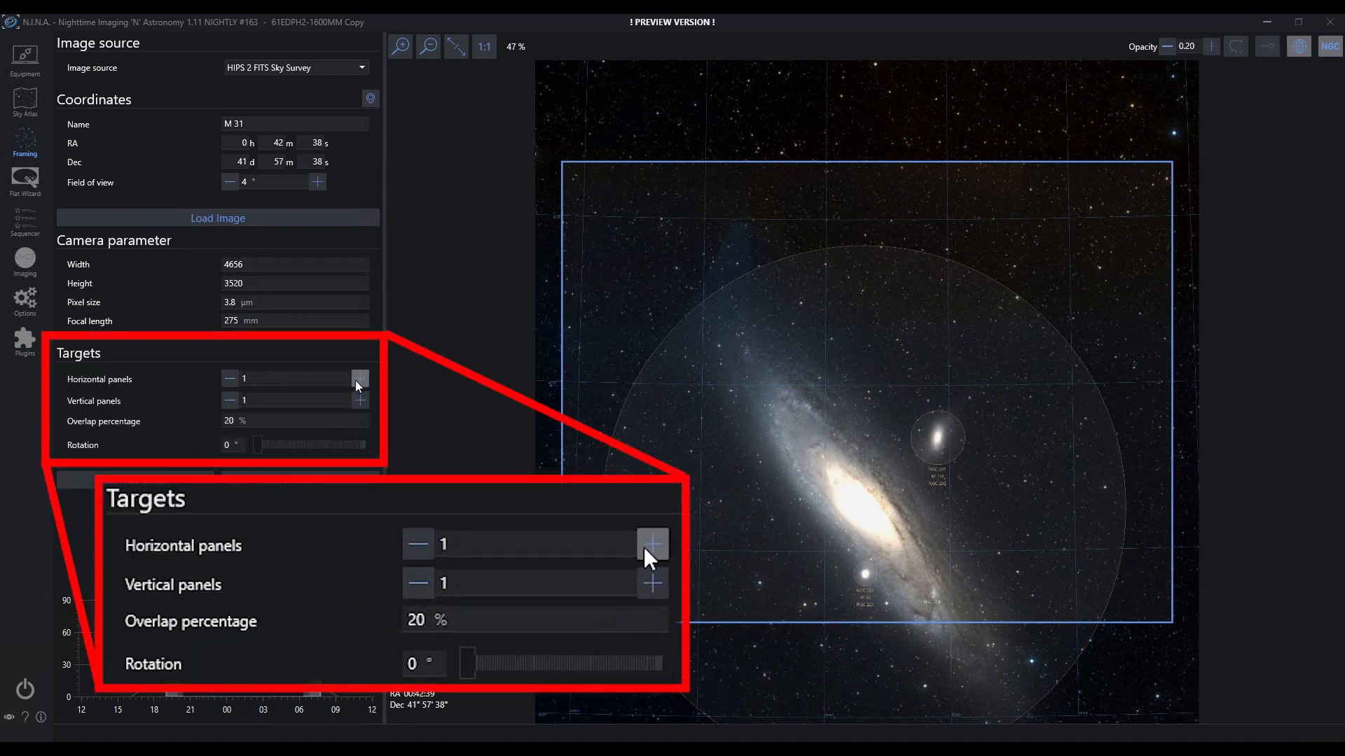
{"action": "left_click", "coordinate": [359, 378]}
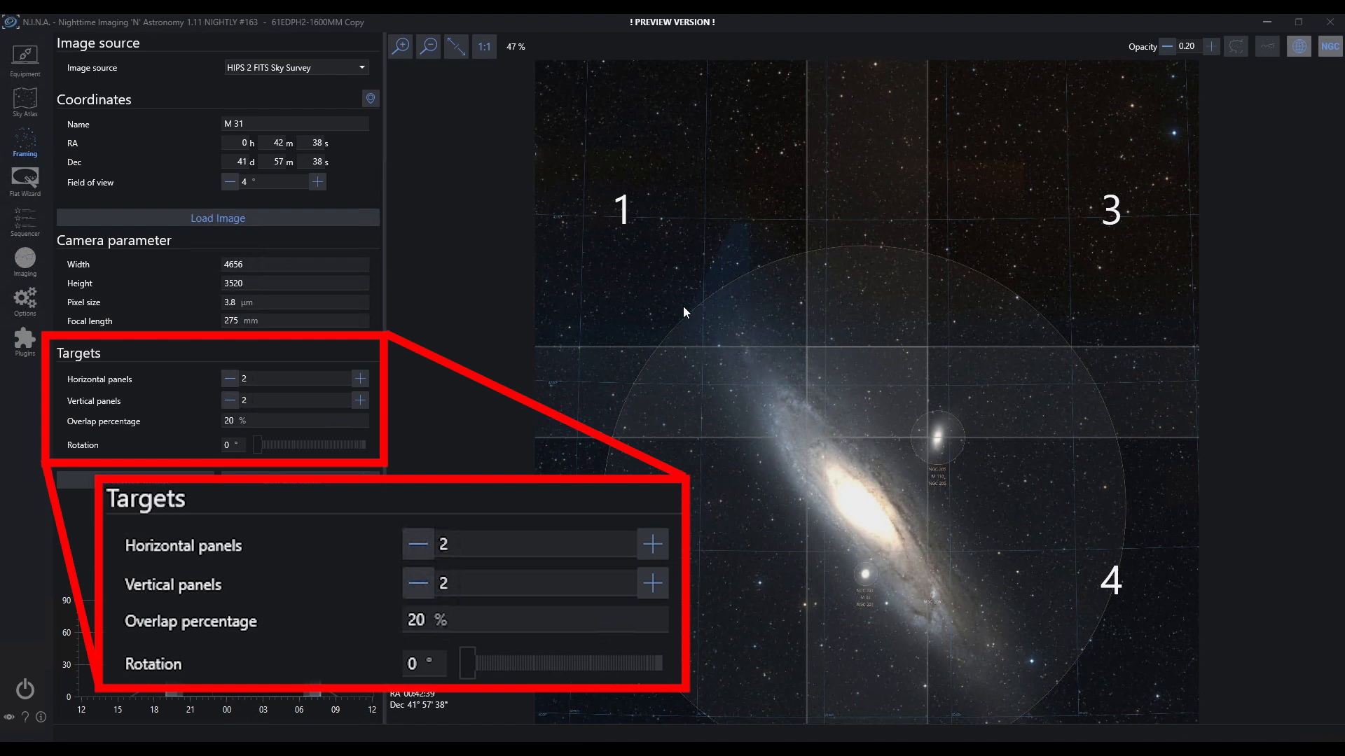
{"action": "left_click", "coordinate": [317, 182]}
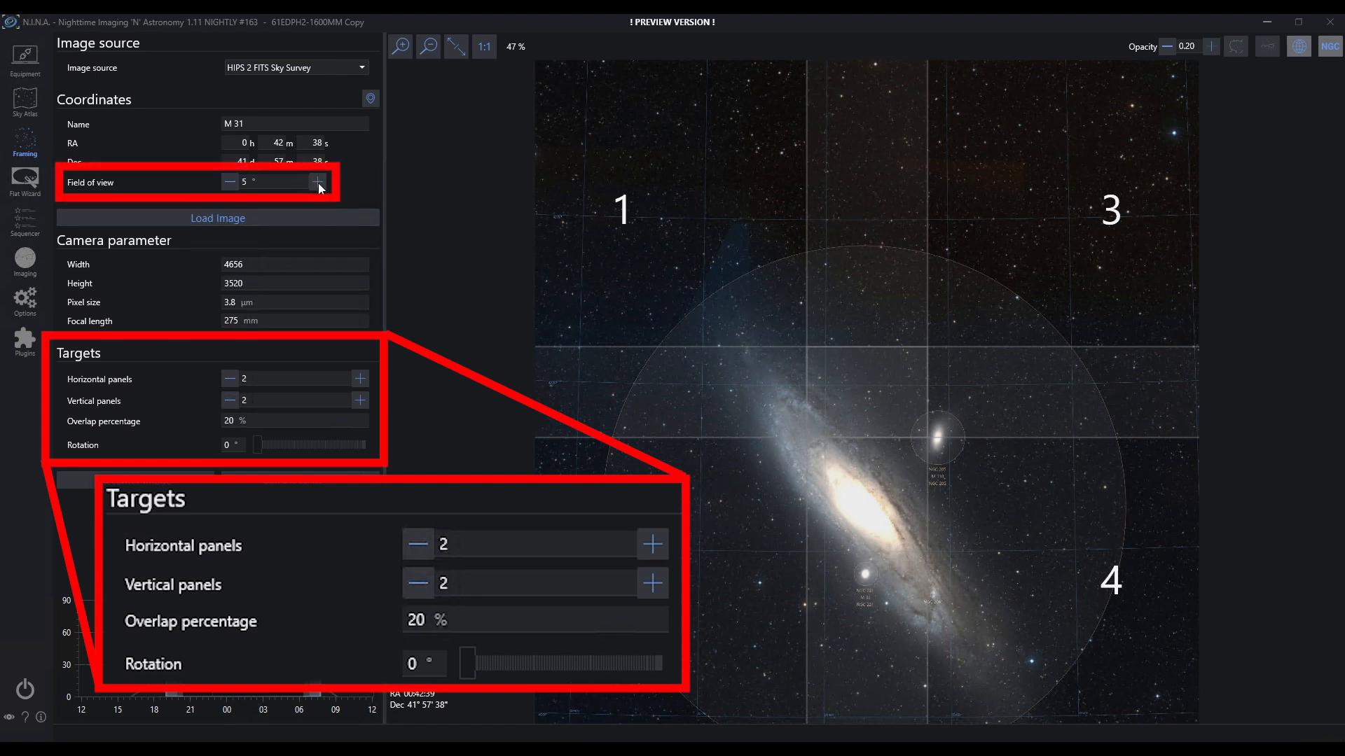
{"action": "left_click", "coordinate": [316, 181]}
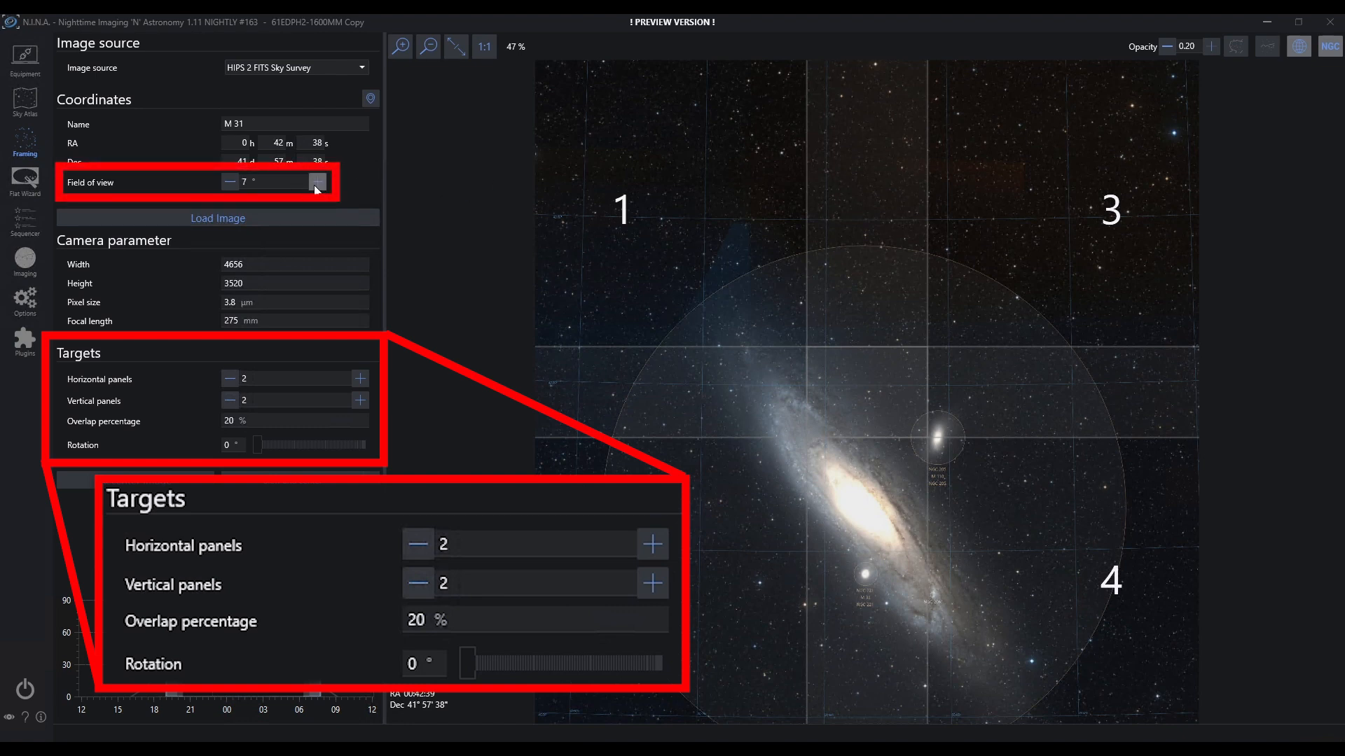
{"action": "left_click", "coordinate": [317, 183]}
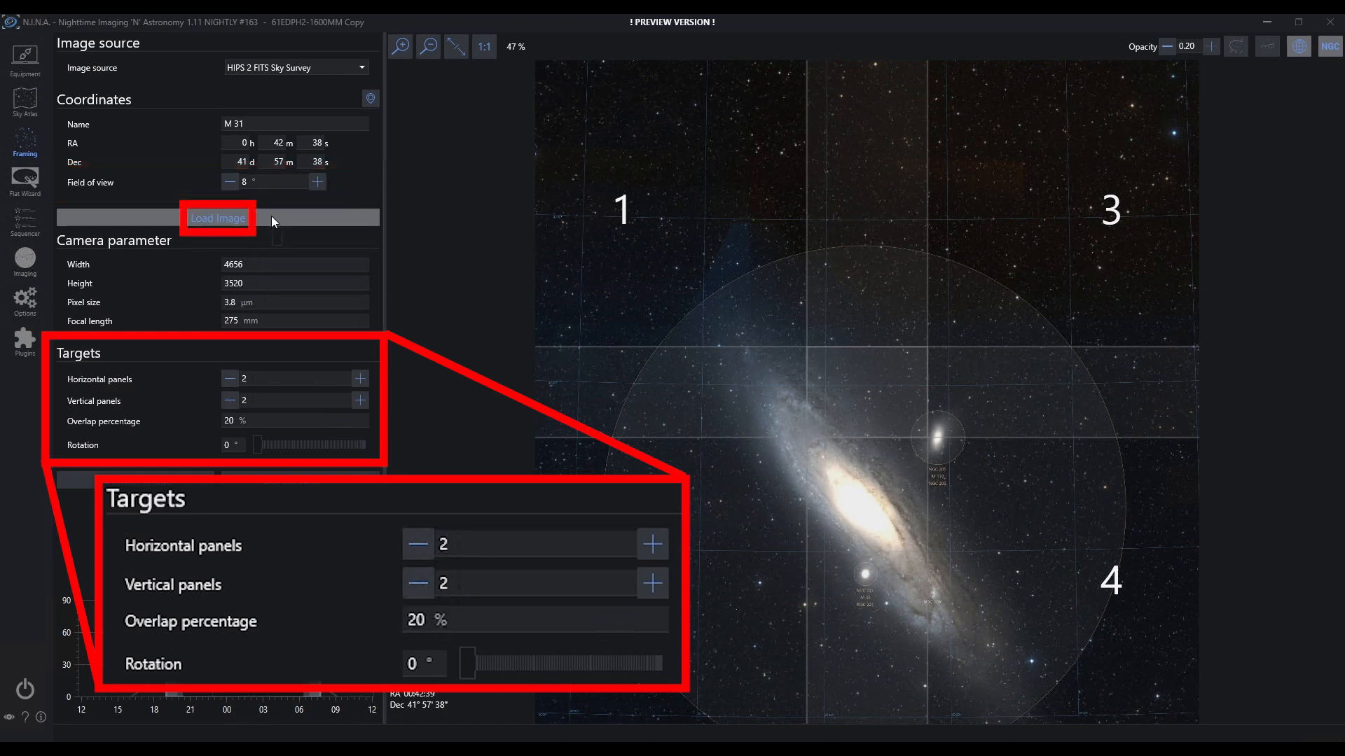
{"action": "left_click", "coordinate": [217, 218]}
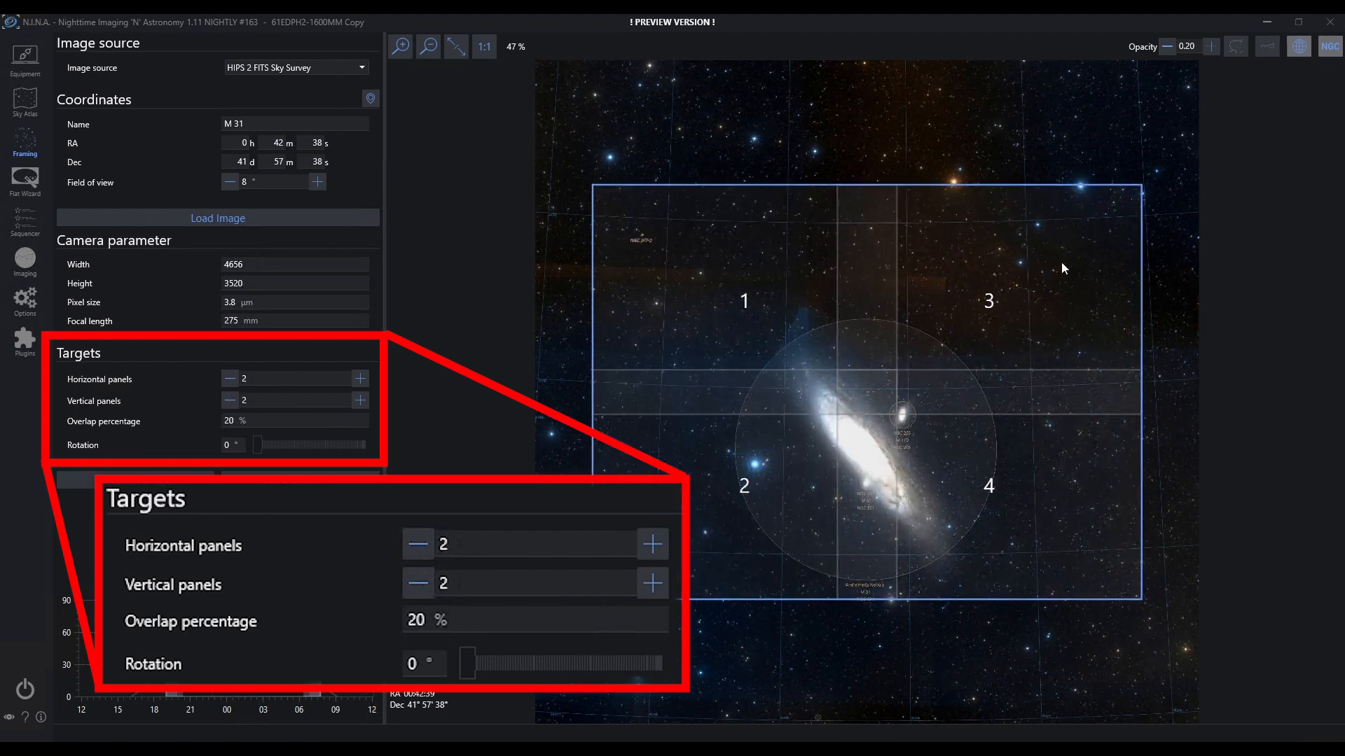
{"action": "mouse_move", "coordinate": [613, 454]}
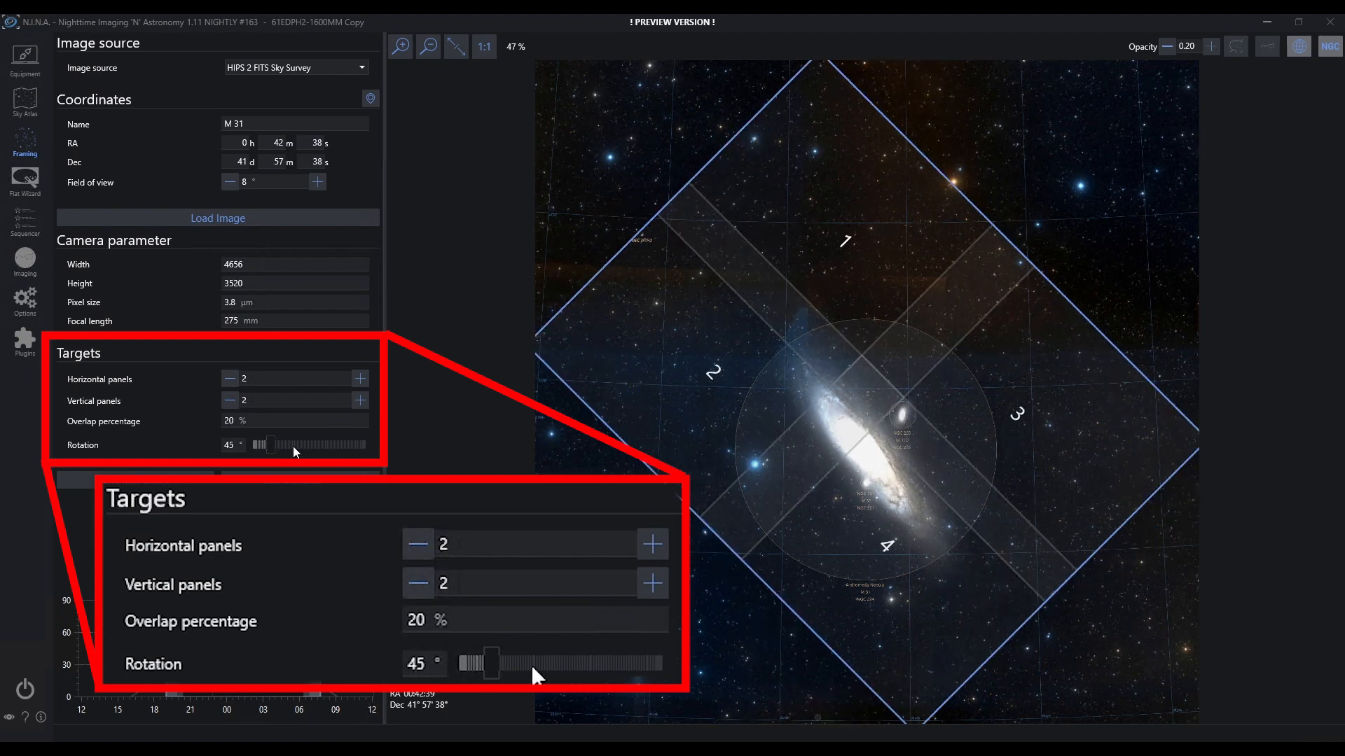
Step: Rotate the mosaic to 50°, shift it over the galaxy, and recenter the image
{"action": "left_click", "coordinate": [415, 664]}
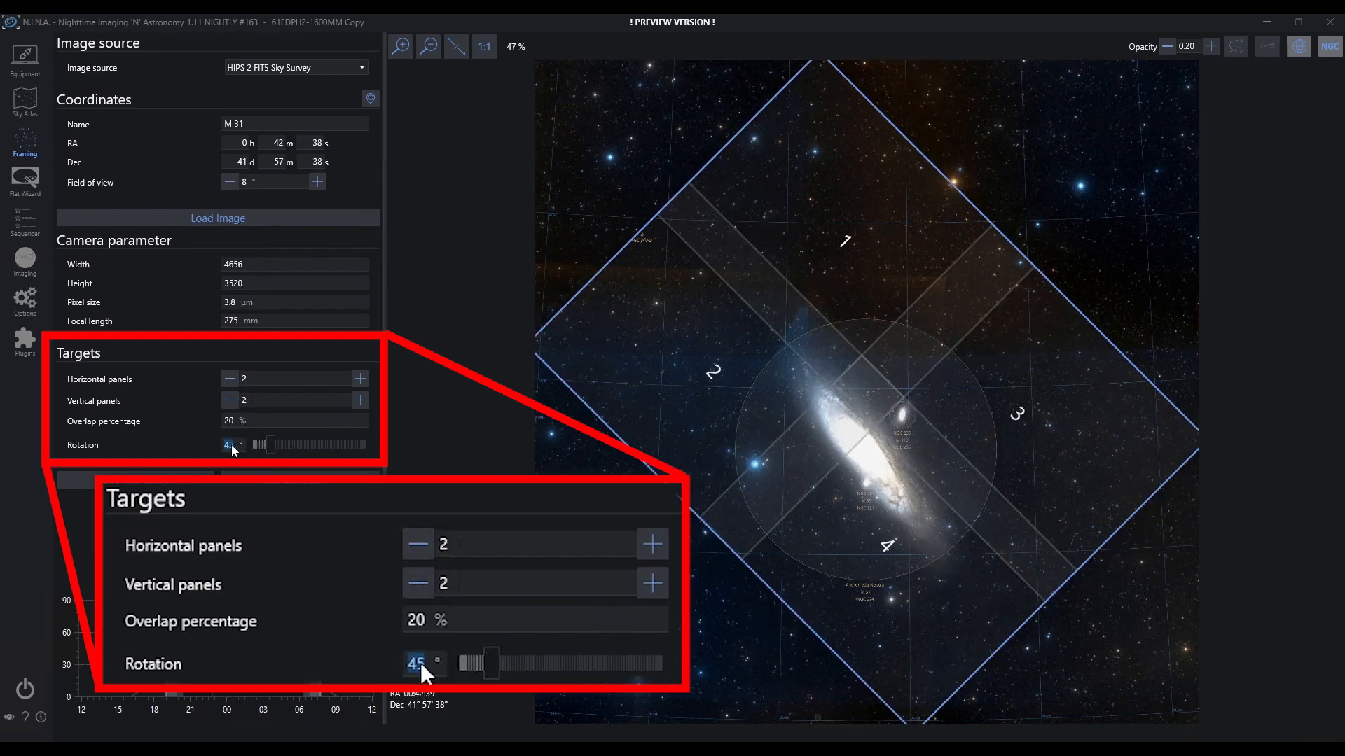
{"action": "left_click_drag", "start_coordinate": [489, 661], "coordinate": [497, 661]}
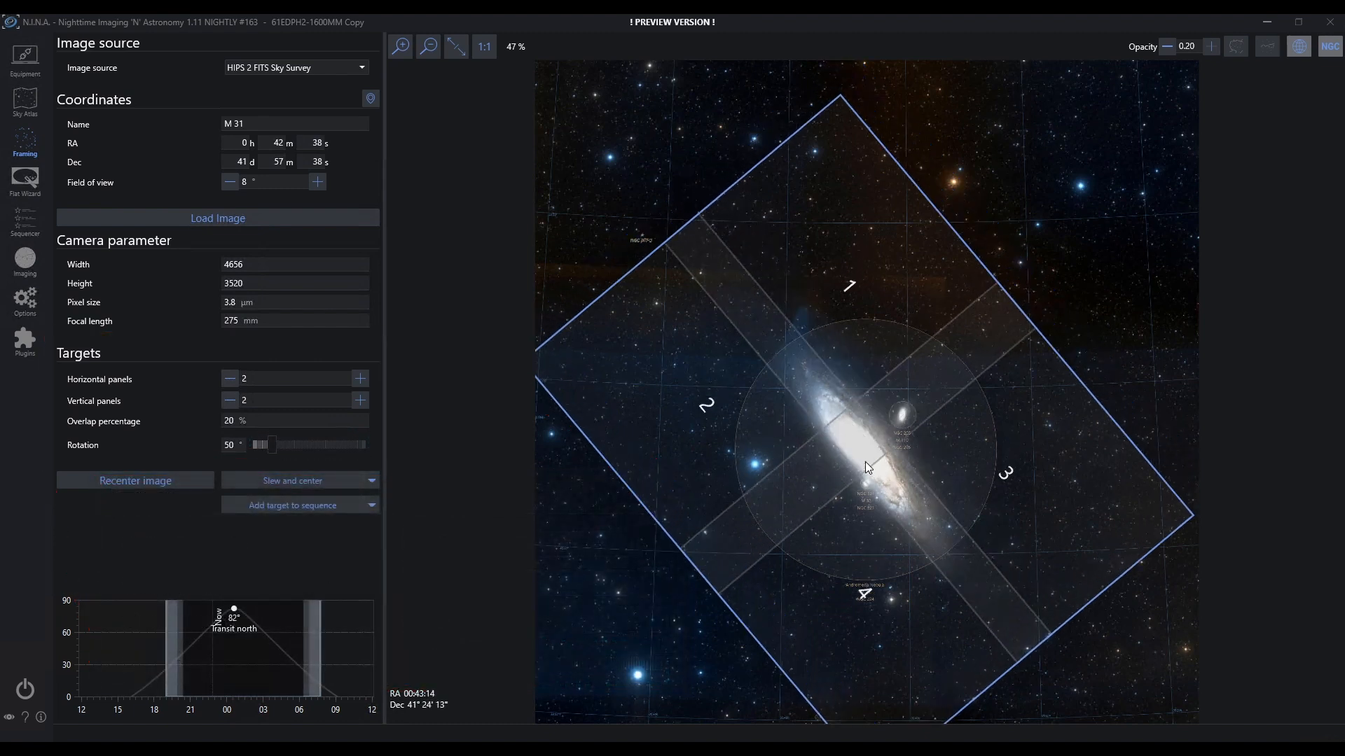
{"action": "left_click_drag", "start_coordinate": [867, 467], "coordinate": [875, 474]}
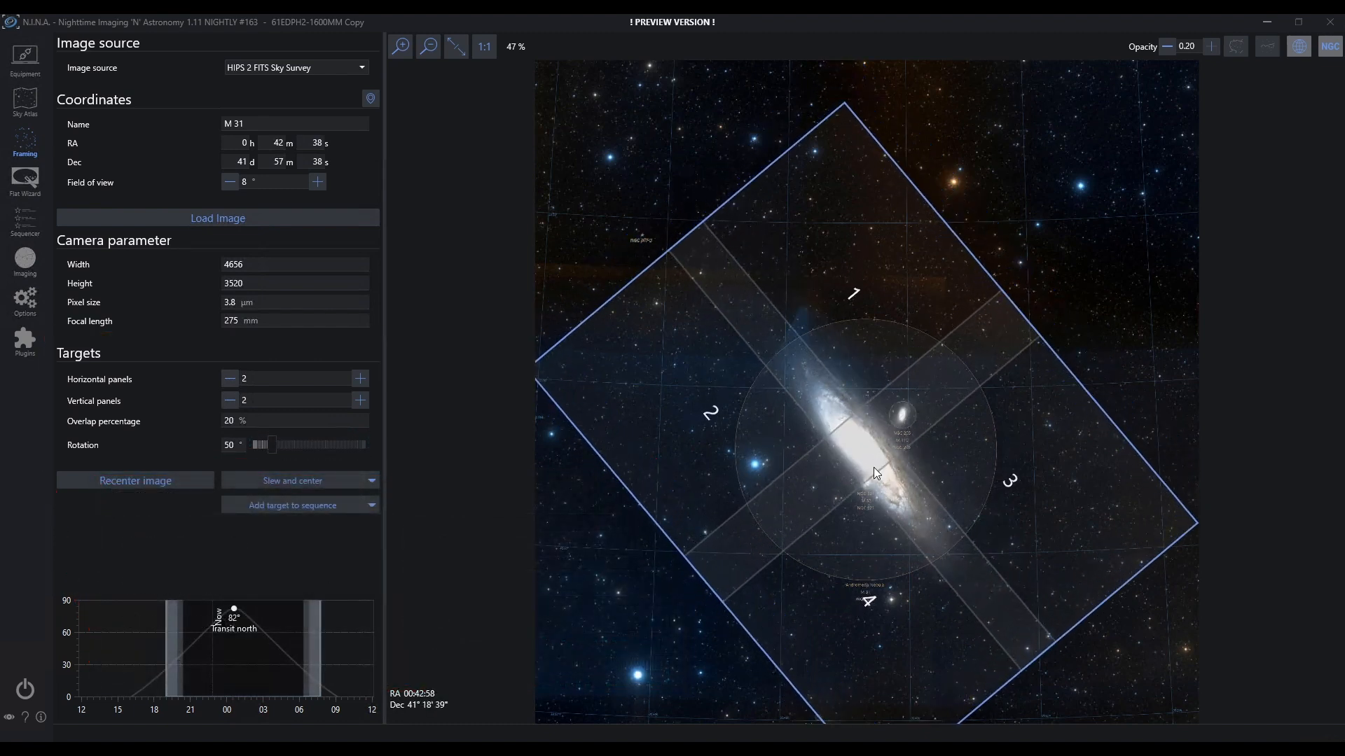
{"action": "left_click", "coordinate": [134, 481]}
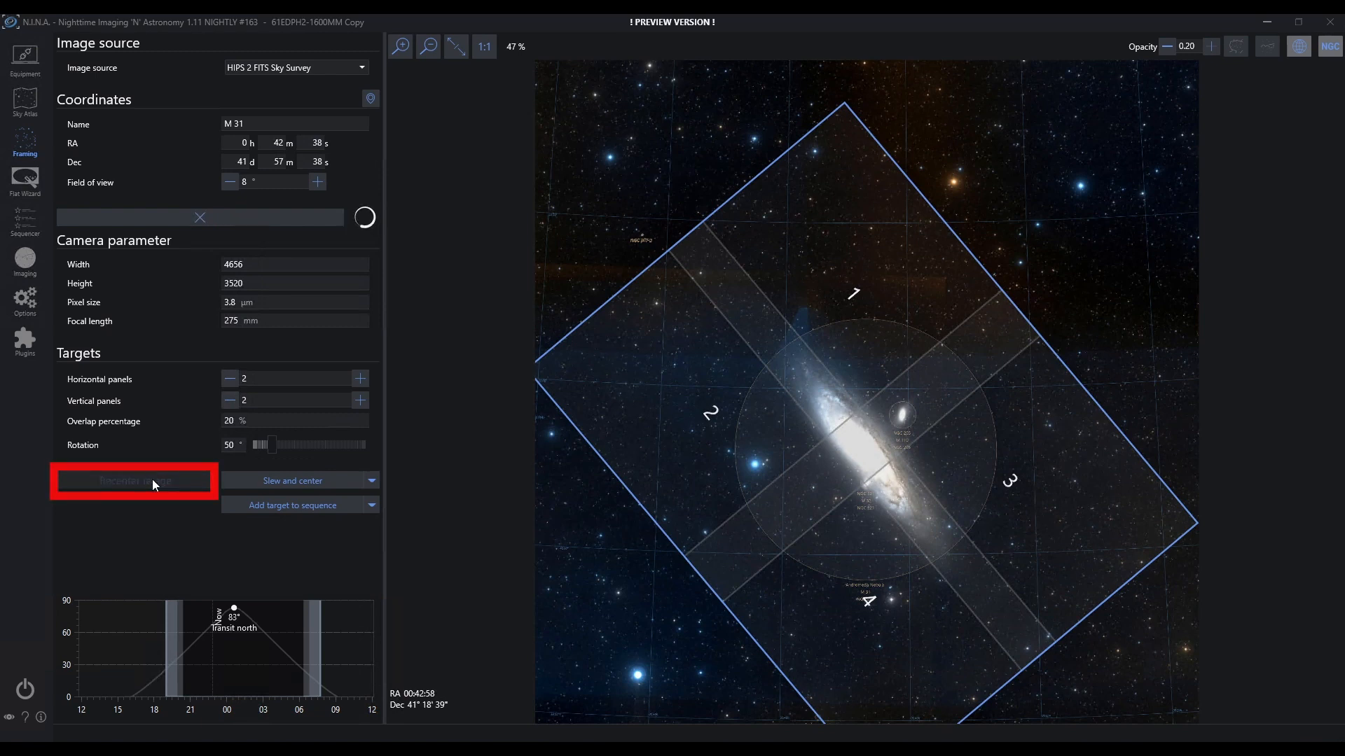
{"action": "left_click", "coordinate": [135, 480]}
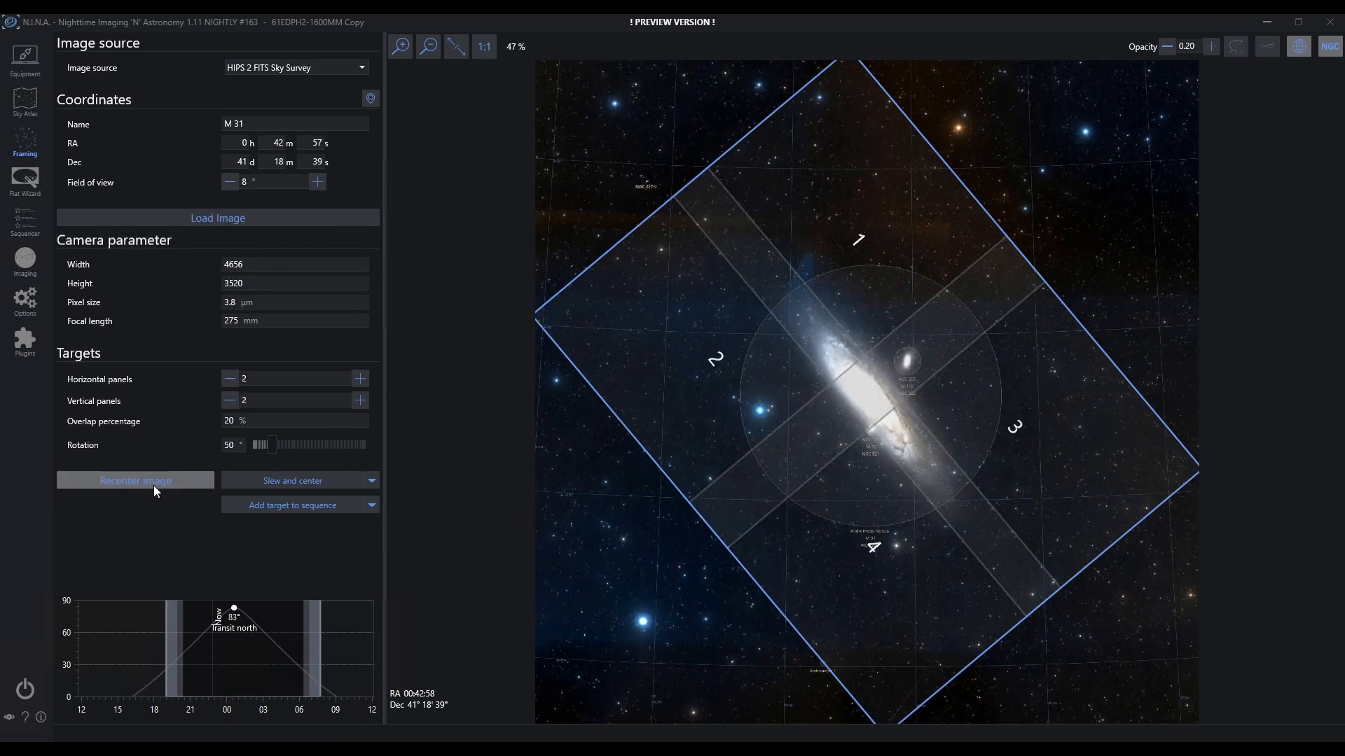
{"action": "mouse_move", "coordinate": [625, 380]}
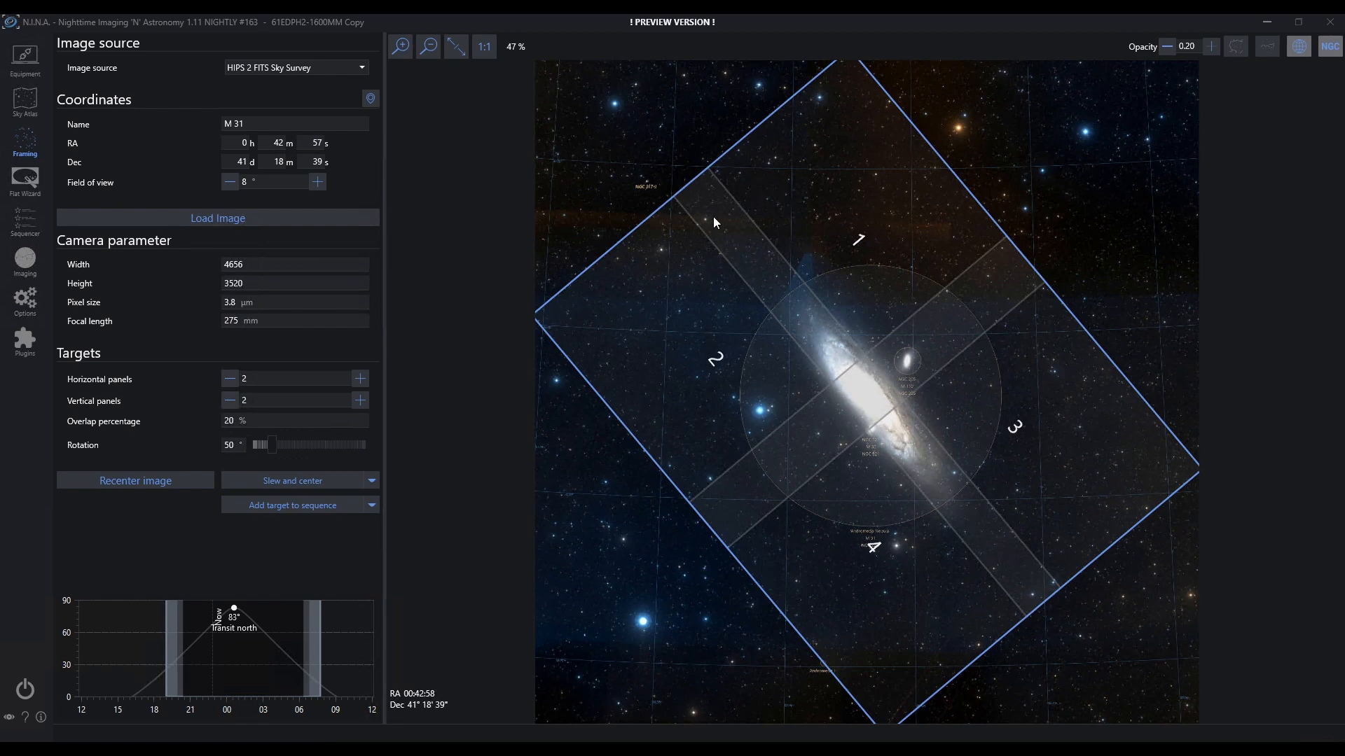
{"action": "mouse_move", "coordinate": [419, 506]}
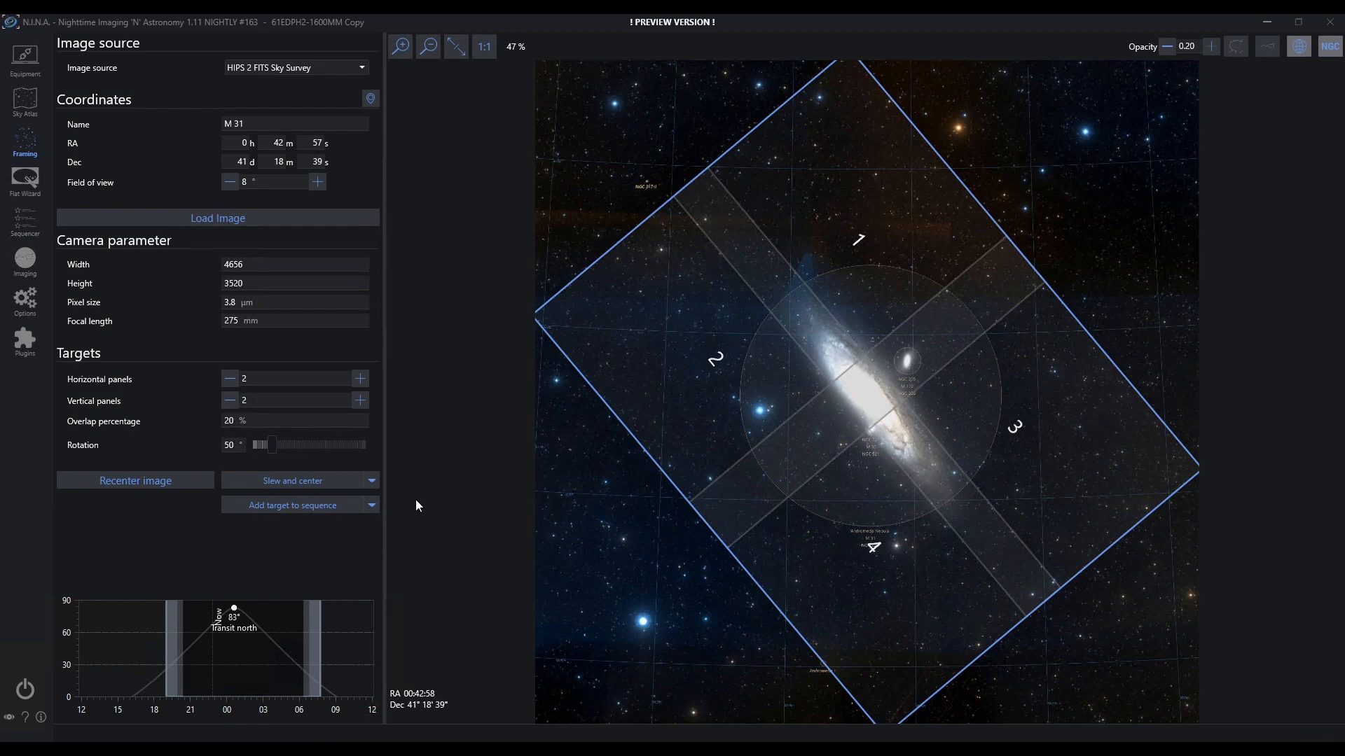
{"action": "mouse_move", "coordinate": [371, 482]}
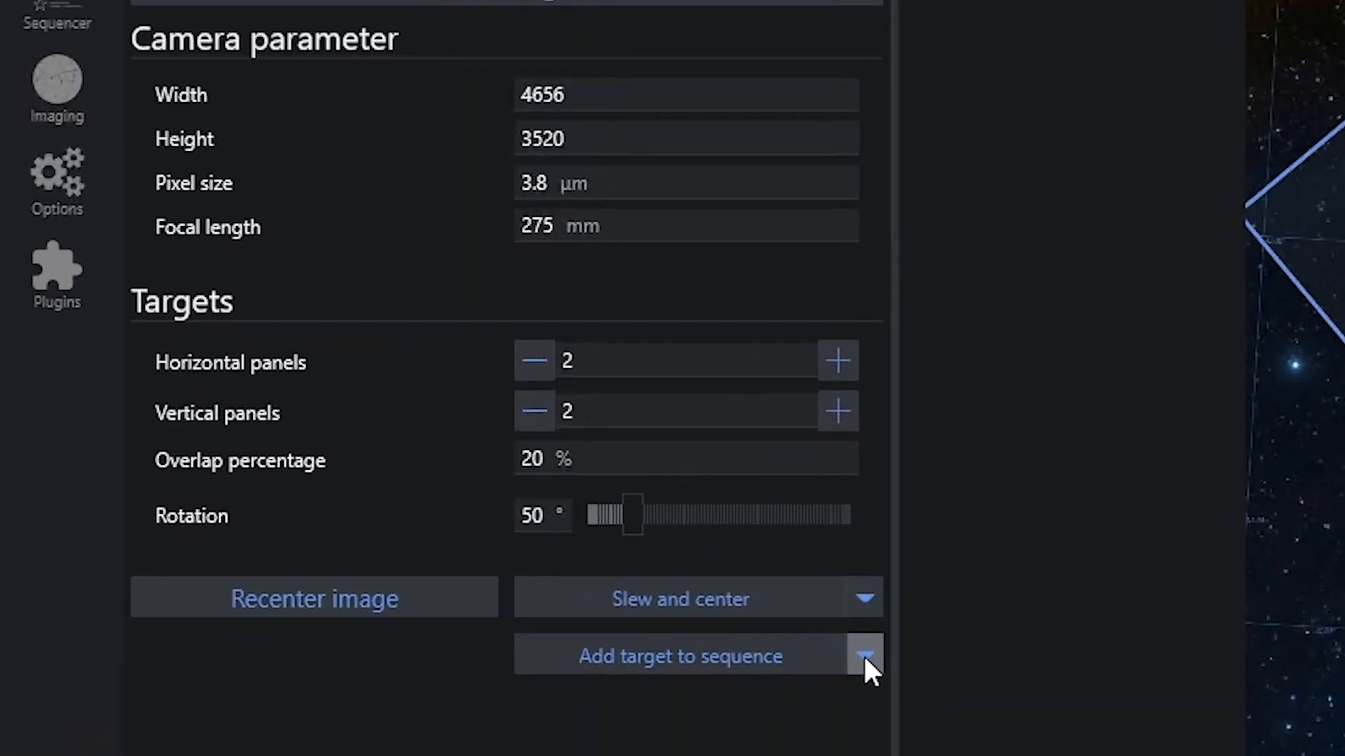
Step: Send the M 31 panels to the Sequencer, then delete all M 31(2) panel targets
{"action": "left_click", "coordinate": [866, 652]}
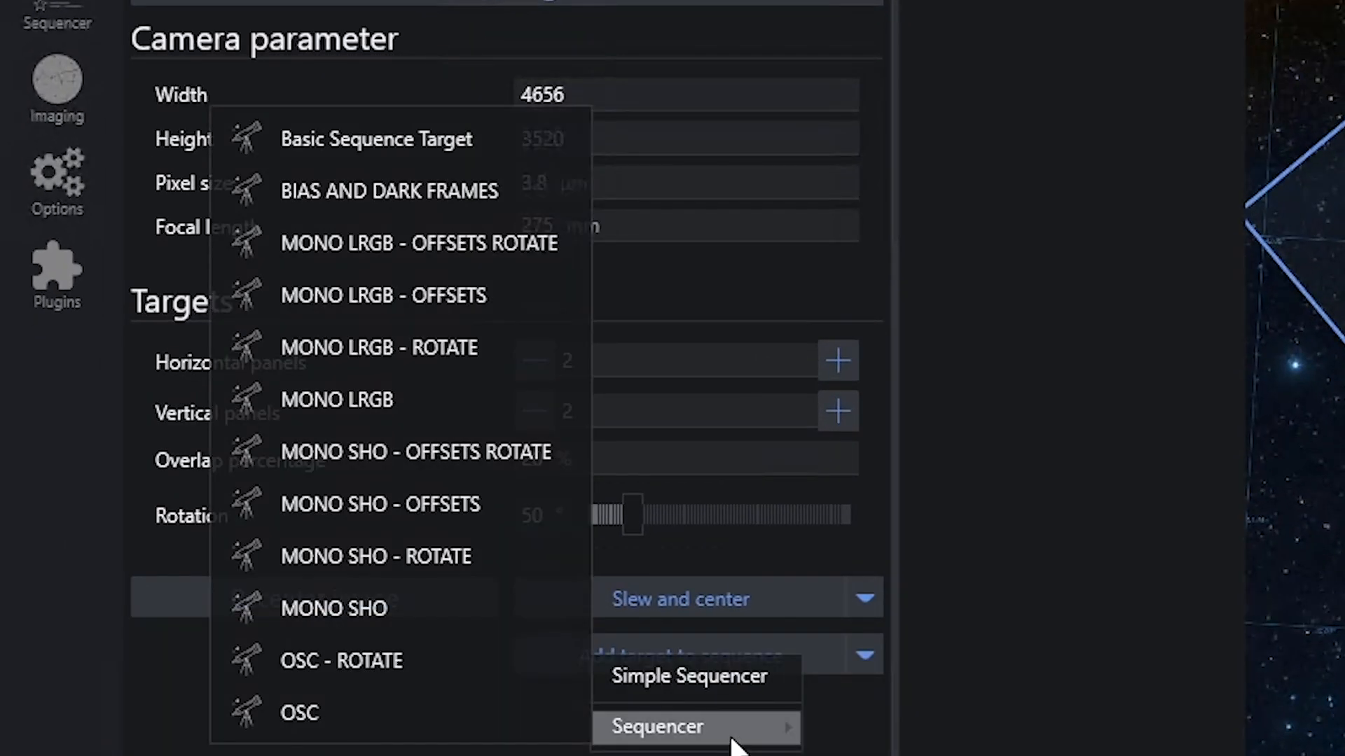
{"action": "mouse_move", "coordinate": [448, 411]}
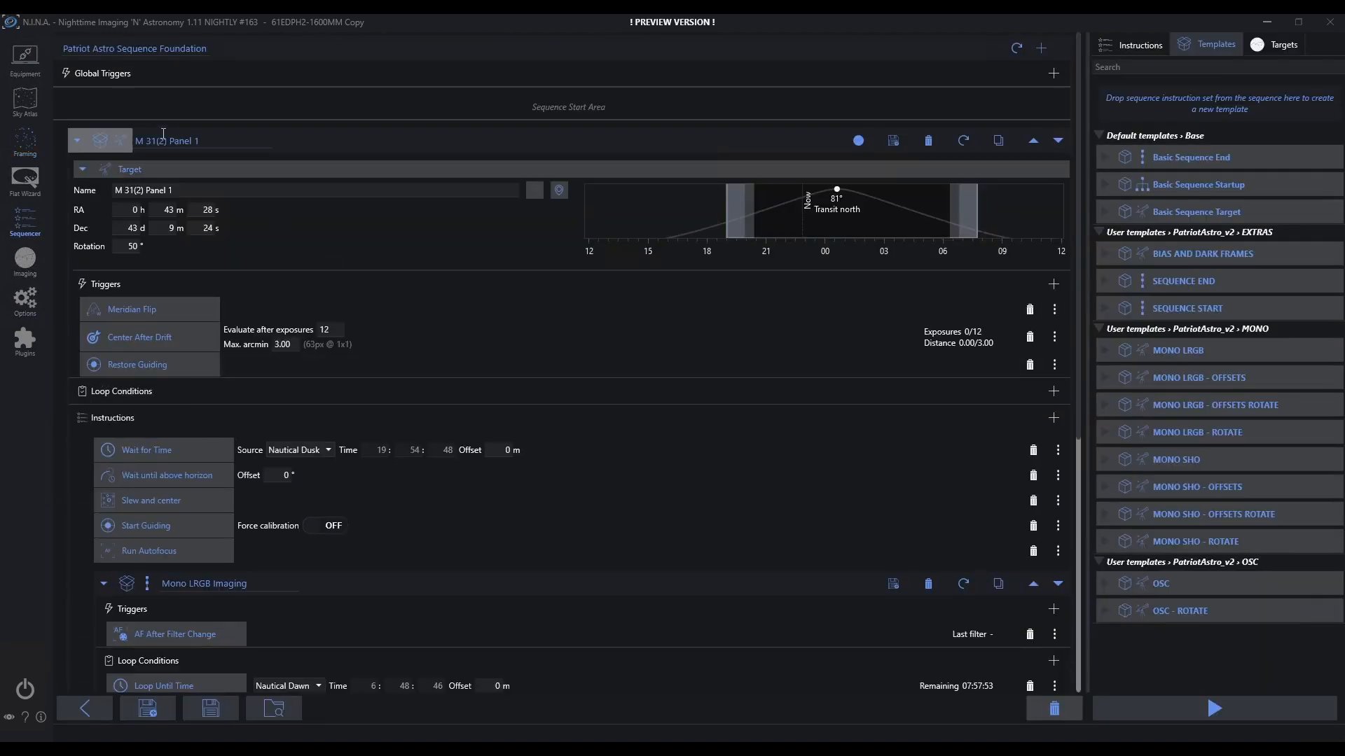
{"action": "left_click", "coordinate": [79, 141]}
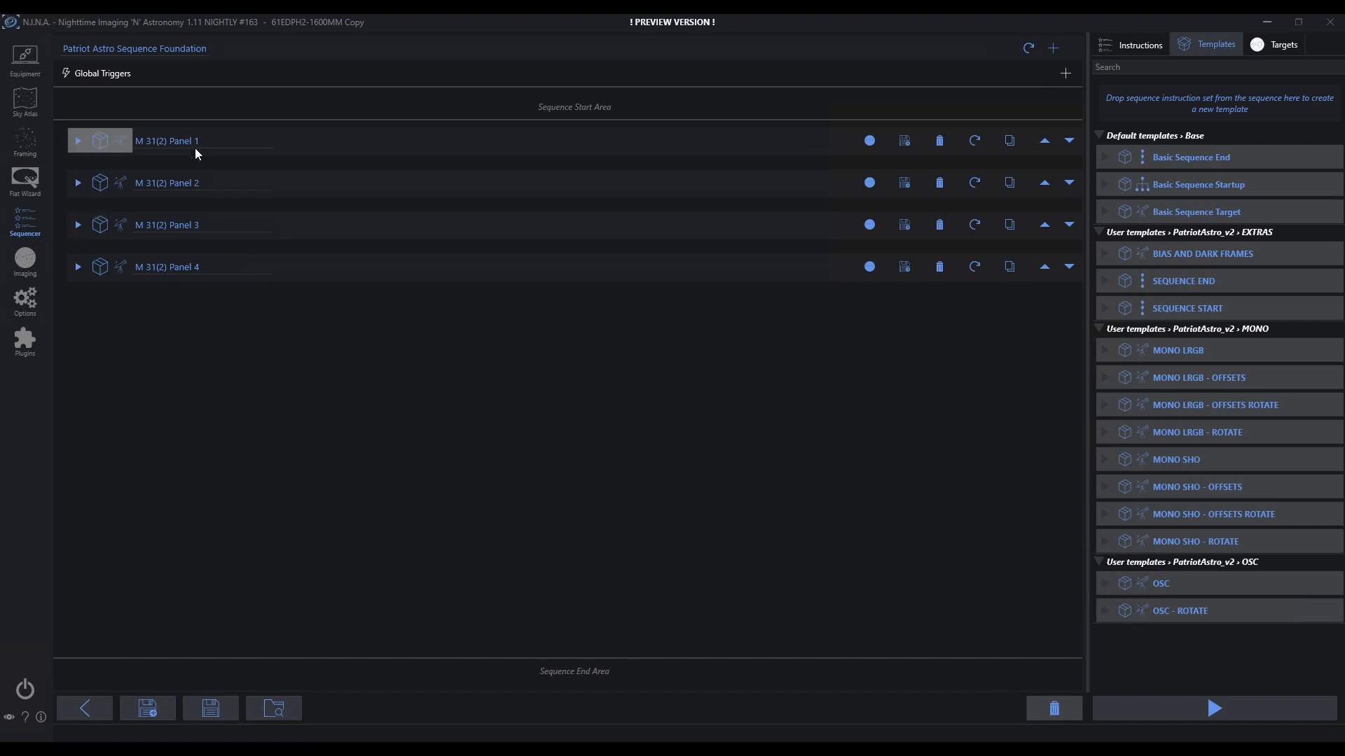
{"action": "mouse_move", "coordinate": [210, 237]}
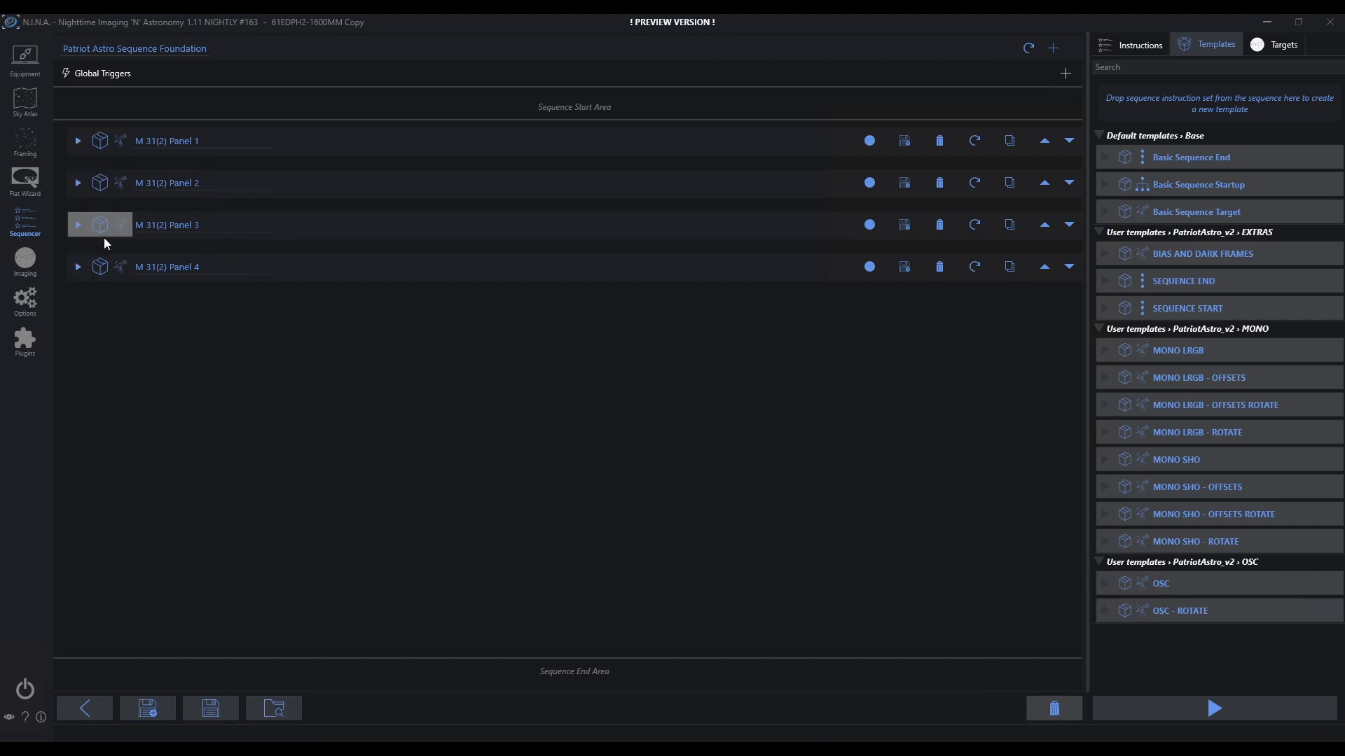
{"action": "left_click", "coordinate": [79, 225]}
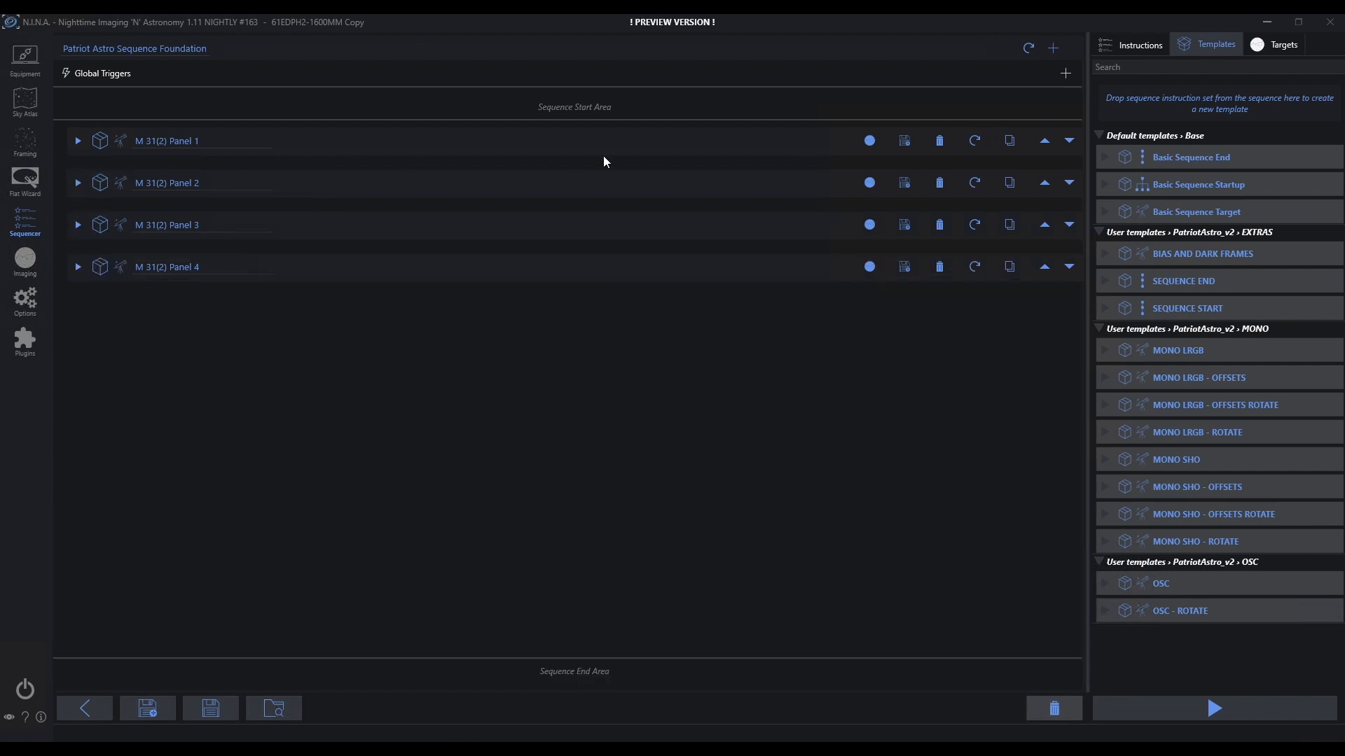
{"action": "left_click", "coordinate": [940, 140]}
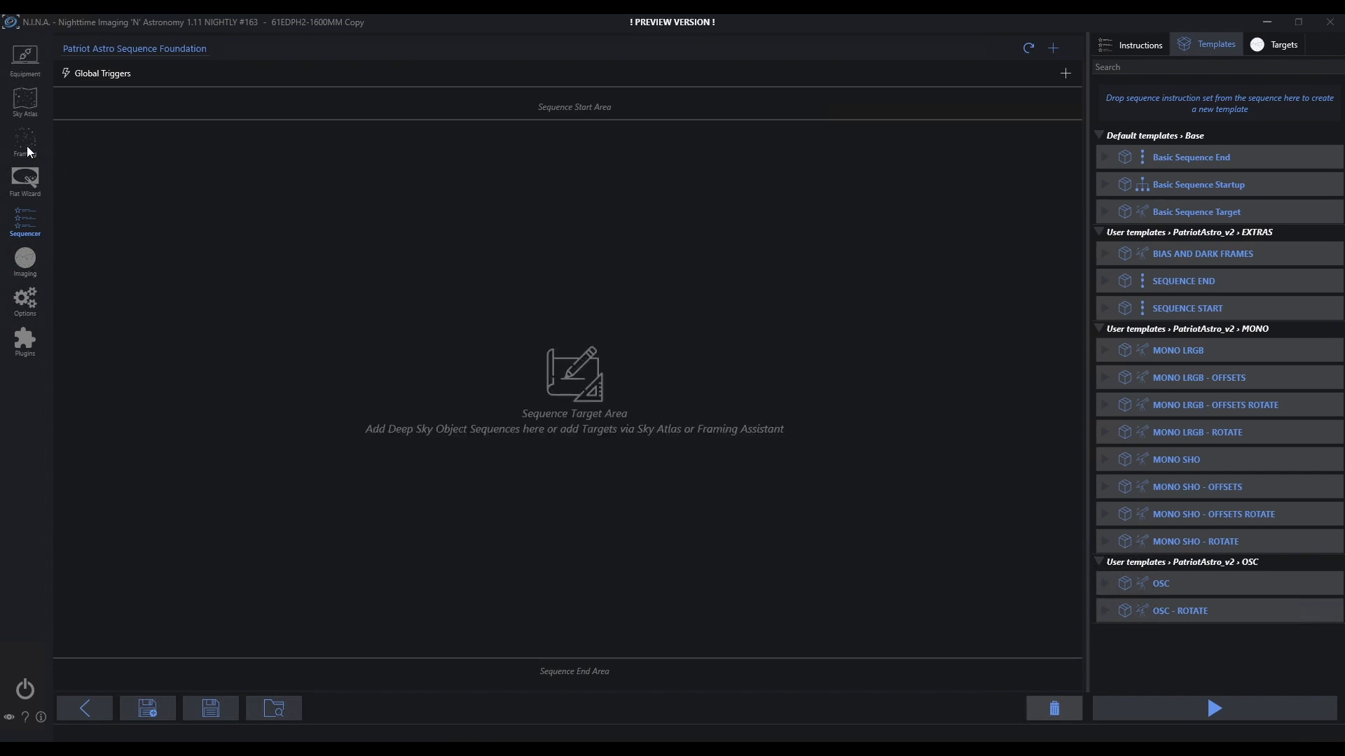
Step: Return to framing M 31 and show the other add-target options
{"action": "left_click", "coordinate": [25, 136]}
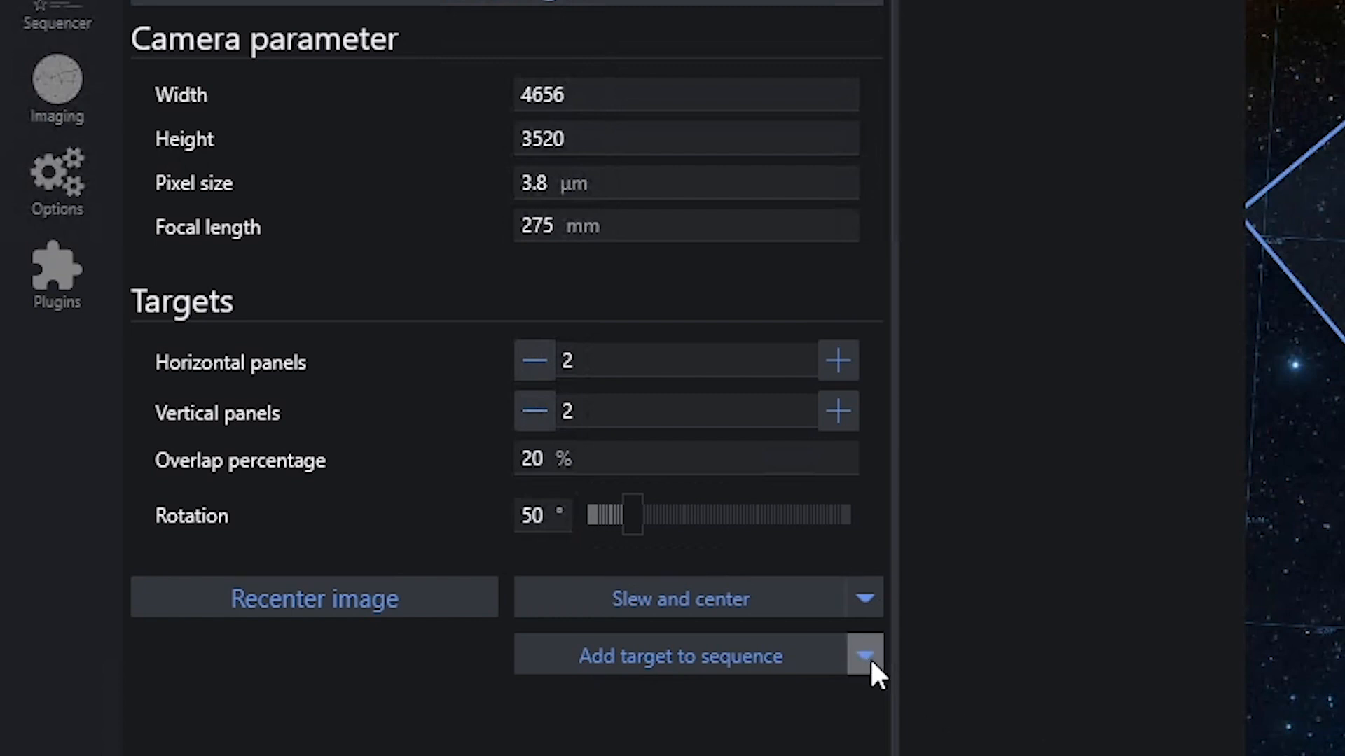
{"action": "left_click", "coordinate": [866, 656]}
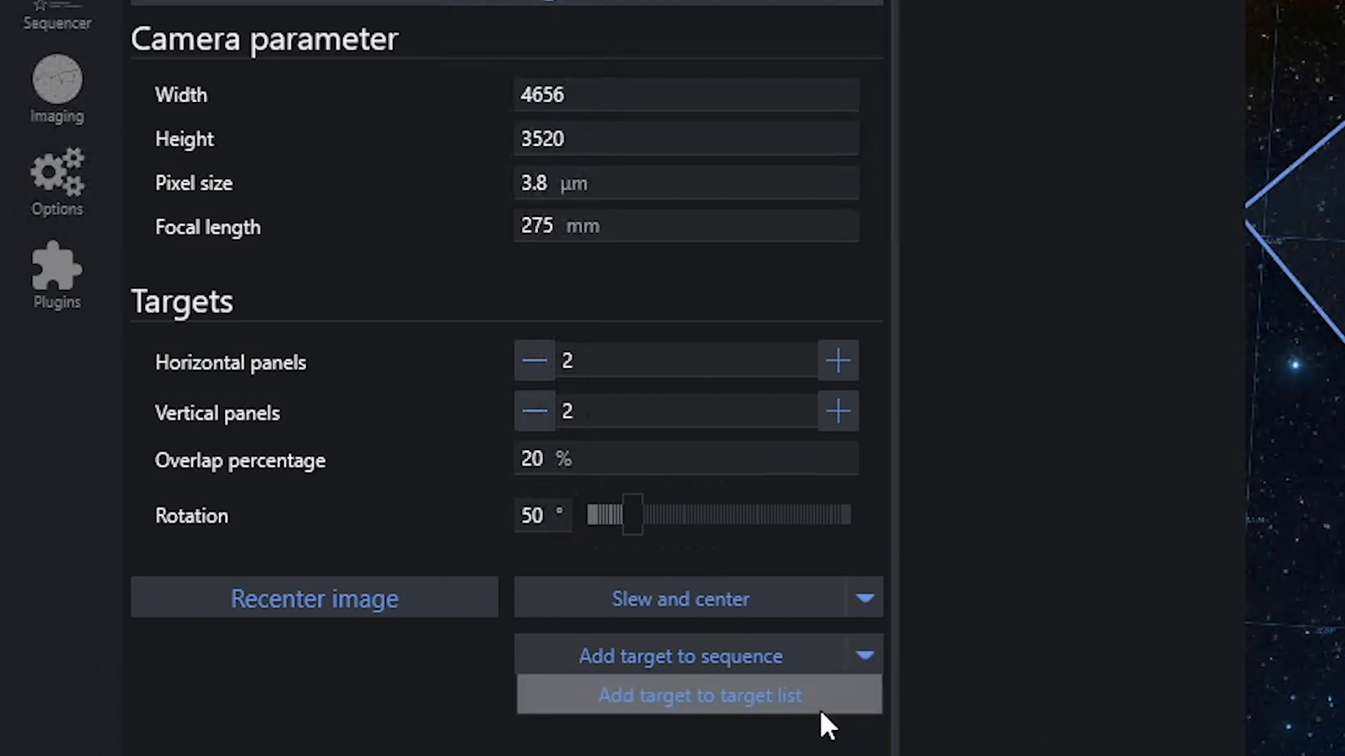
{"action": "mouse_move", "coordinate": [820, 707]}
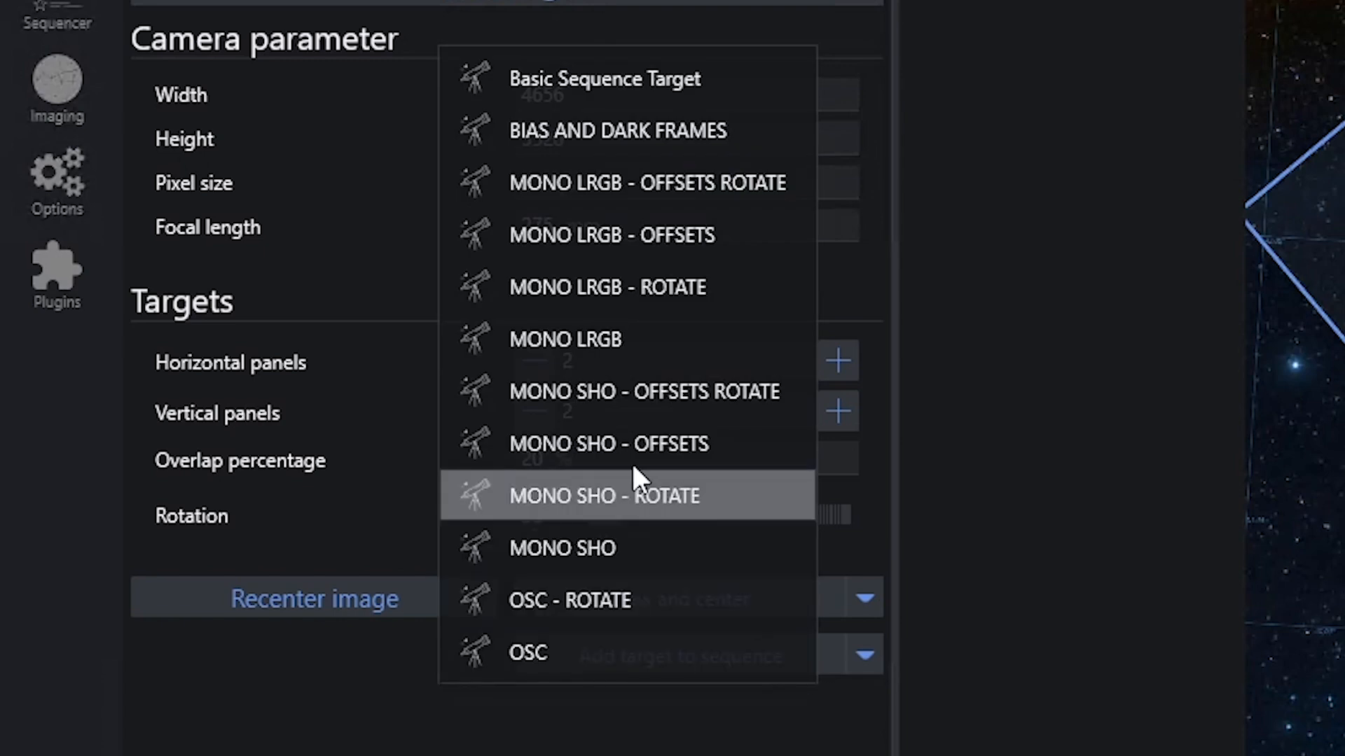
{"action": "mouse_move", "coordinate": [616, 352]}
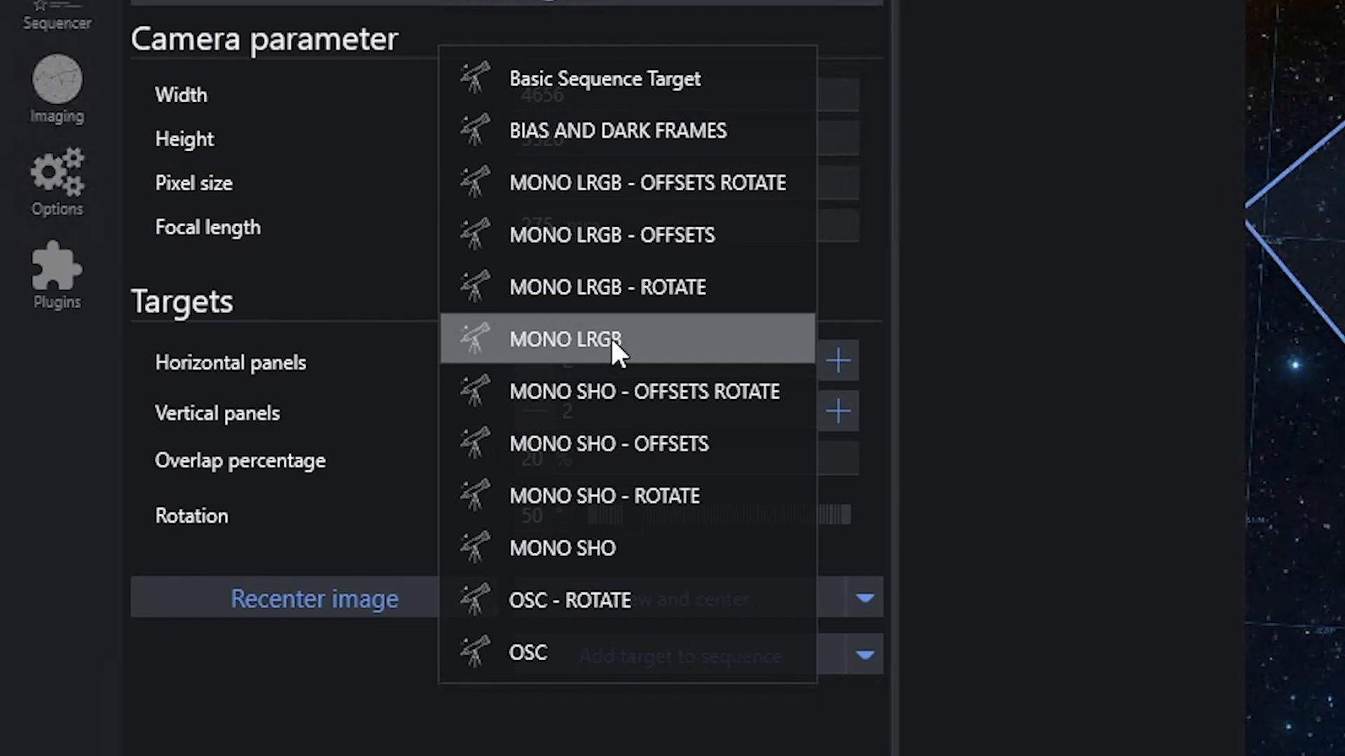
{"action": "mouse_move", "coordinate": [641, 360]}
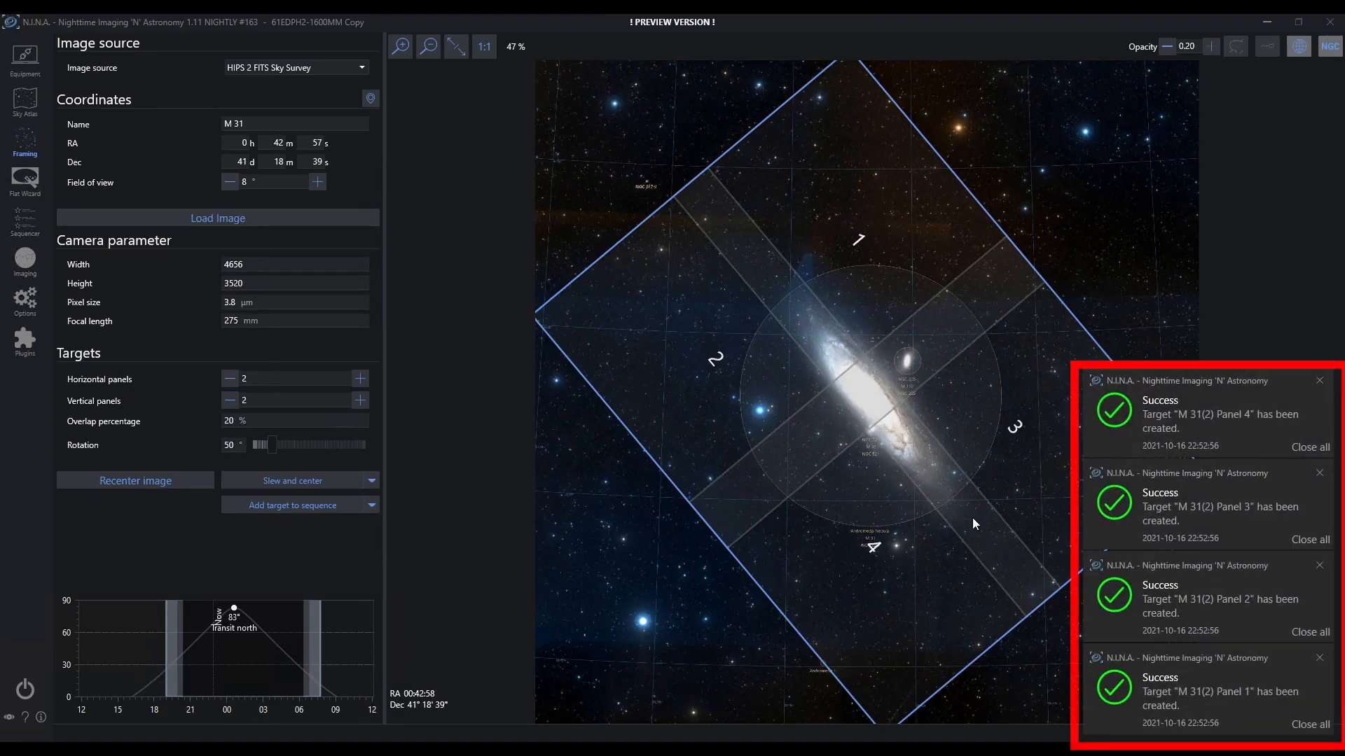
{"action": "mouse_move", "coordinate": [1313, 443]}
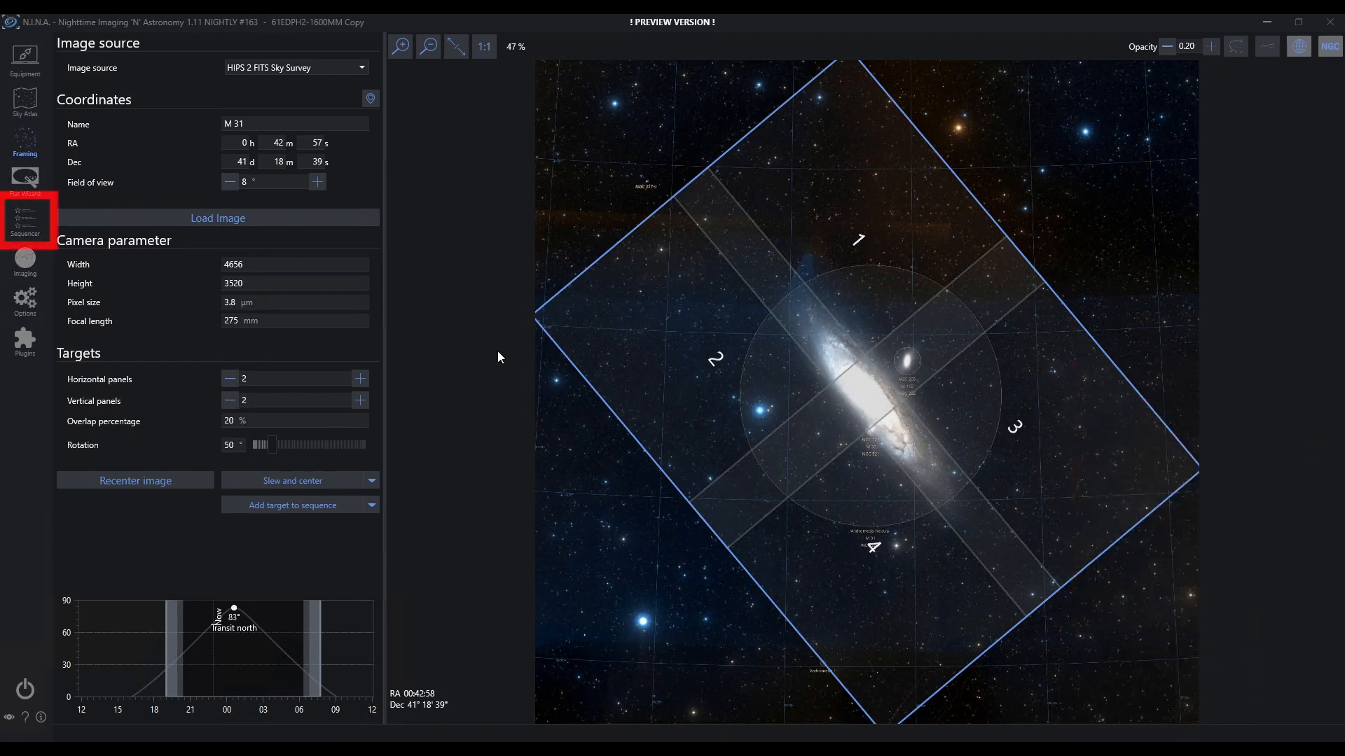
Step: In the Sequencer's Targets list, delete the M 31(2) panels, confirming each deletion
{"action": "left_click", "coordinate": [25, 221]}
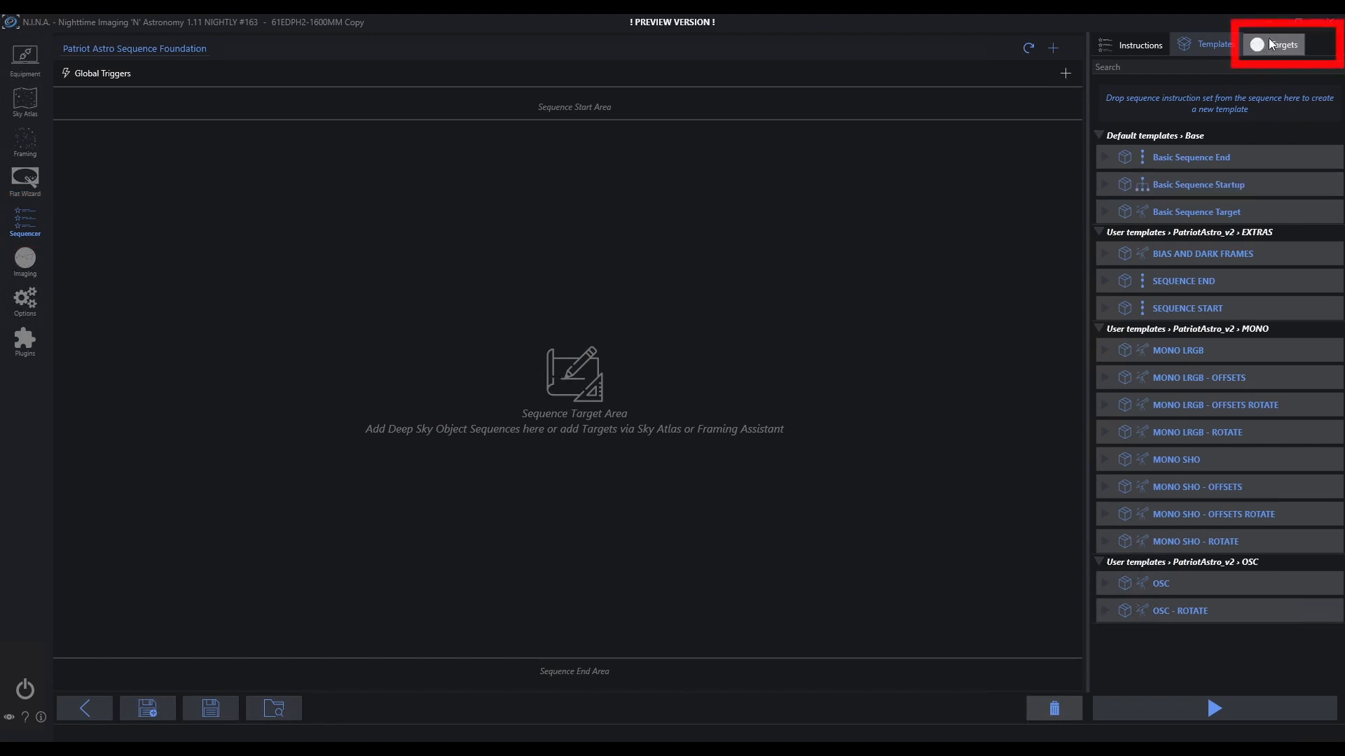
{"action": "left_click", "coordinate": [1279, 45]}
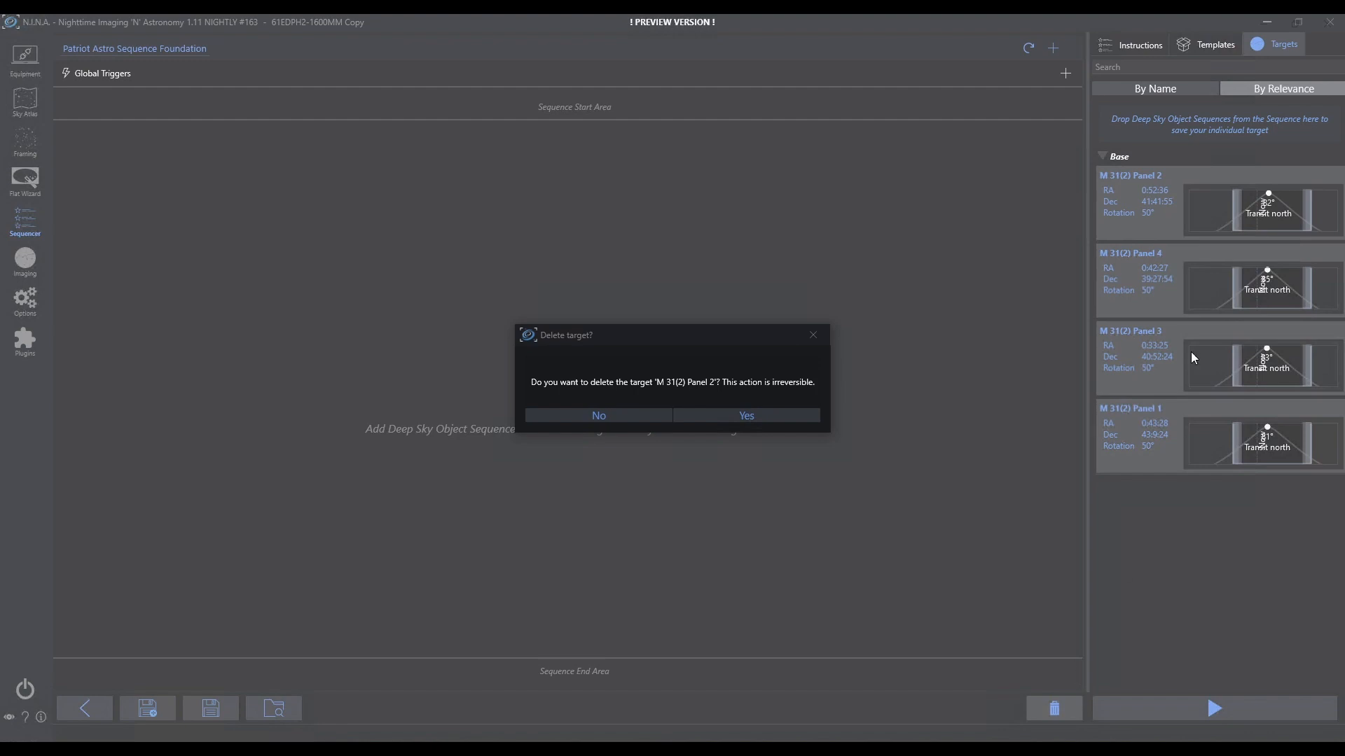
{"action": "left_click", "coordinate": [746, 415]}
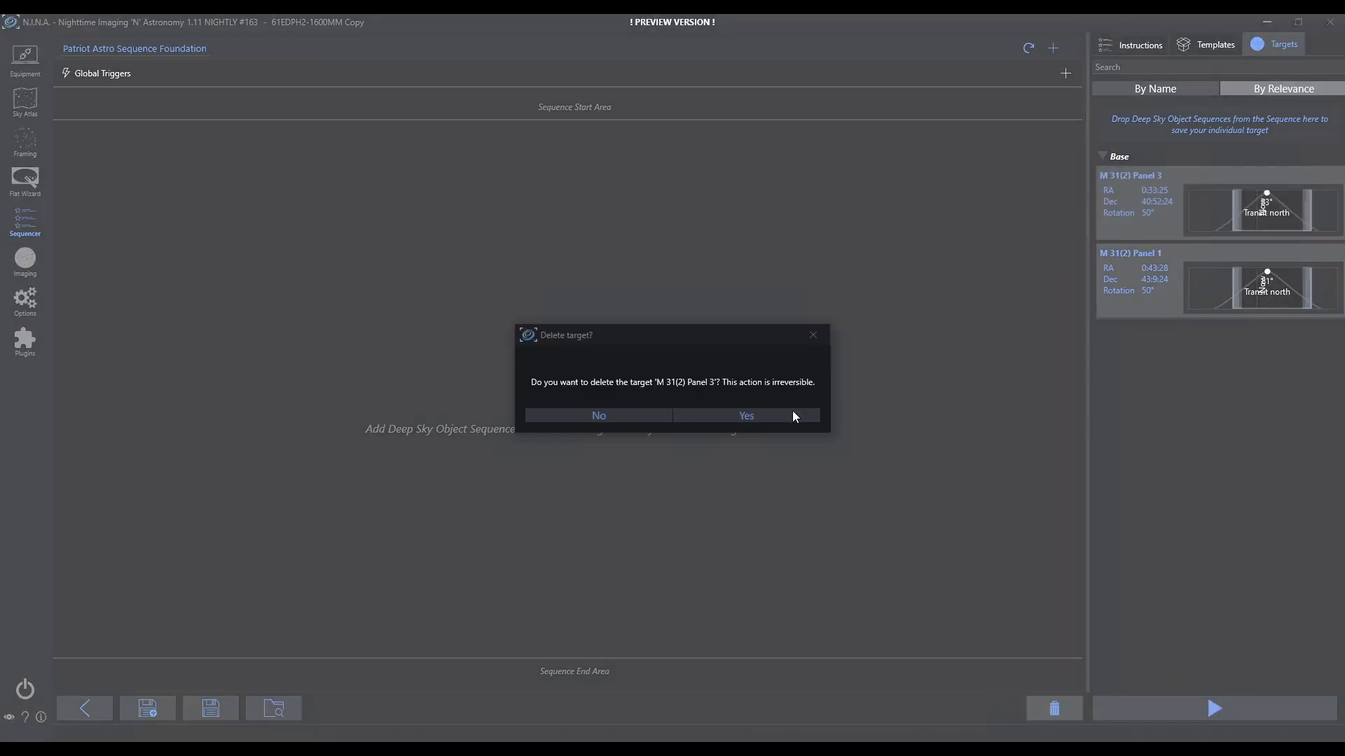
{"action": "left_click", "coordinate": [746, 415]}
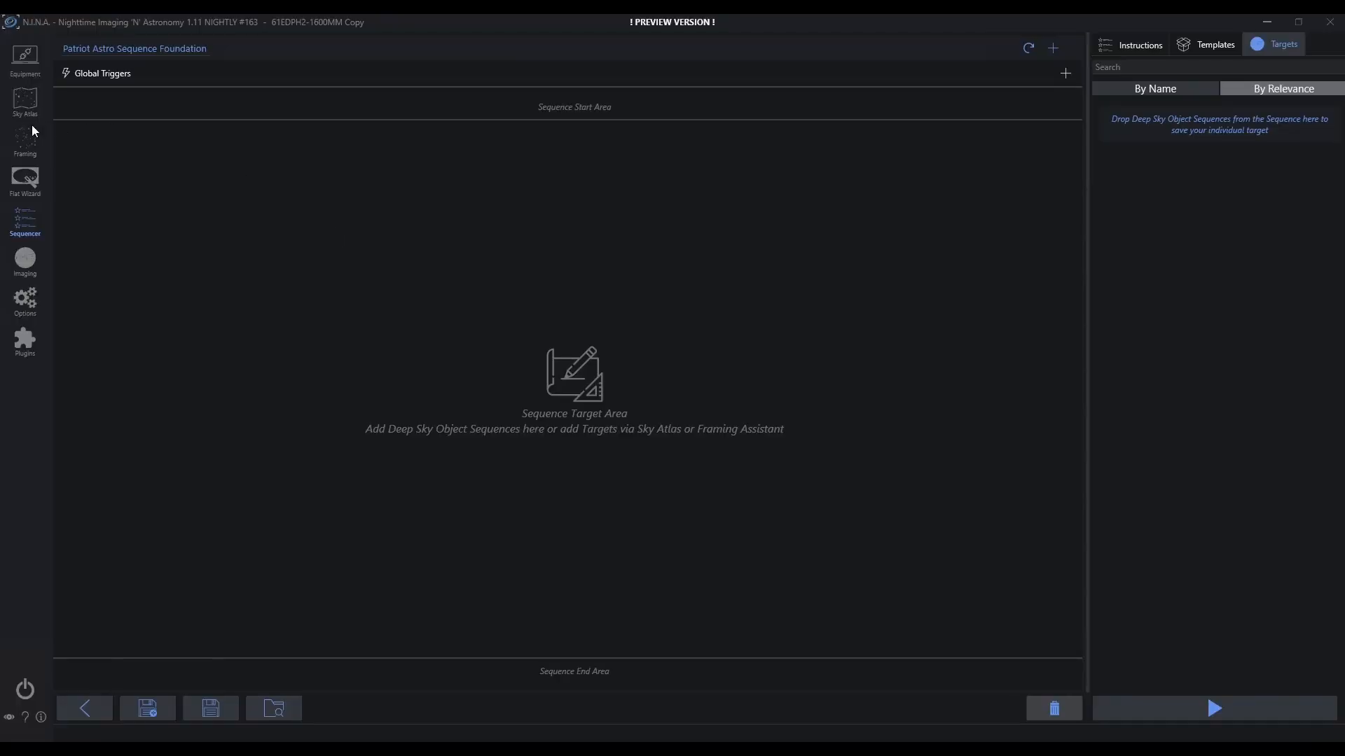
Step: Set M 31 framing to one panel, 0° rotation and a 4° field of view
{"action": "left_click", "coordinate": [25, 140]}
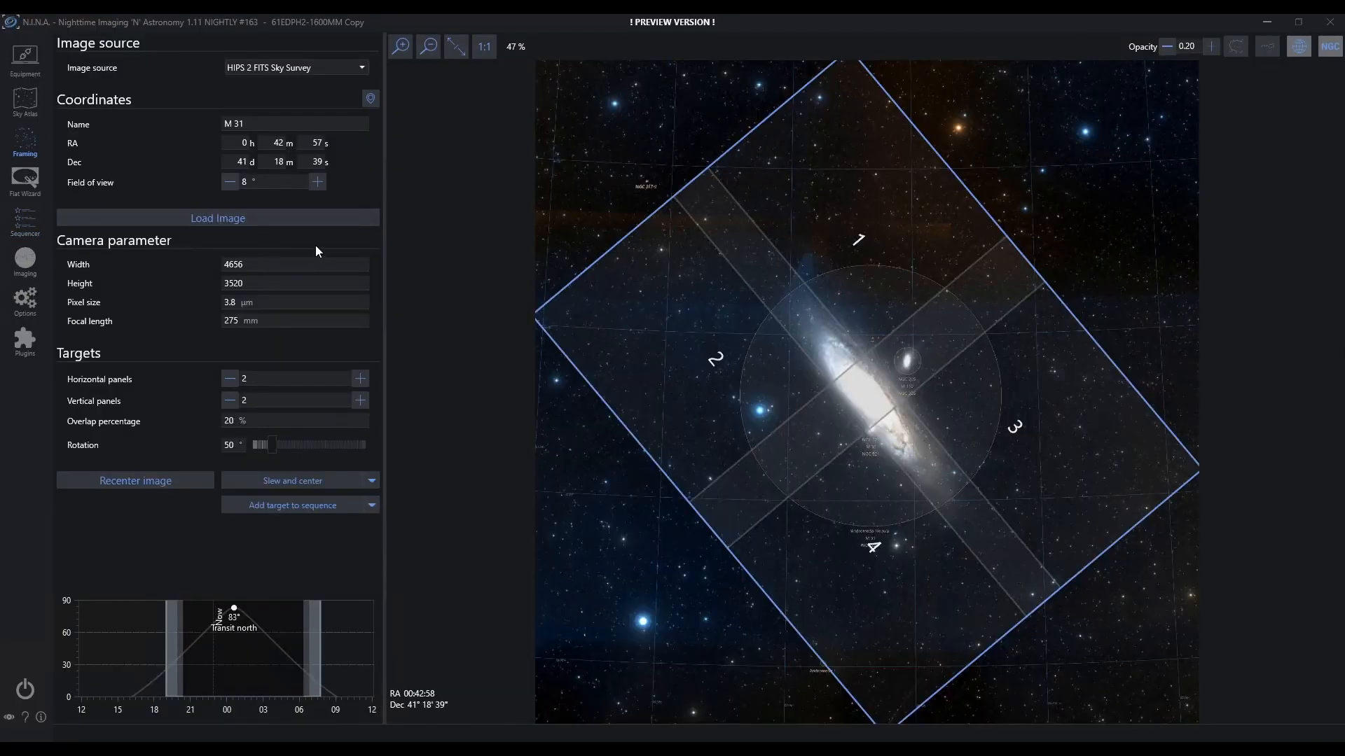
{"action": "mouse_move", "coordinate": [305, 400]}
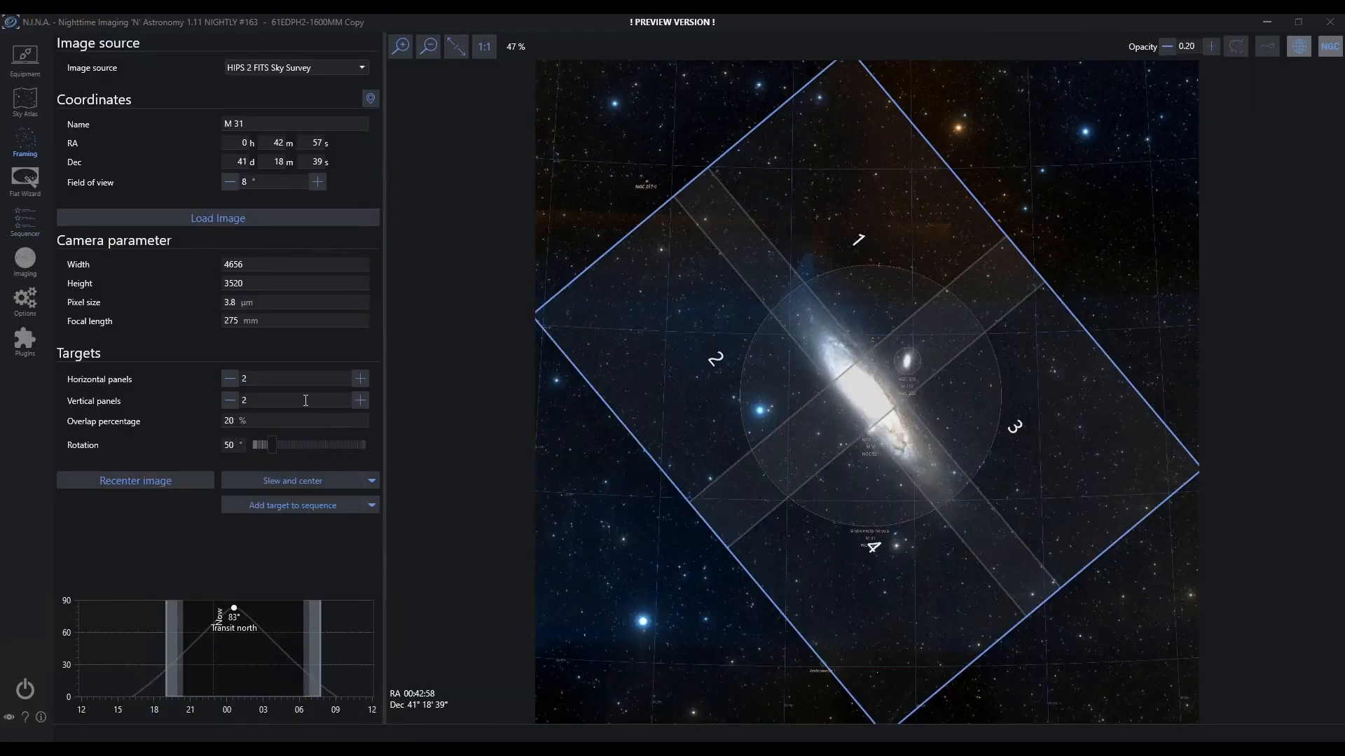
{"action": "left_click", "coordinate": [229, 378]}
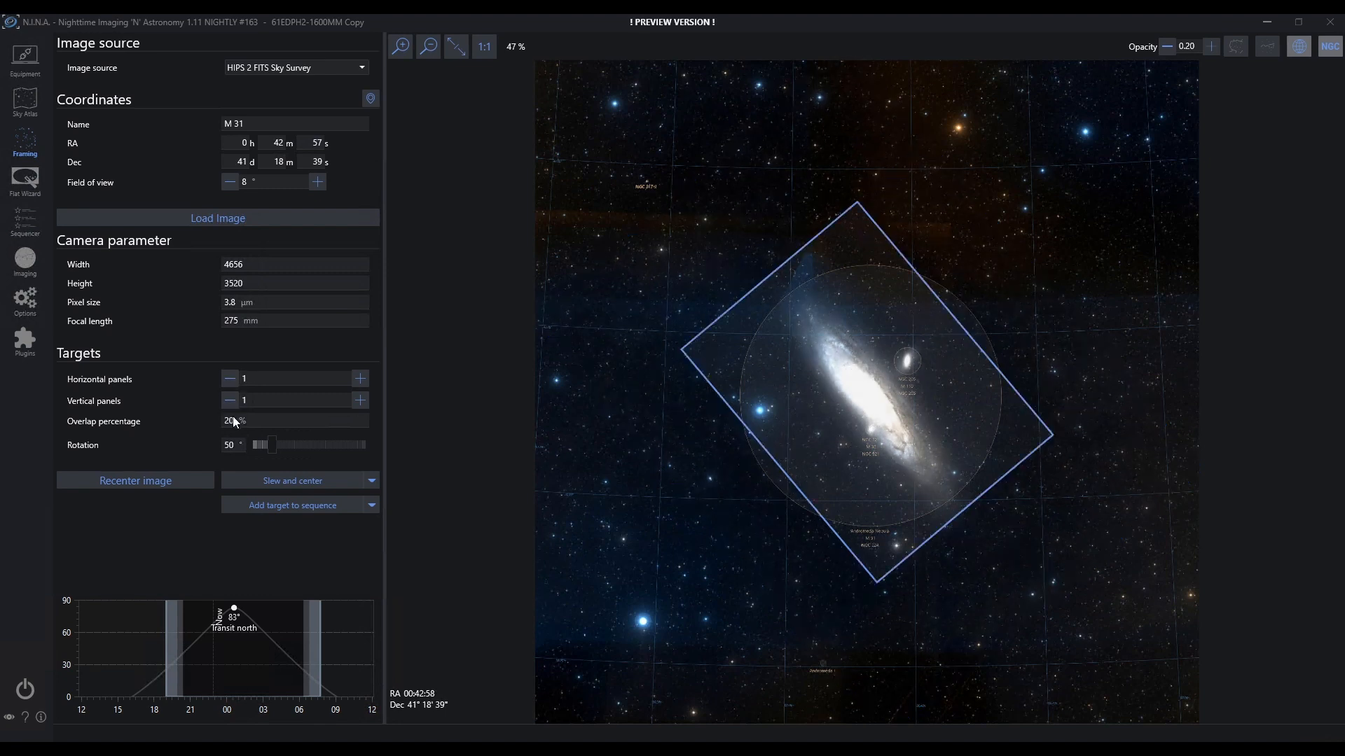
{"action": "left_click_drag", "start_coordinate": [268, 444], "coordinate": [257, 444]}
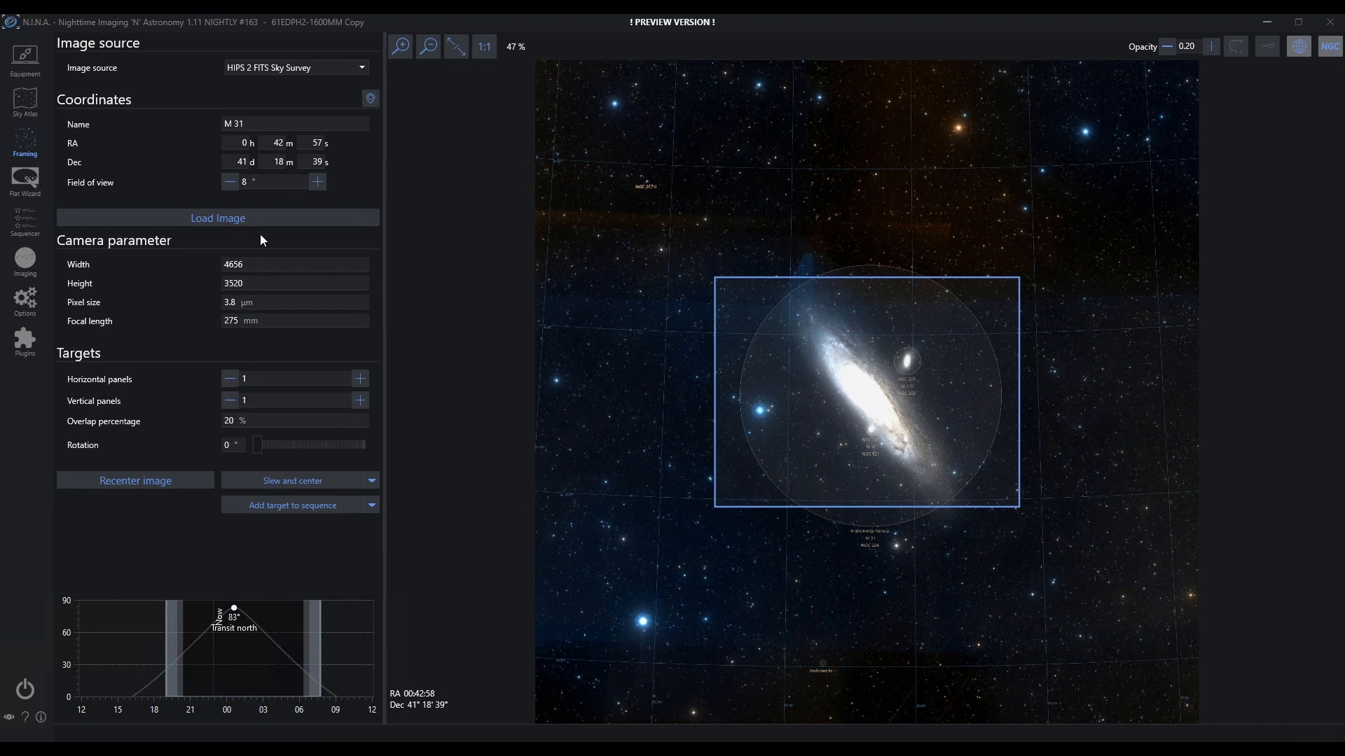
{"action": "left_click", "coordinate": [229, 182]}
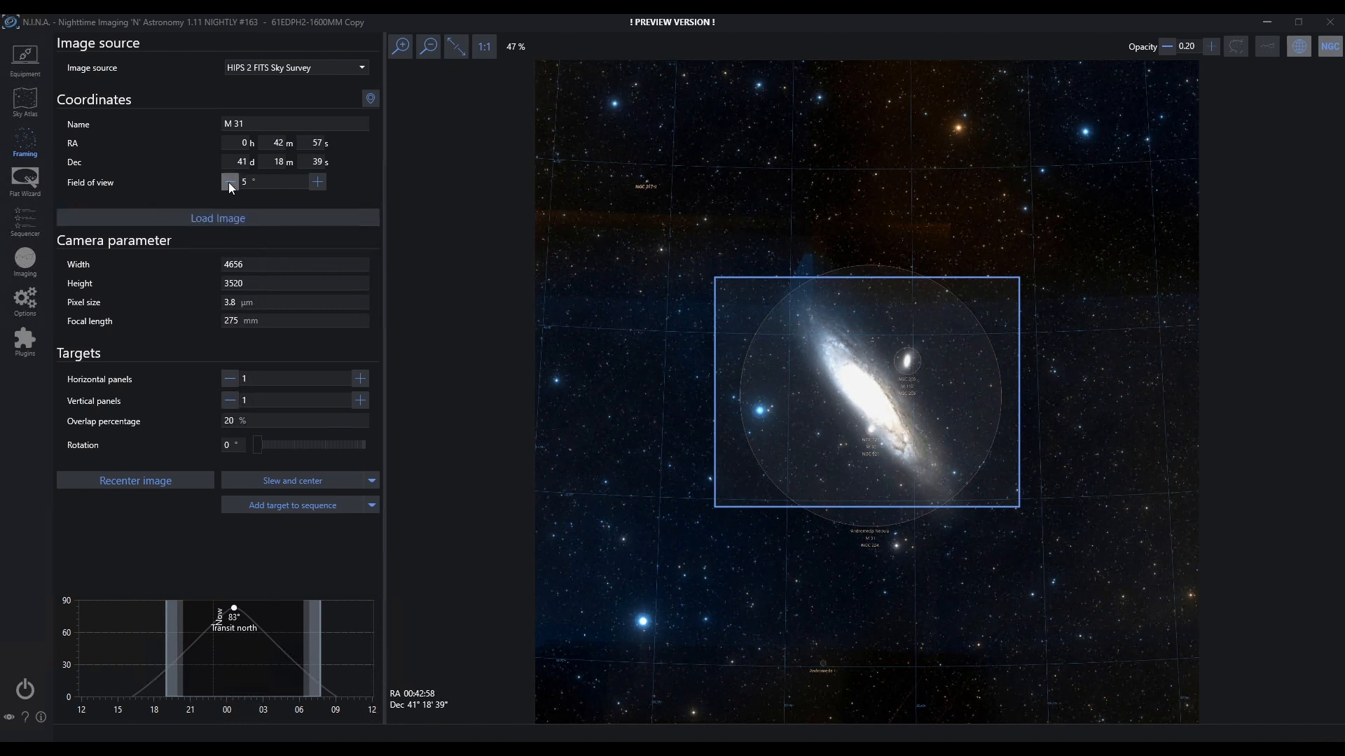
{"action": "left_click", "coordinate": [230, 182]}
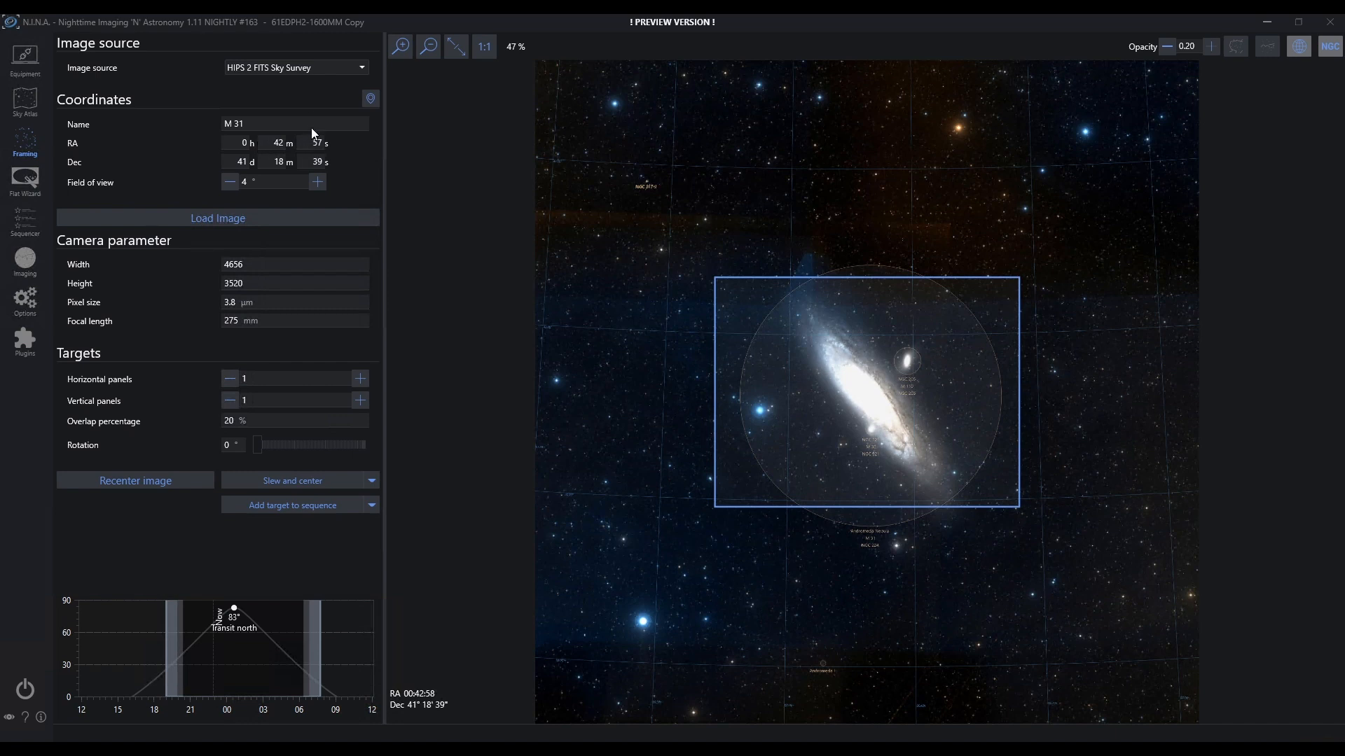
{"action": "mouse_move", "coordinate": [306, 109]}
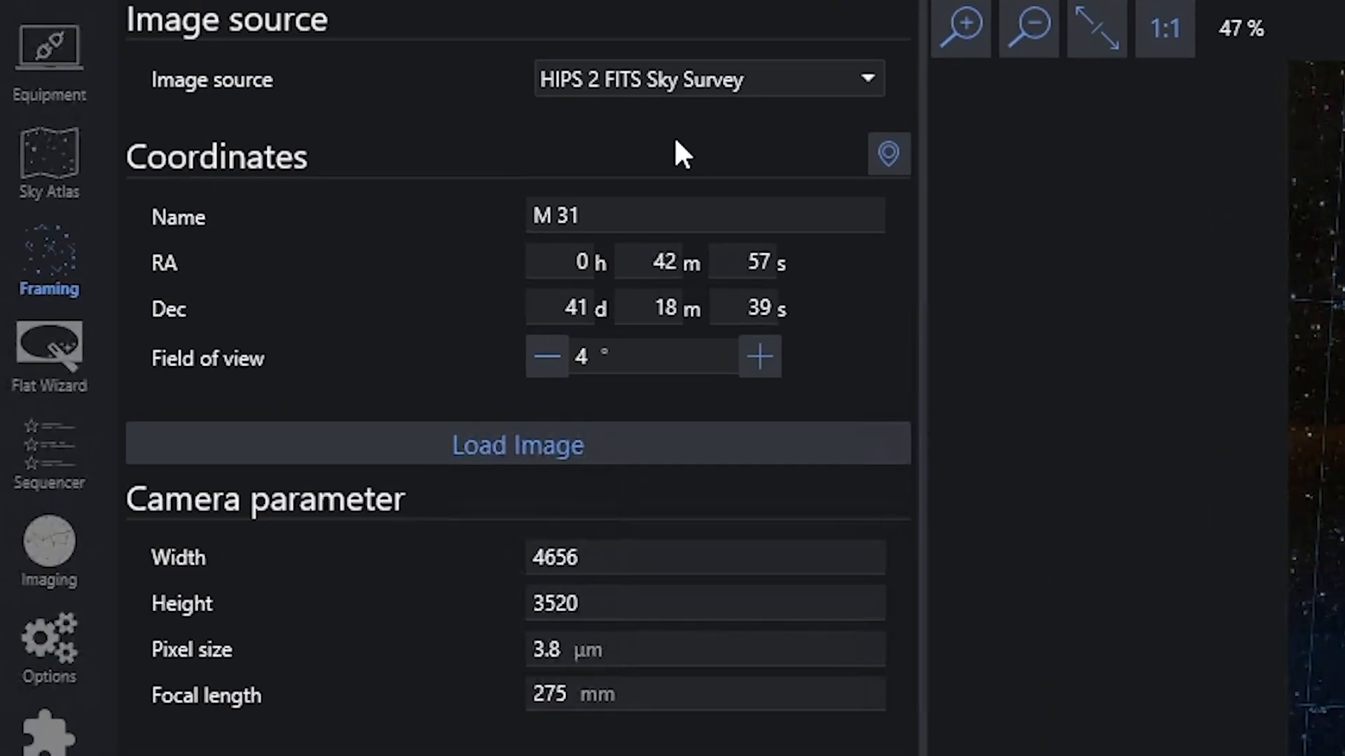
Step: Switch the framing Image source to File and bring up the Load Image browser
{"action": "left_click", "coordinate": [868, 79]}
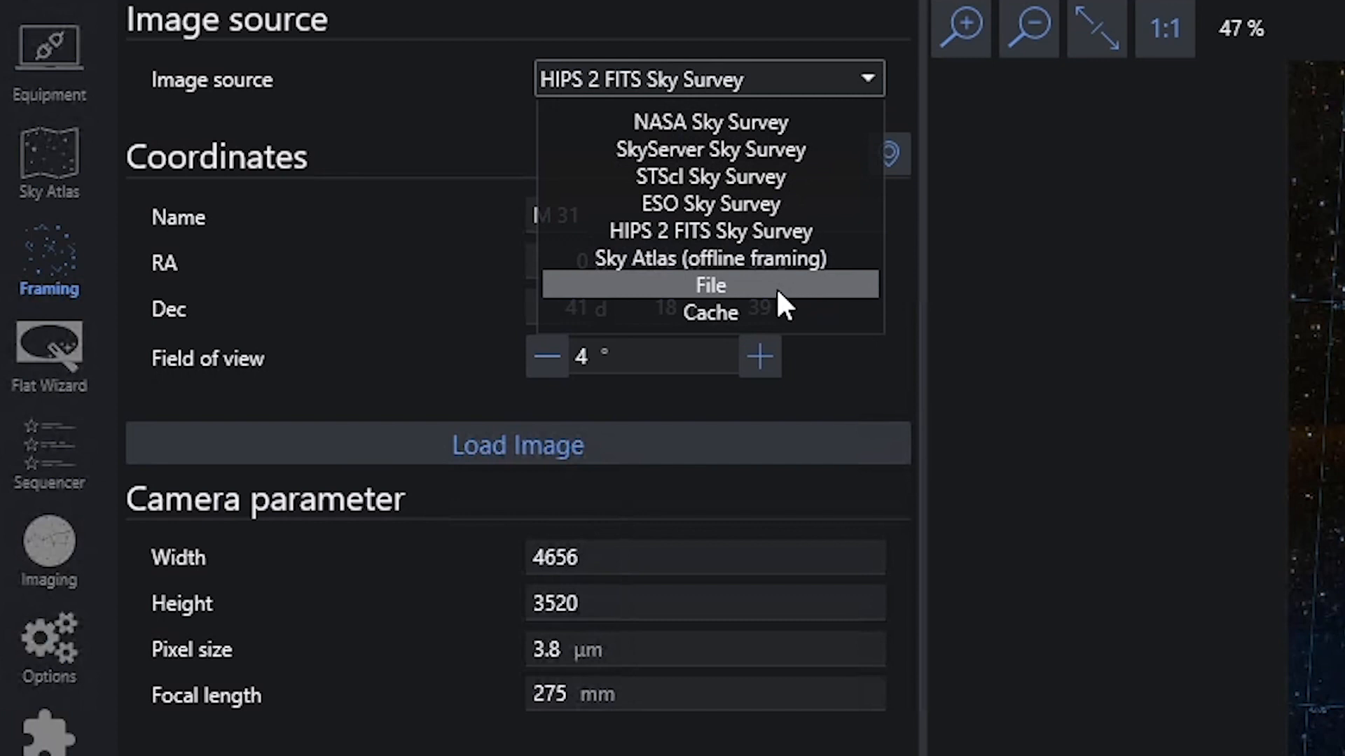
{"action": "left_click", "coordinate": [711, 285]}
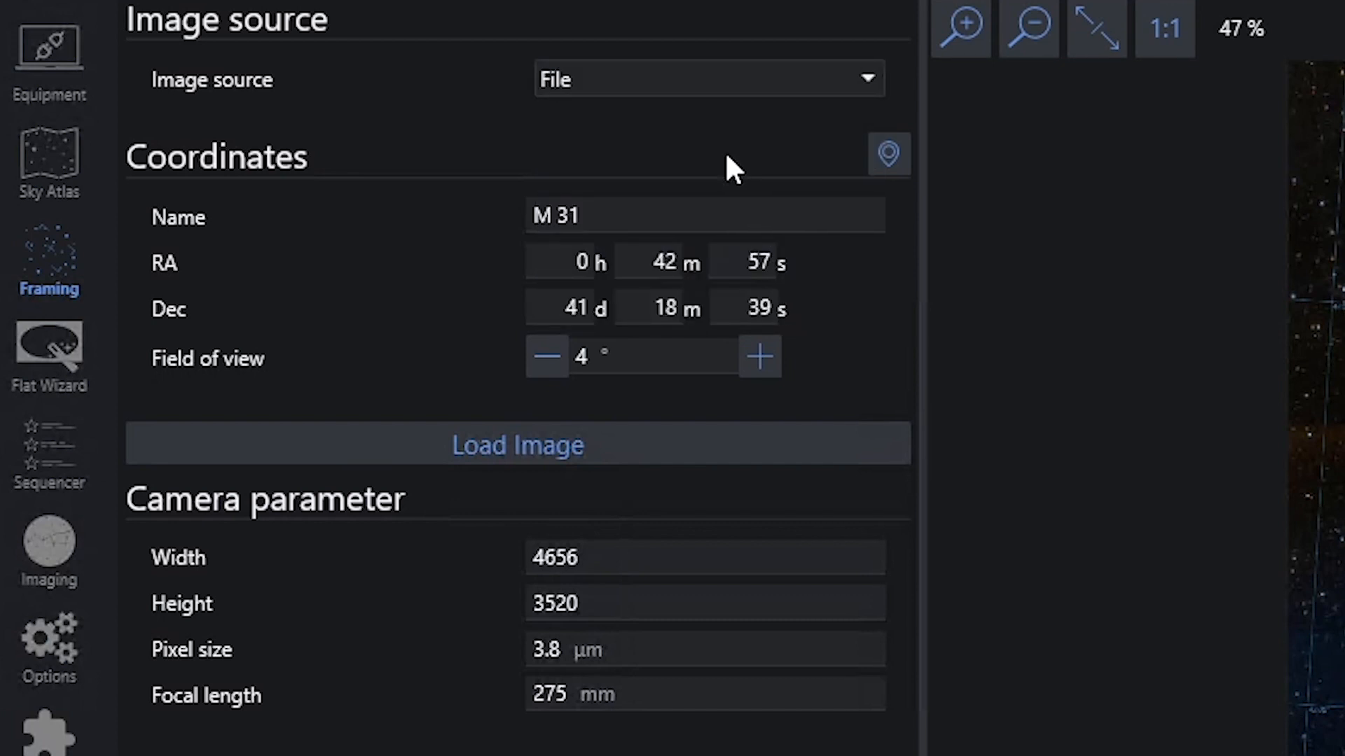
{"action": "mouse_move", "coordinate": [622, 84]}
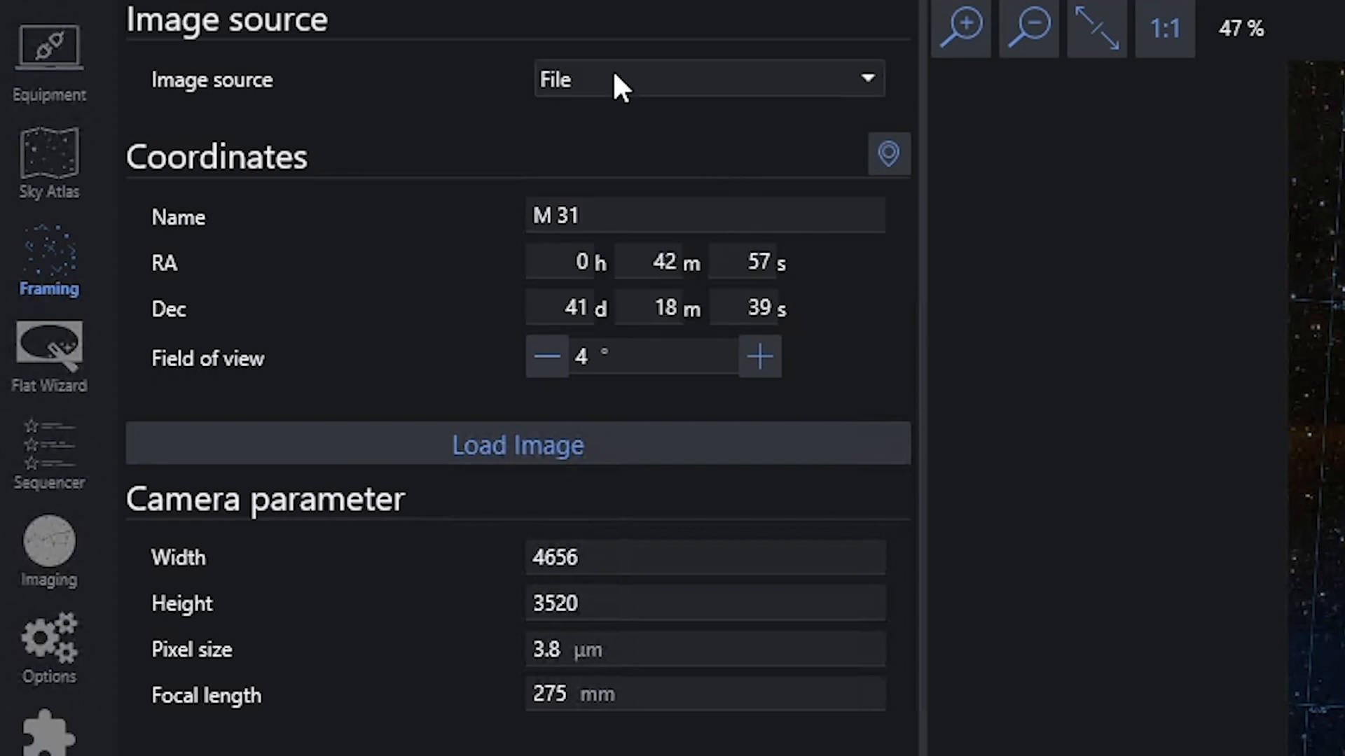
{"action": "mouse_move", "coordinate": [820, 489]}
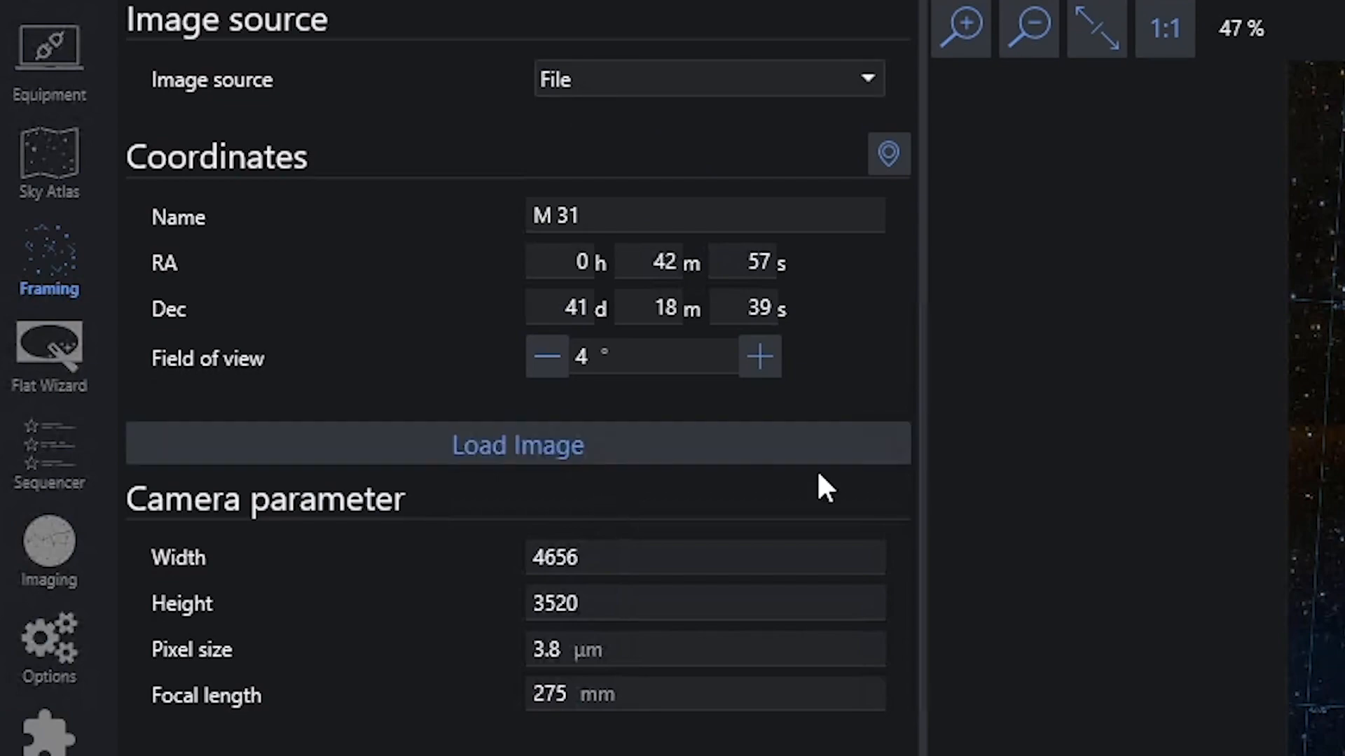
{"action": "left_click", "coordinate": [518, 445]}
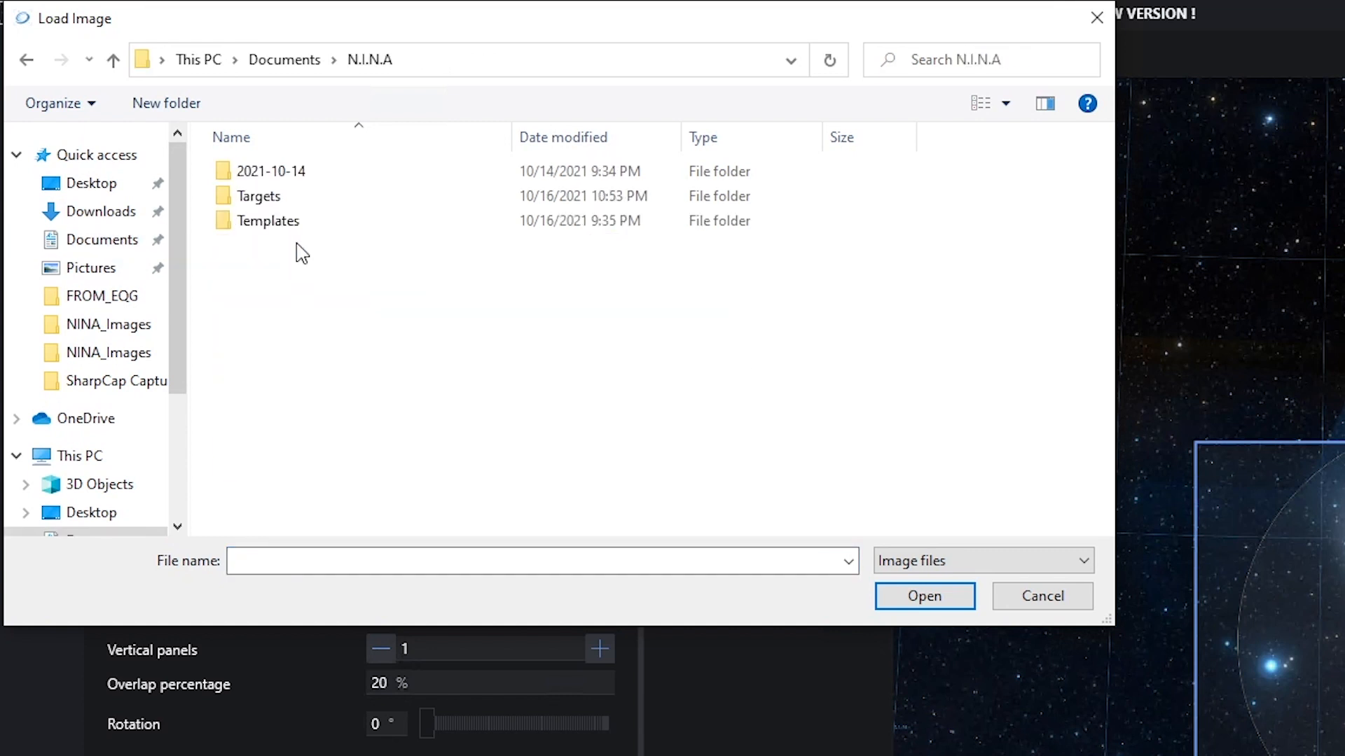
Step: Load the HA light frame from Targets > 2021-10-15 > Bubble Nebula > LIGHT and plate-solve it using reference coordinates
{"action": "left_click", "coordinate": [258, 197]}
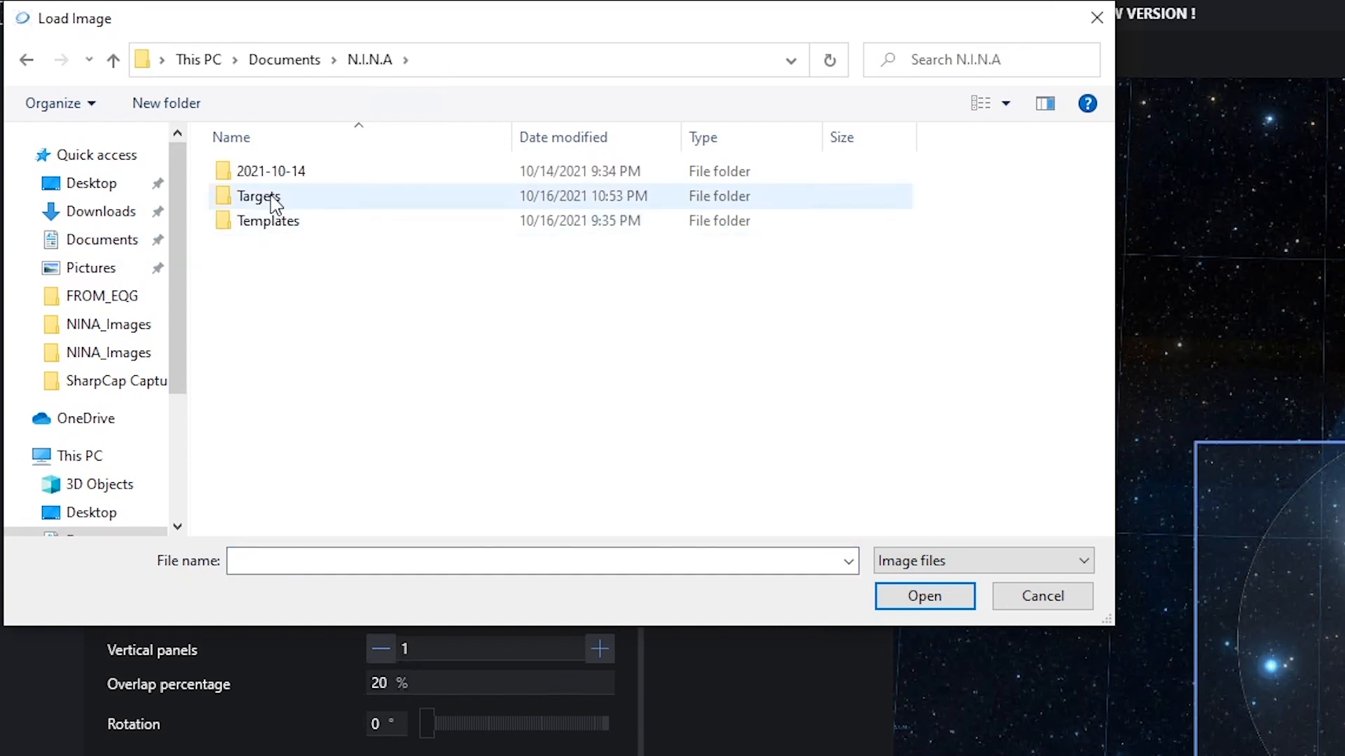
{"action": "double_click", "coordinate": [257, 196]}
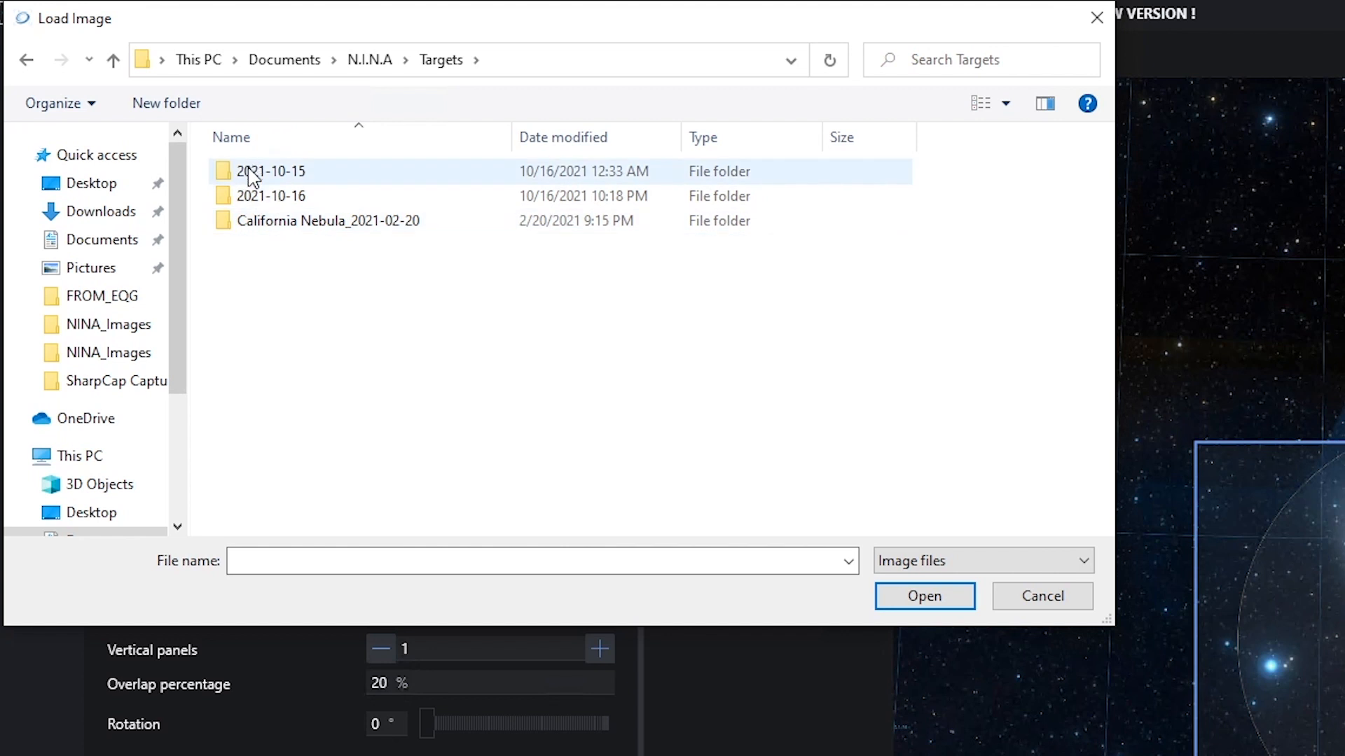
{"action": "double_click", "coordinate": [269, 171]}
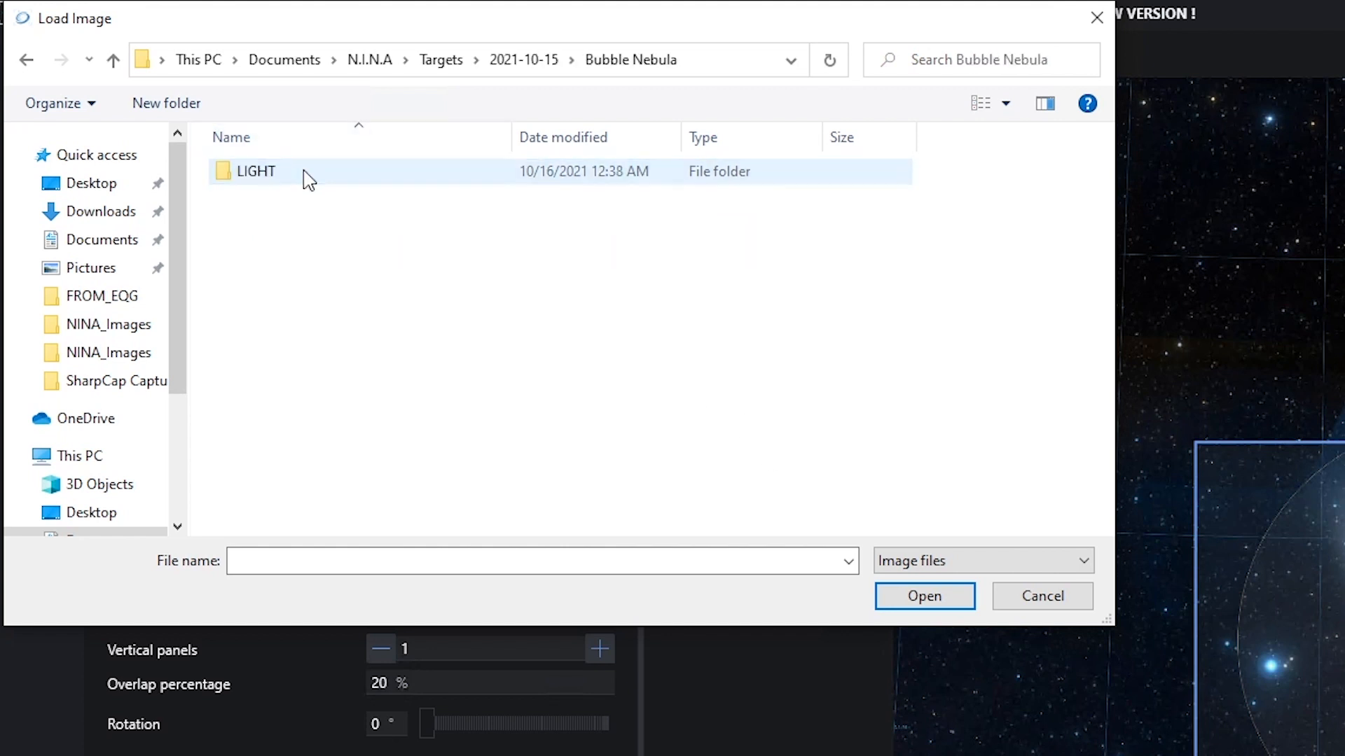
{"action": "double_click", "coordinate": [254, 171]}
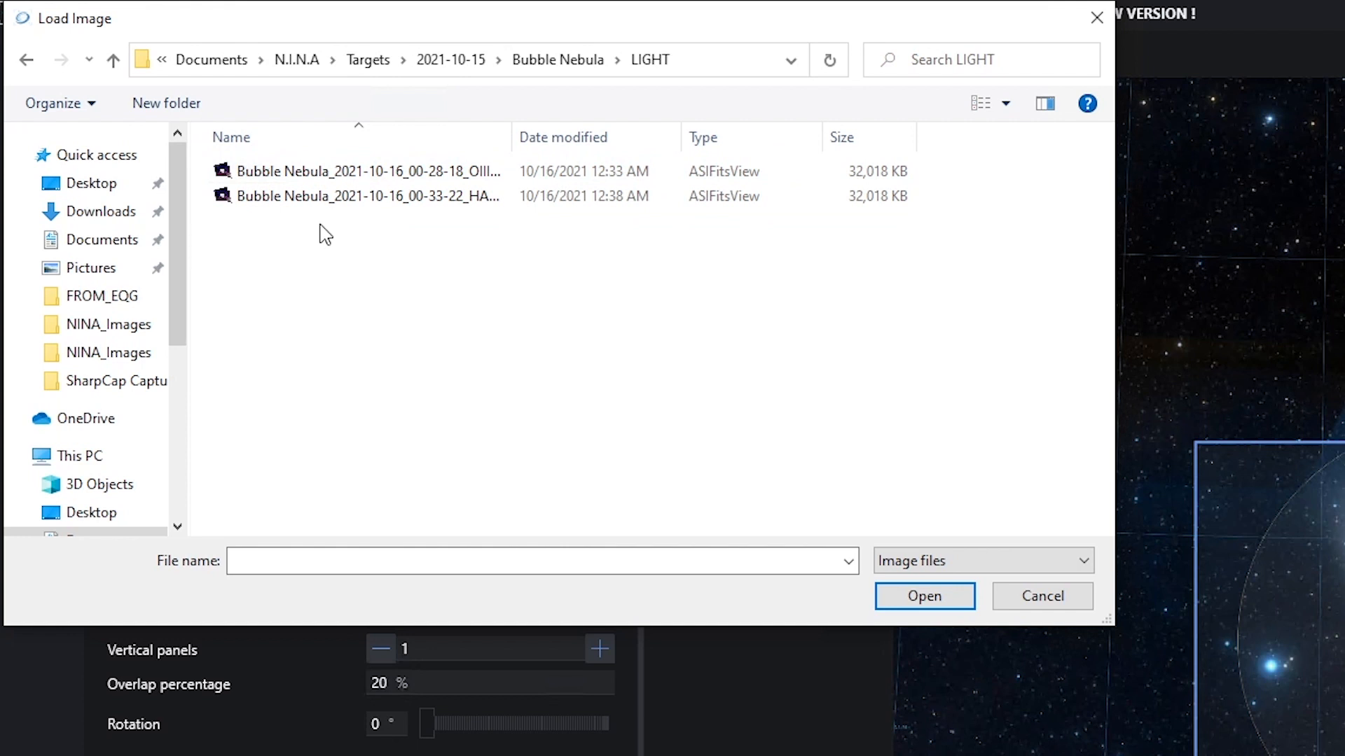
{"action": "mouse_move", "coordinate": [348, 203]}
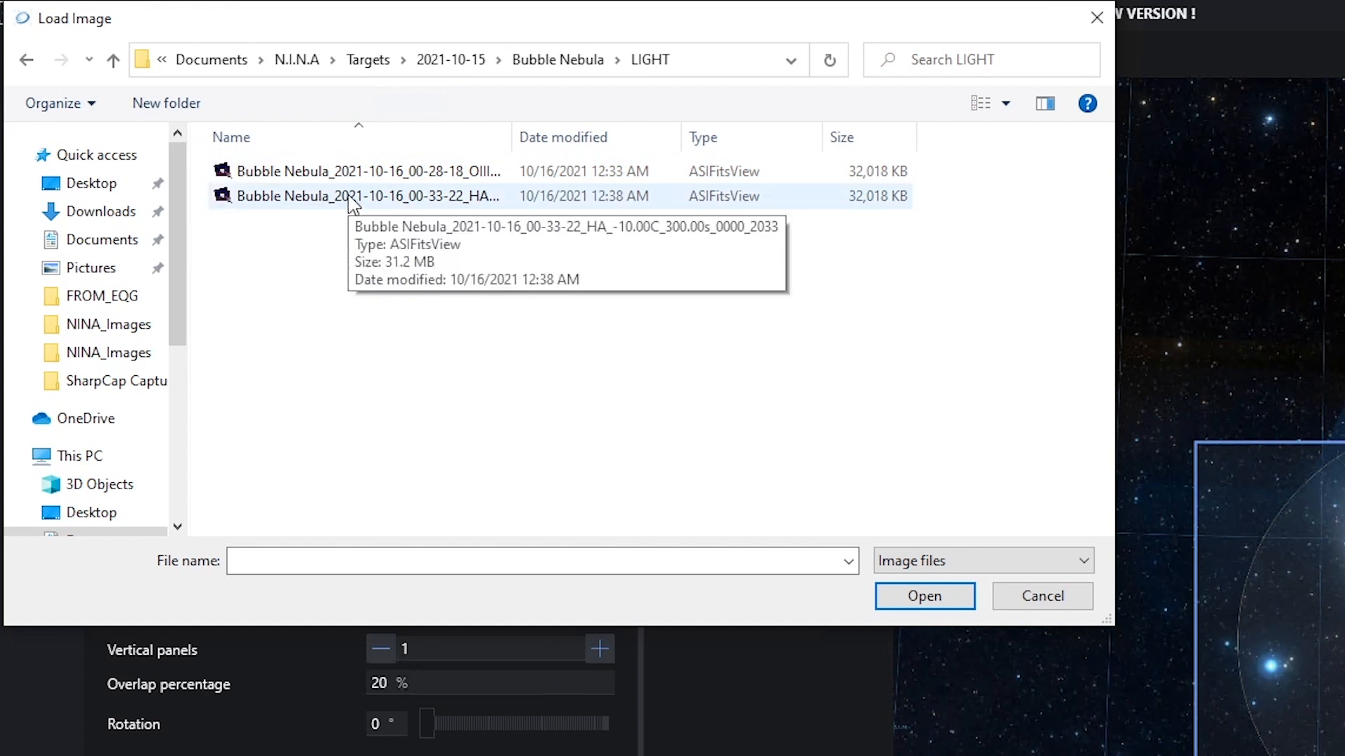
{"action": "mouse_move", "coordinate": [380, 247]}
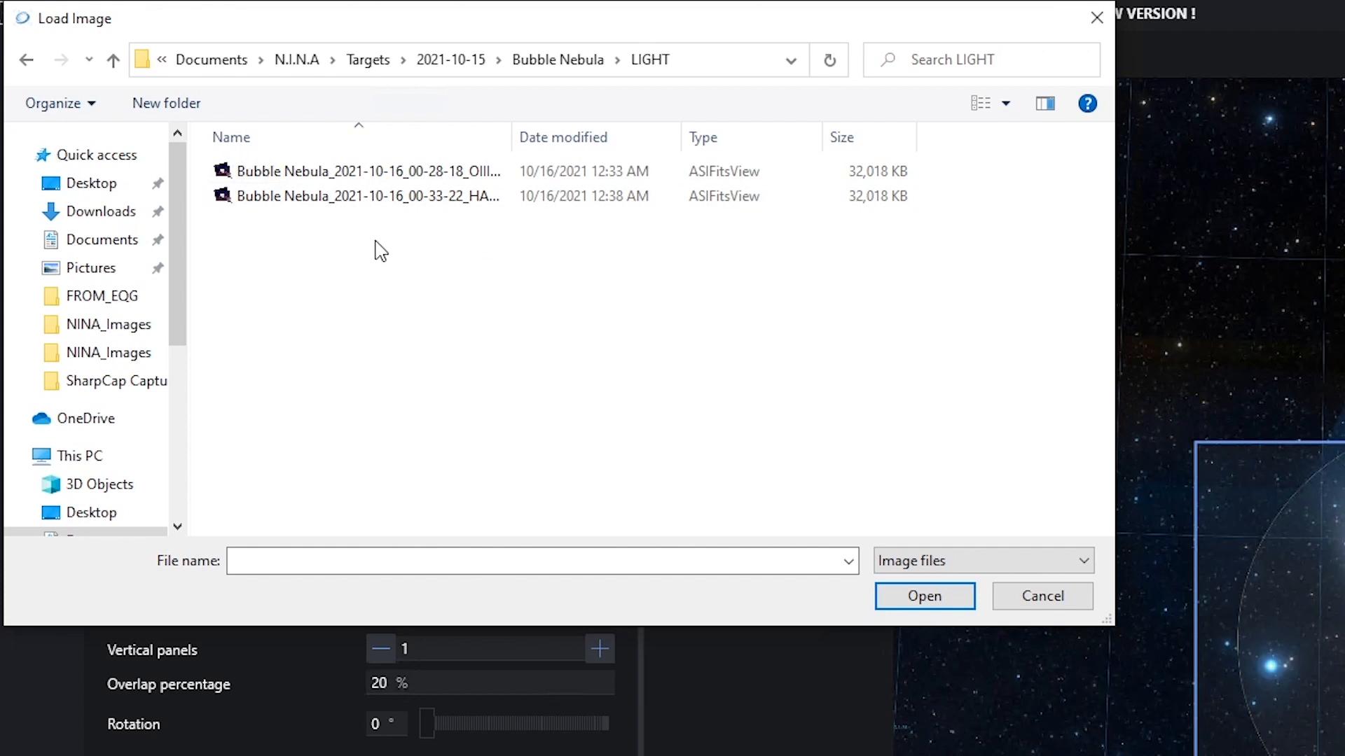
{"action": "mouse_move", "coordinate": [384, 232]}
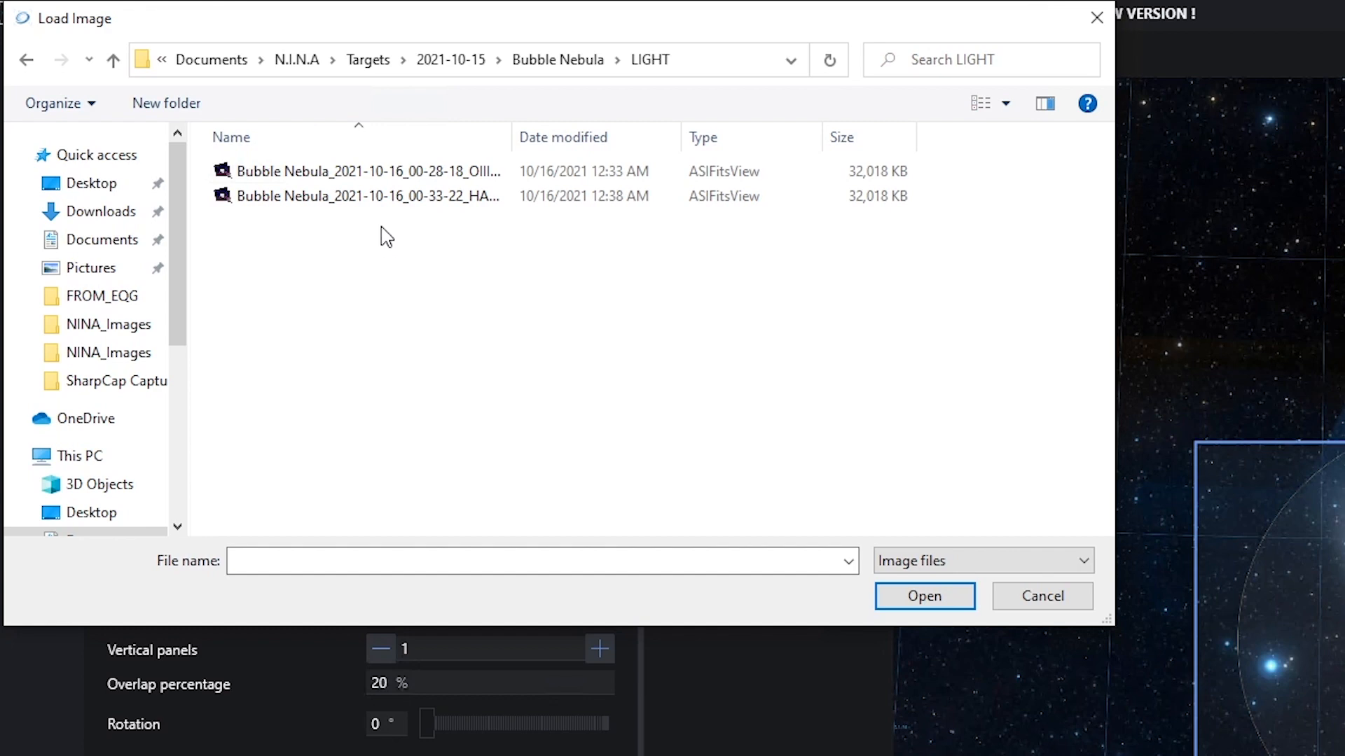
{"action": "left_click", "coordinate": [368, 196]}
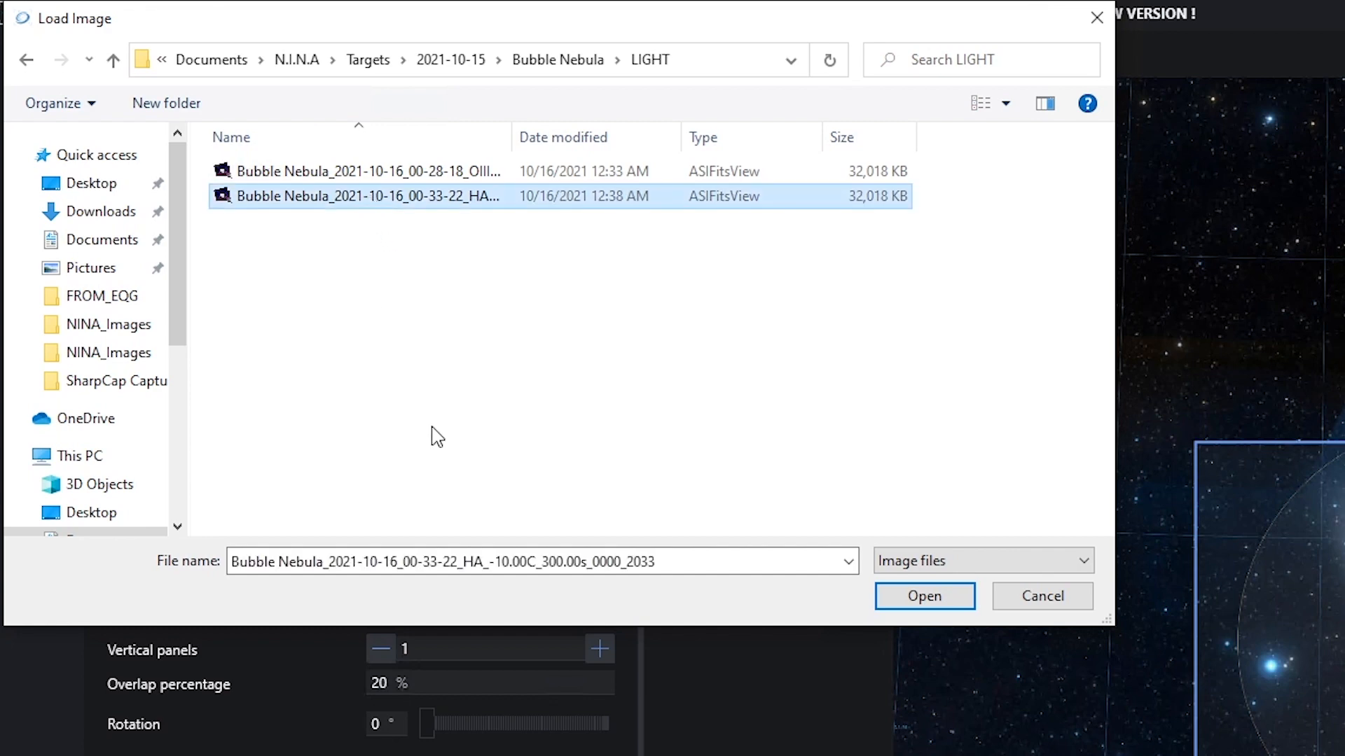
{"action": "left_click", "coordinate": [925, 596]}
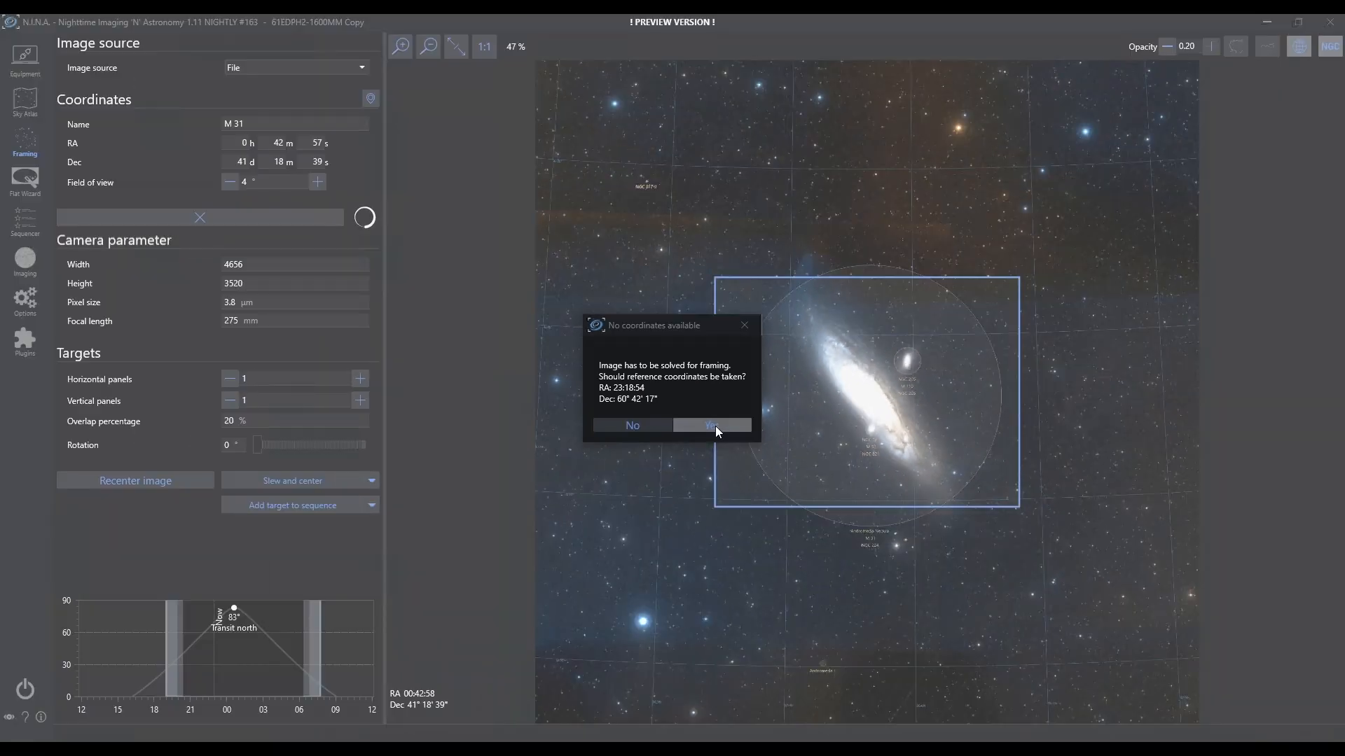
{"action": "left_click", "coordinate": [712, 426]}
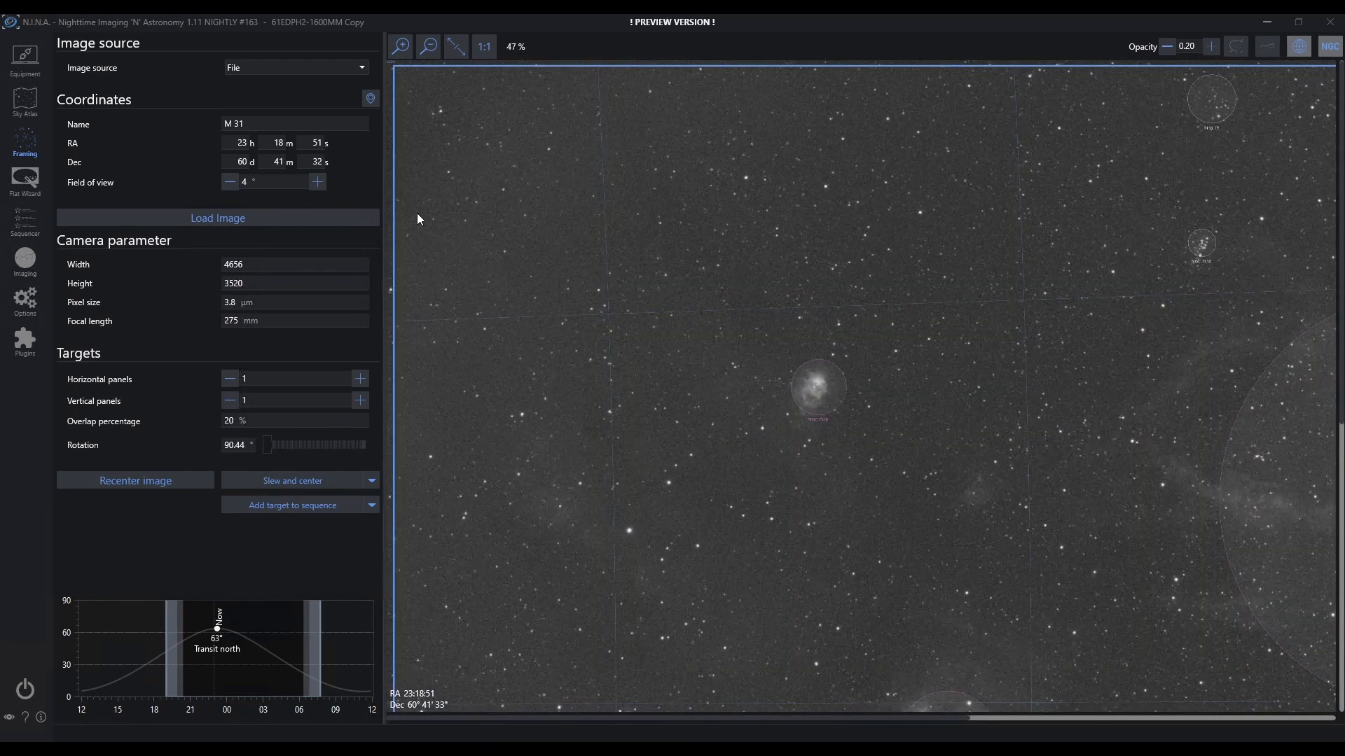
{"action": "mouse_move", "coordinate": [458, 47]}
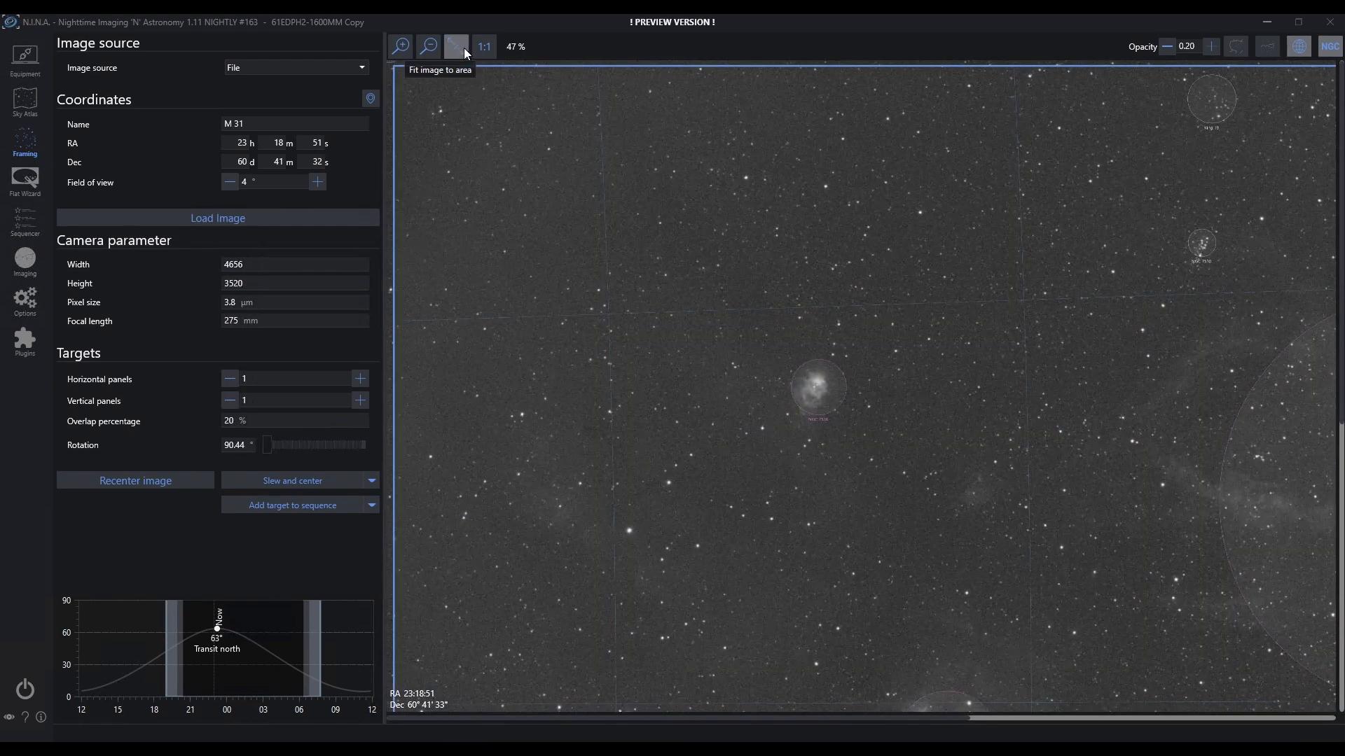
Step: Fit the solved Bubble Nebula frame to the framing area, zoom in, then refit it
{"action": "left_click", "coordinate": [457, 46]}
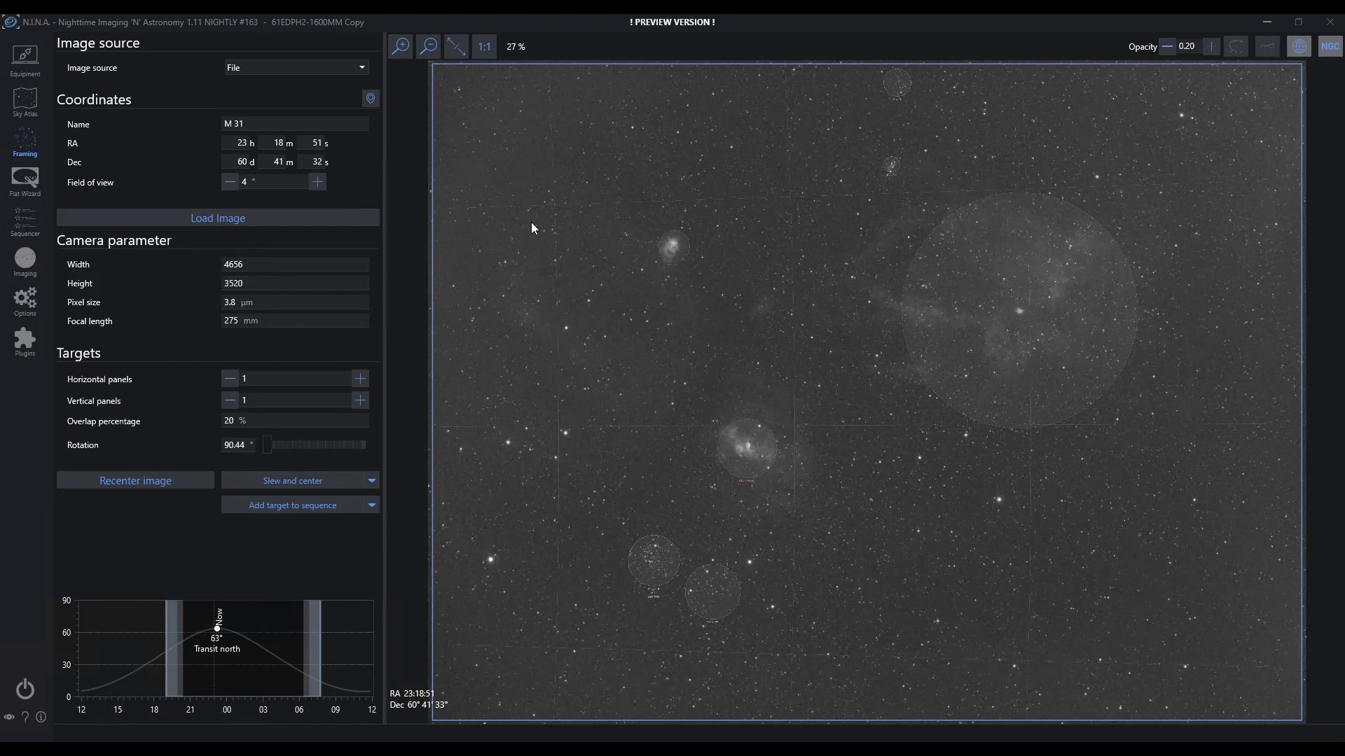
{"action": "mouse_move", "coordinate": [902, 222]}
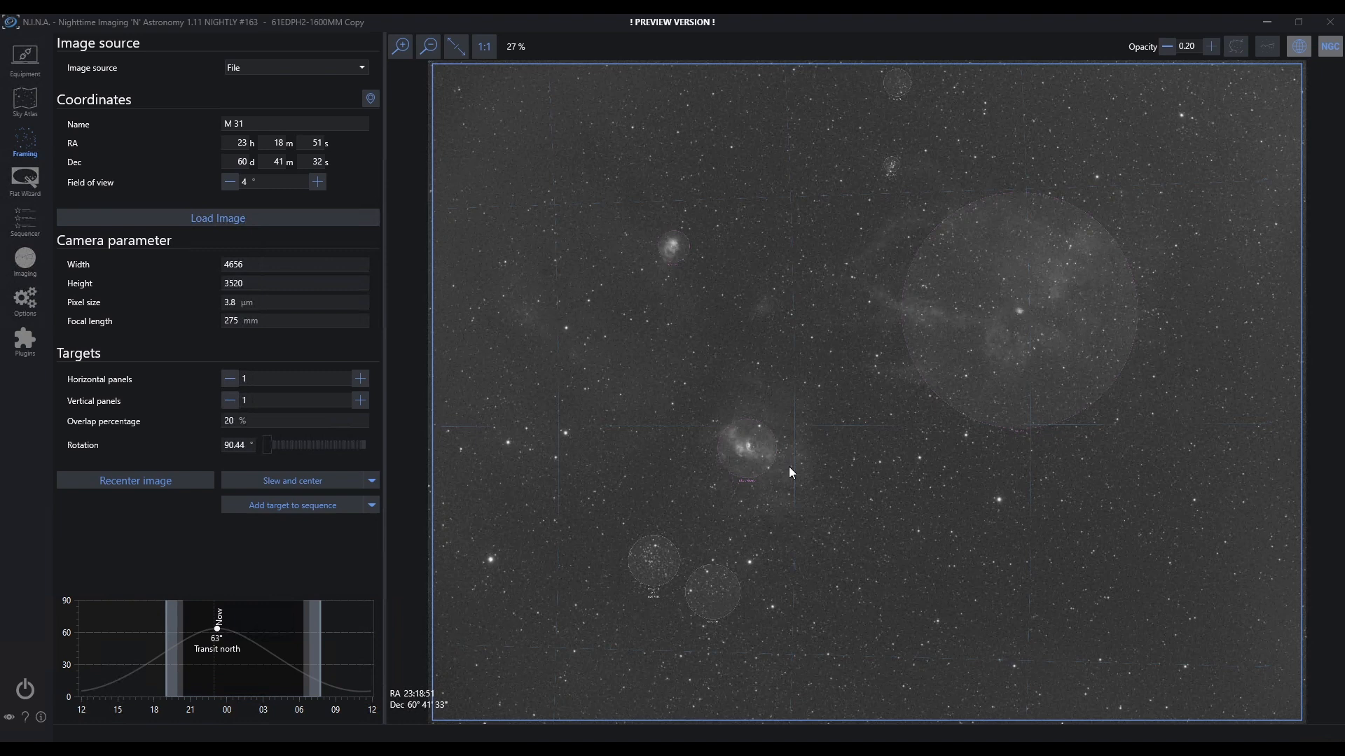
{"action": "mouse_move", "coordinate": [819, 518]}
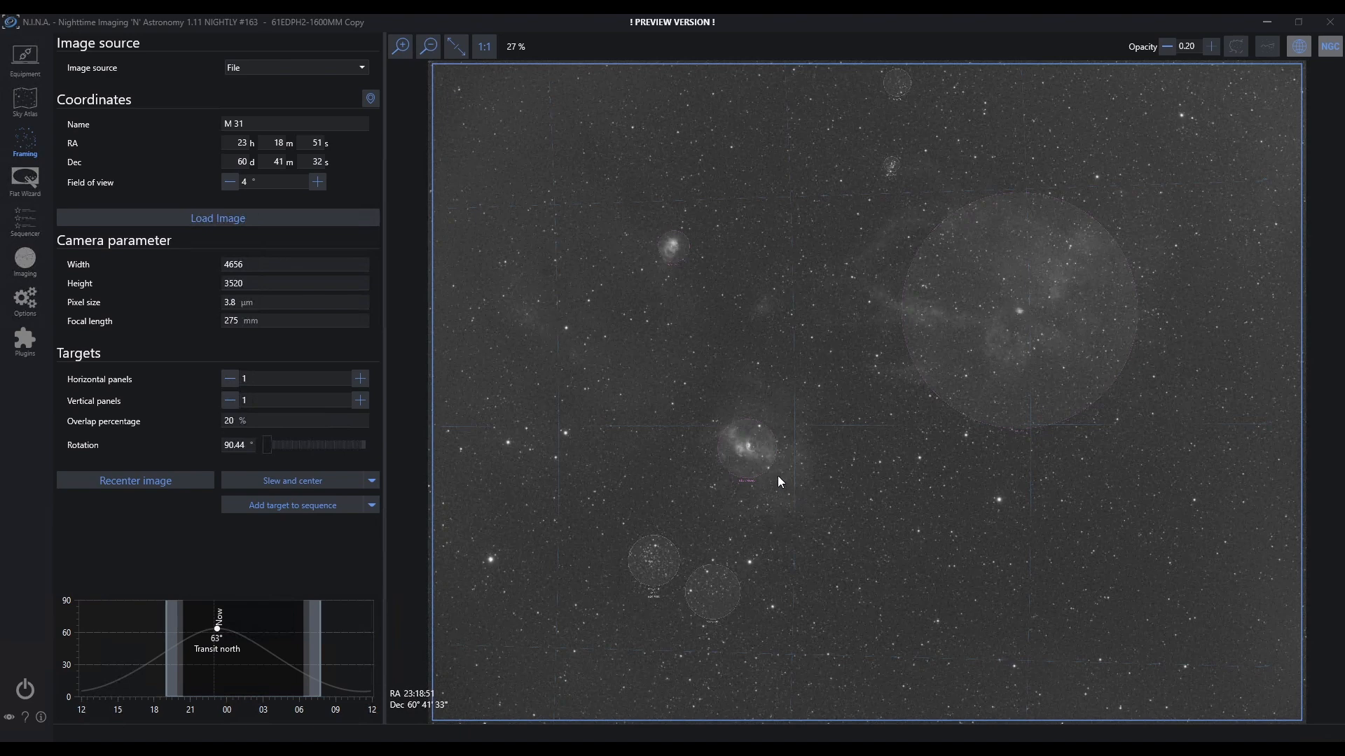
{"action": "mouse_move", "coordinate": [746, 461]}
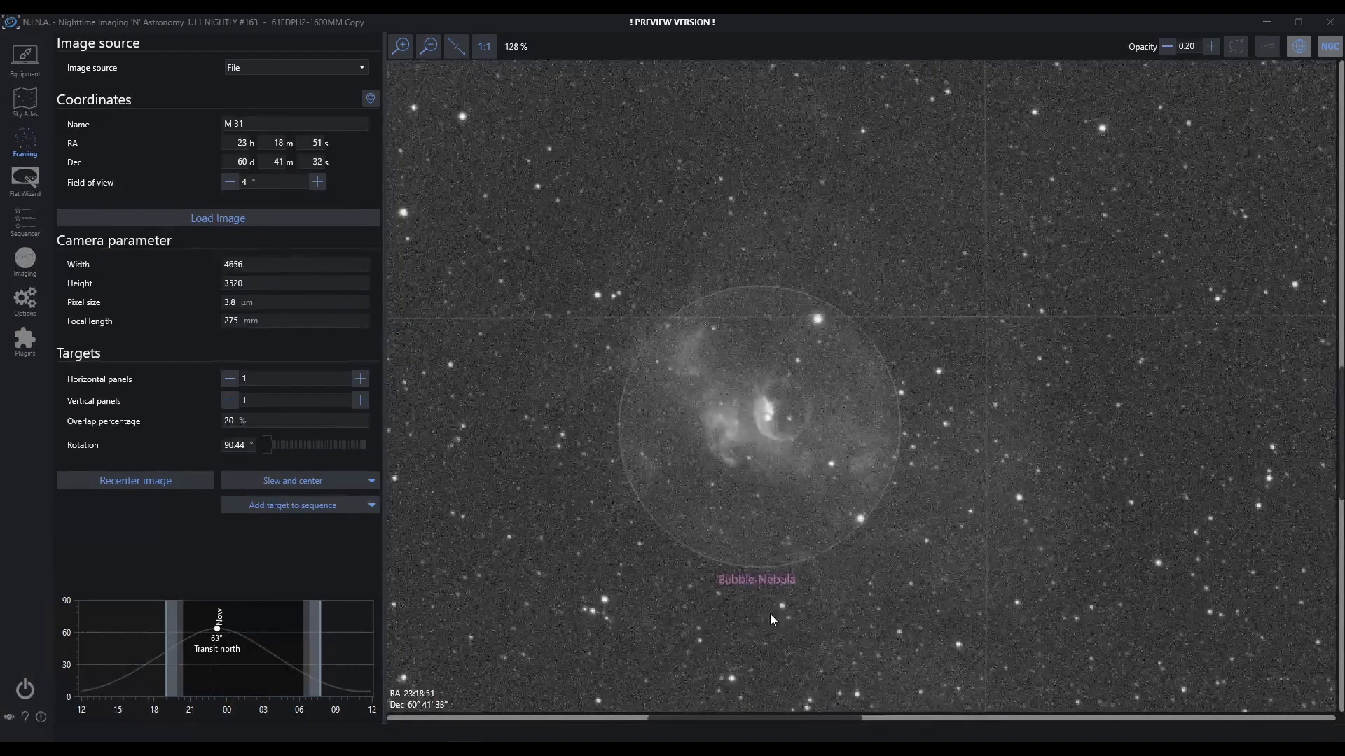
{"action": "left_click", "coordinate": [431, 46]}
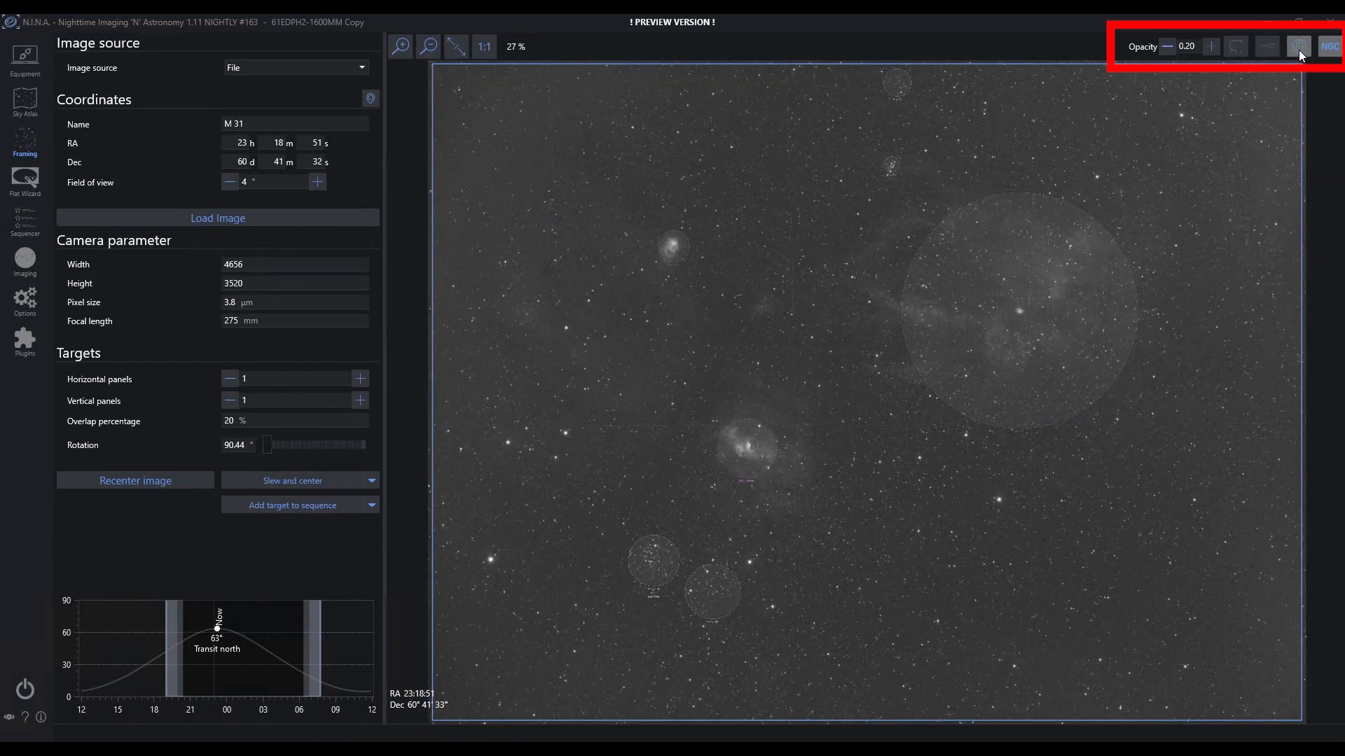
{"action": "left_click", "coordinate": [1298, 47]}
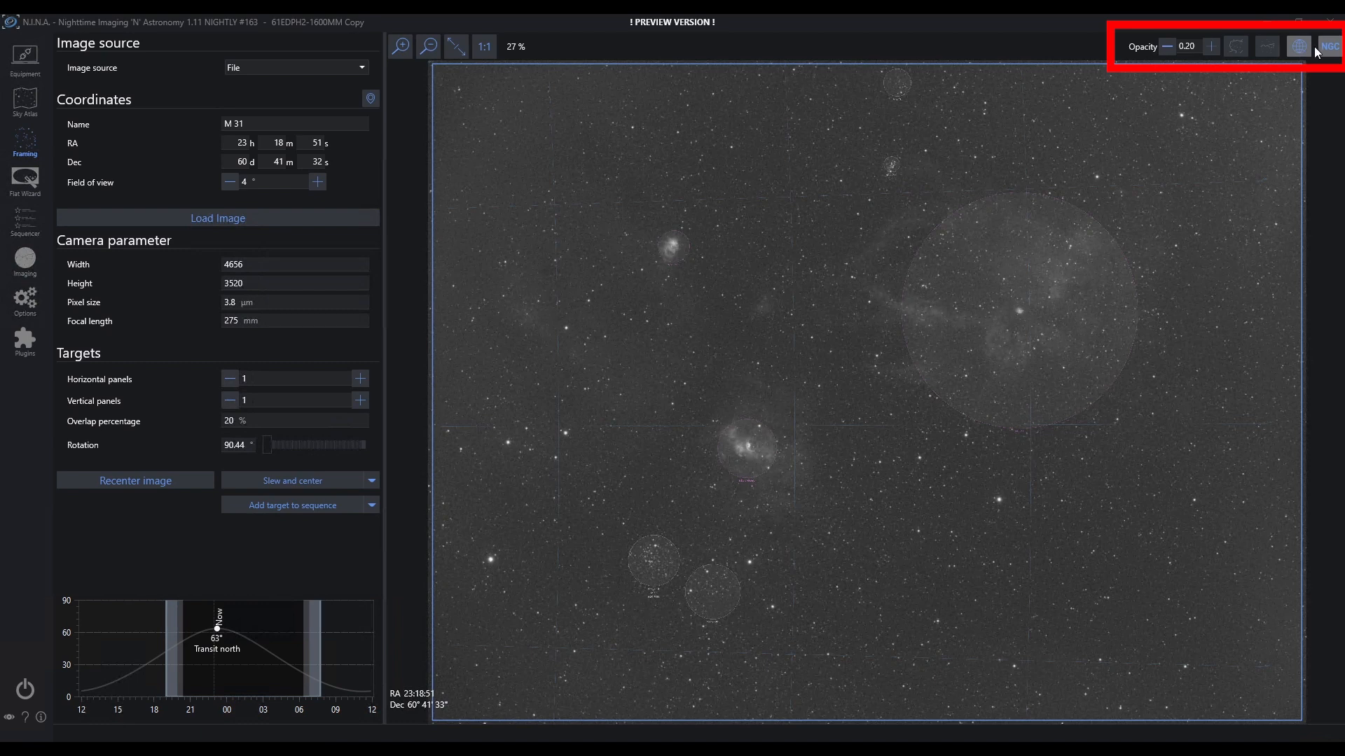
{"action": "left_click", "coordinate": [1328, 47]}
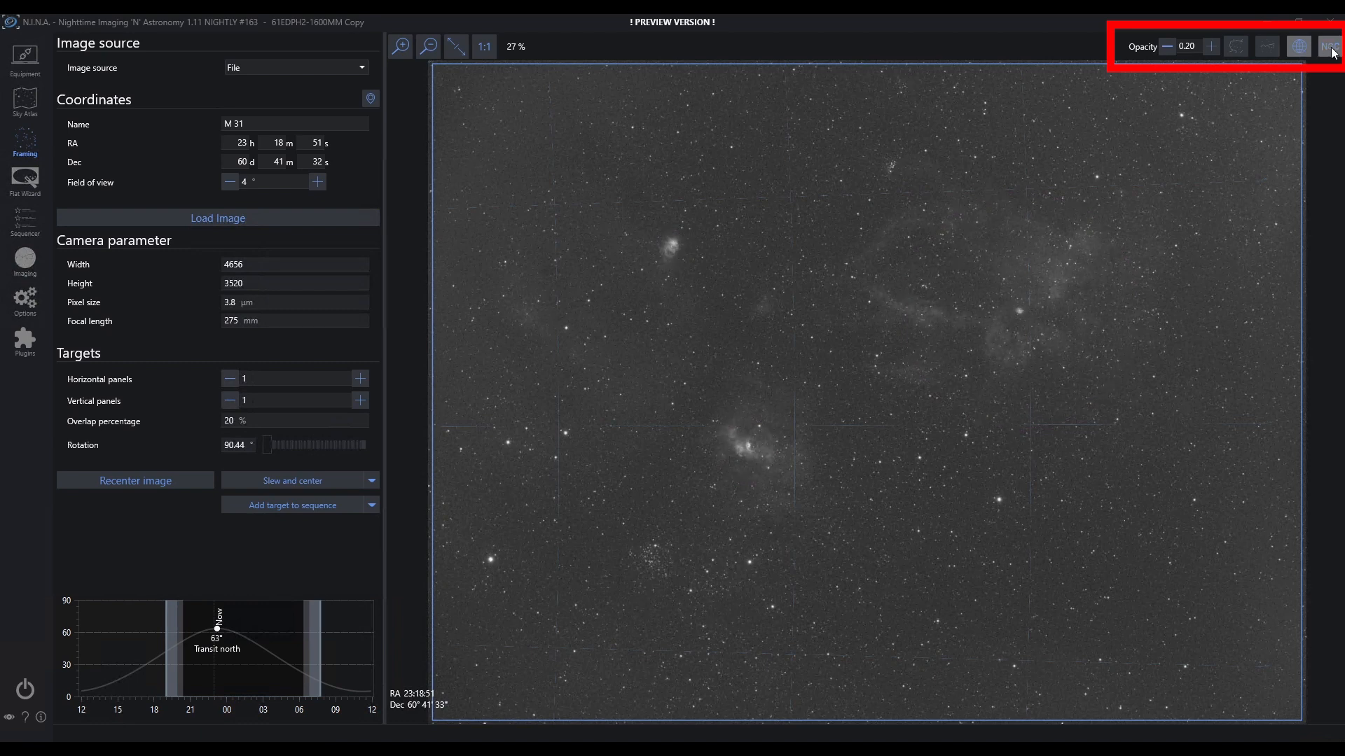
{"action": "left_click", "coordinate": [1328, 47]}
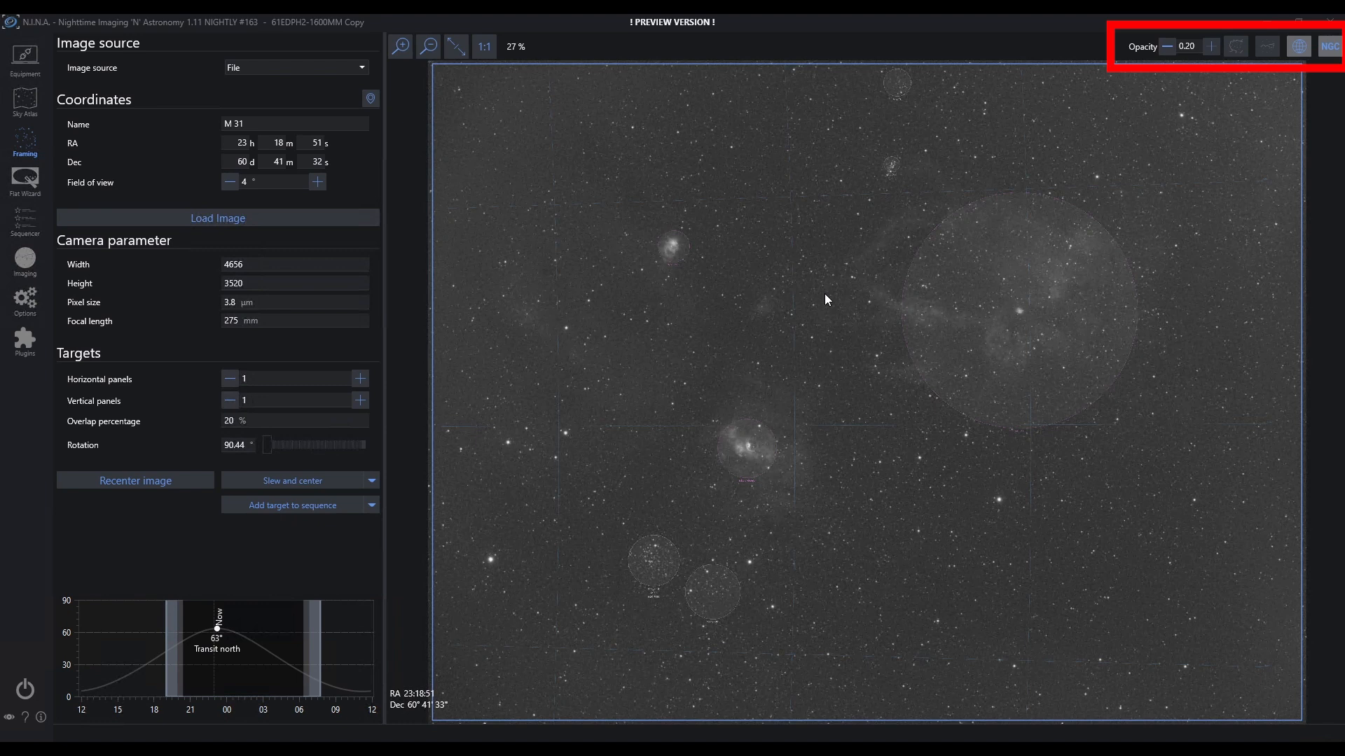
{"action": "mouse_move", "coordinate": [1336, 57]}
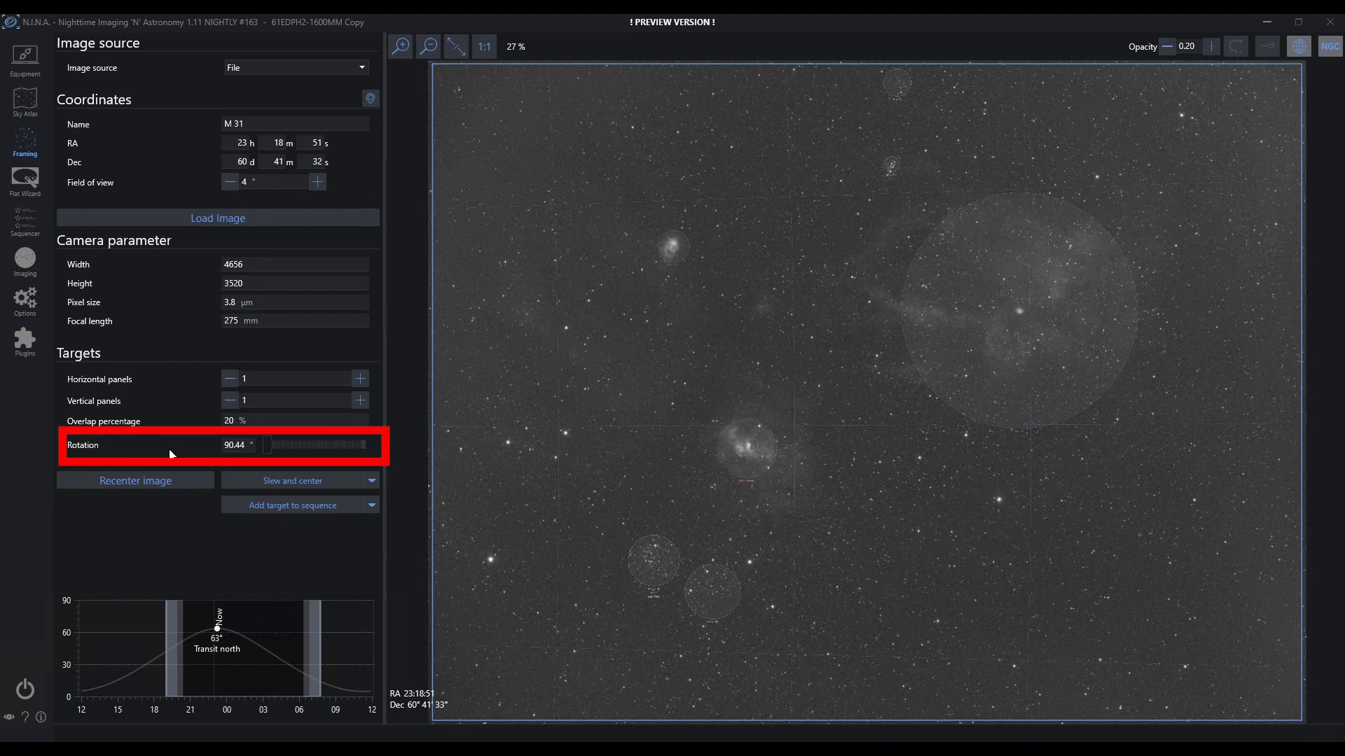
{"action": "mouse_move", "coordinate": [362, 196]}
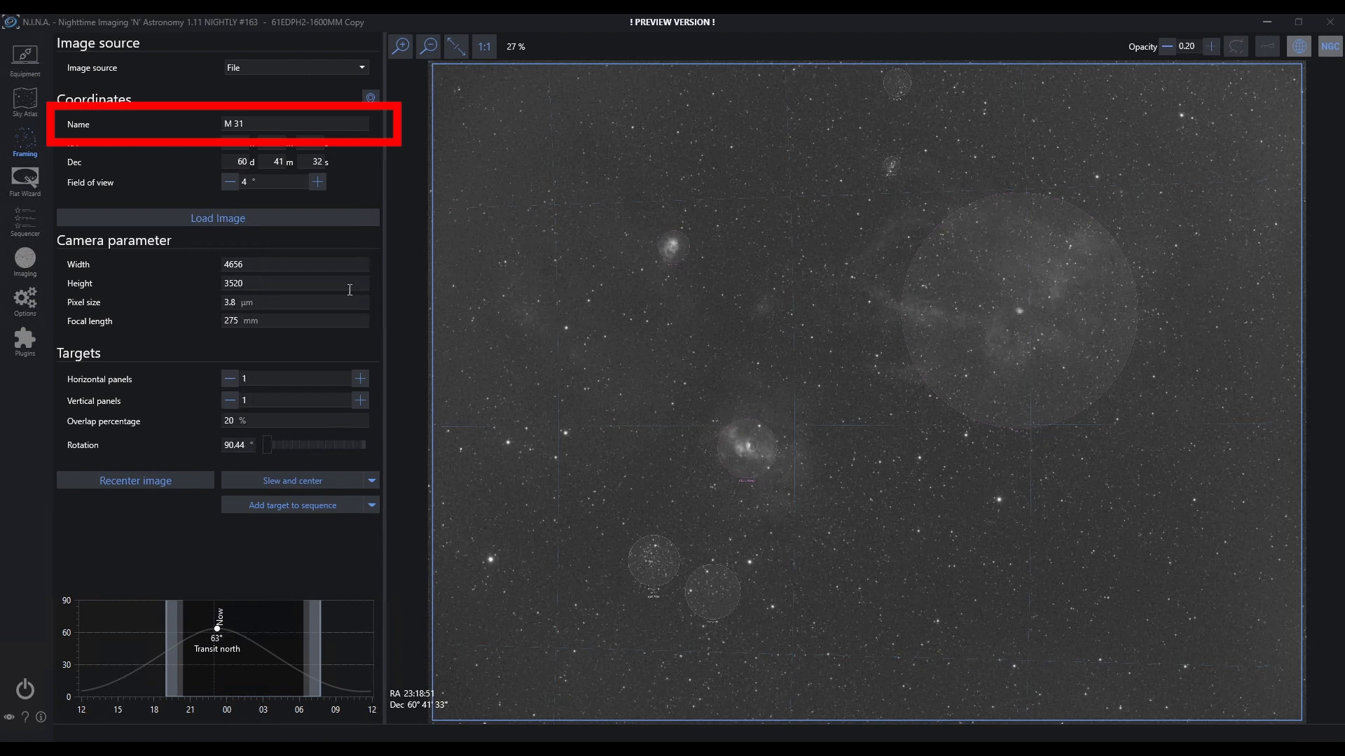
Step: Replace the target name M 31 with 'Bubble Nebula' and dismiss the suggestion list
{"action": "double_click", "coordinate": [238, 124]}
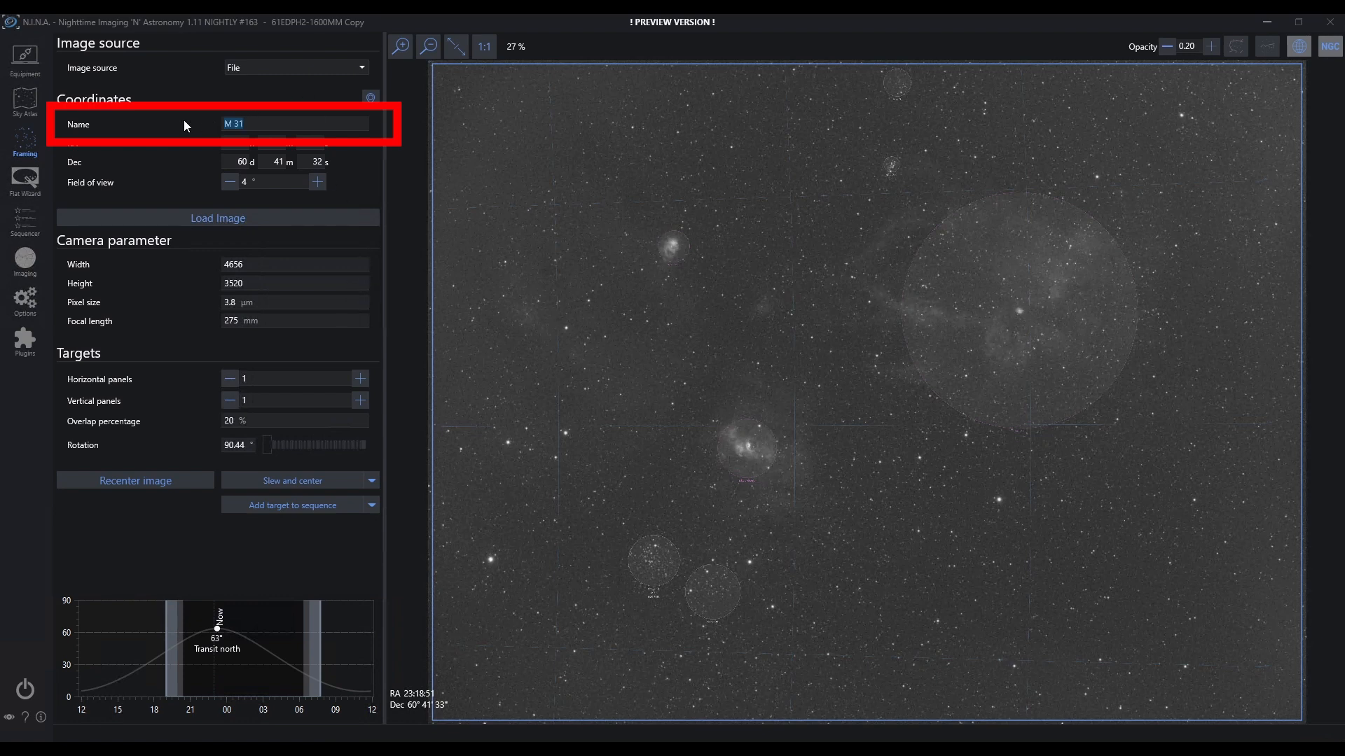
{"action": "type", "text": "Bubble Nebula"}
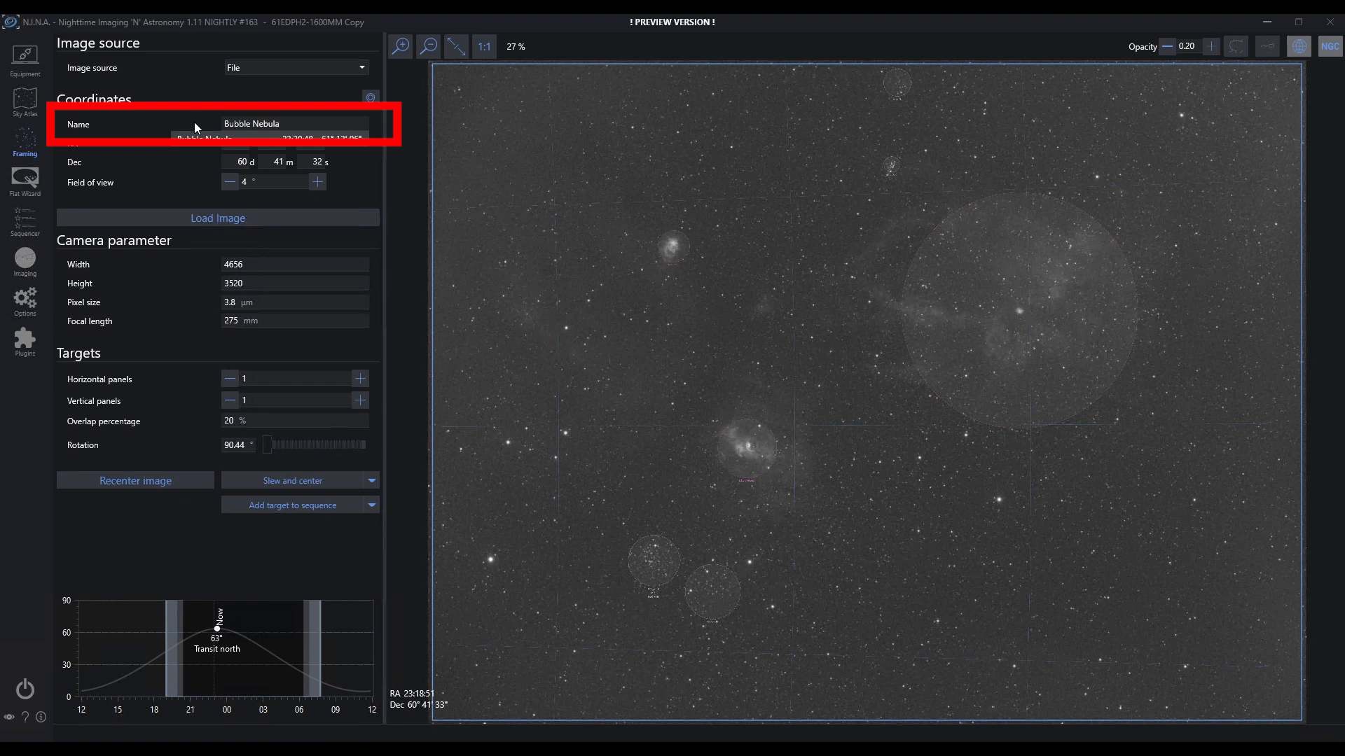
{"action": "left_click", "coordinate": [291, 127]}
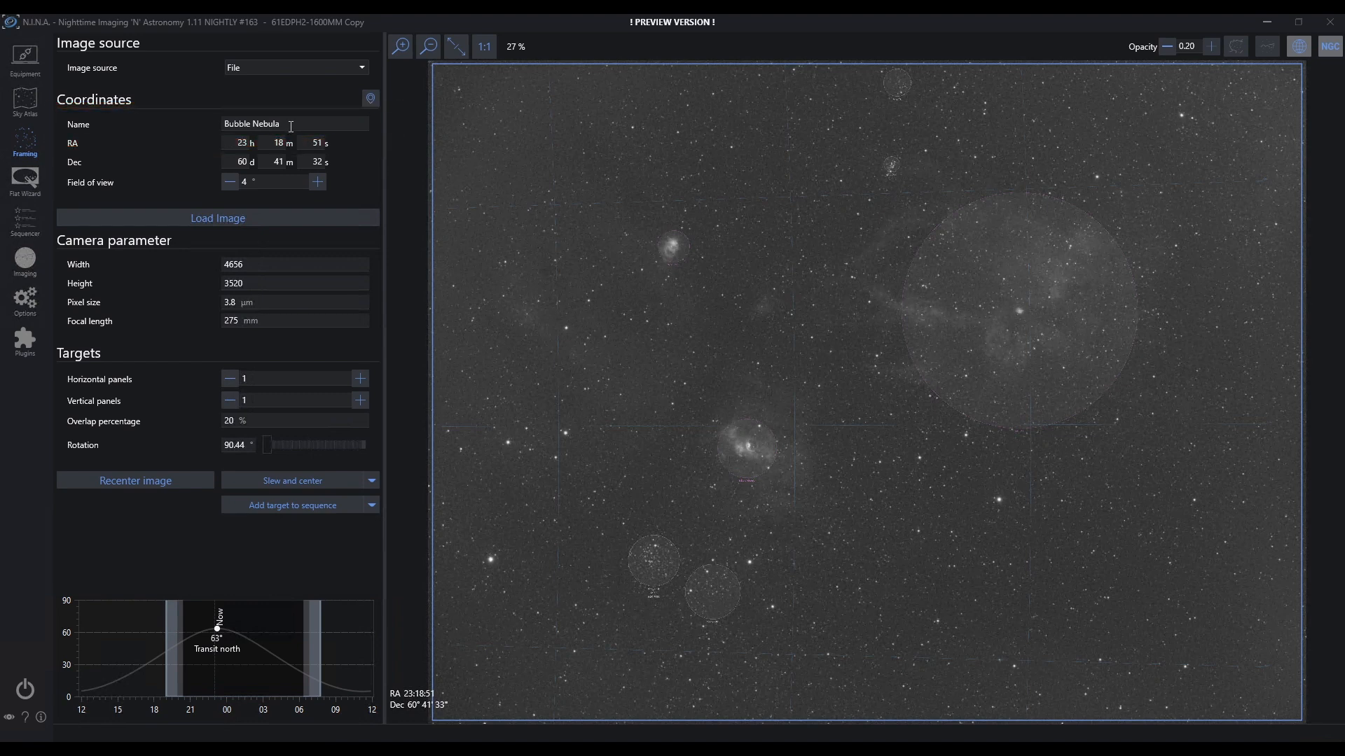
{"action": "mouse_move", "coordinate": [290, 276]}
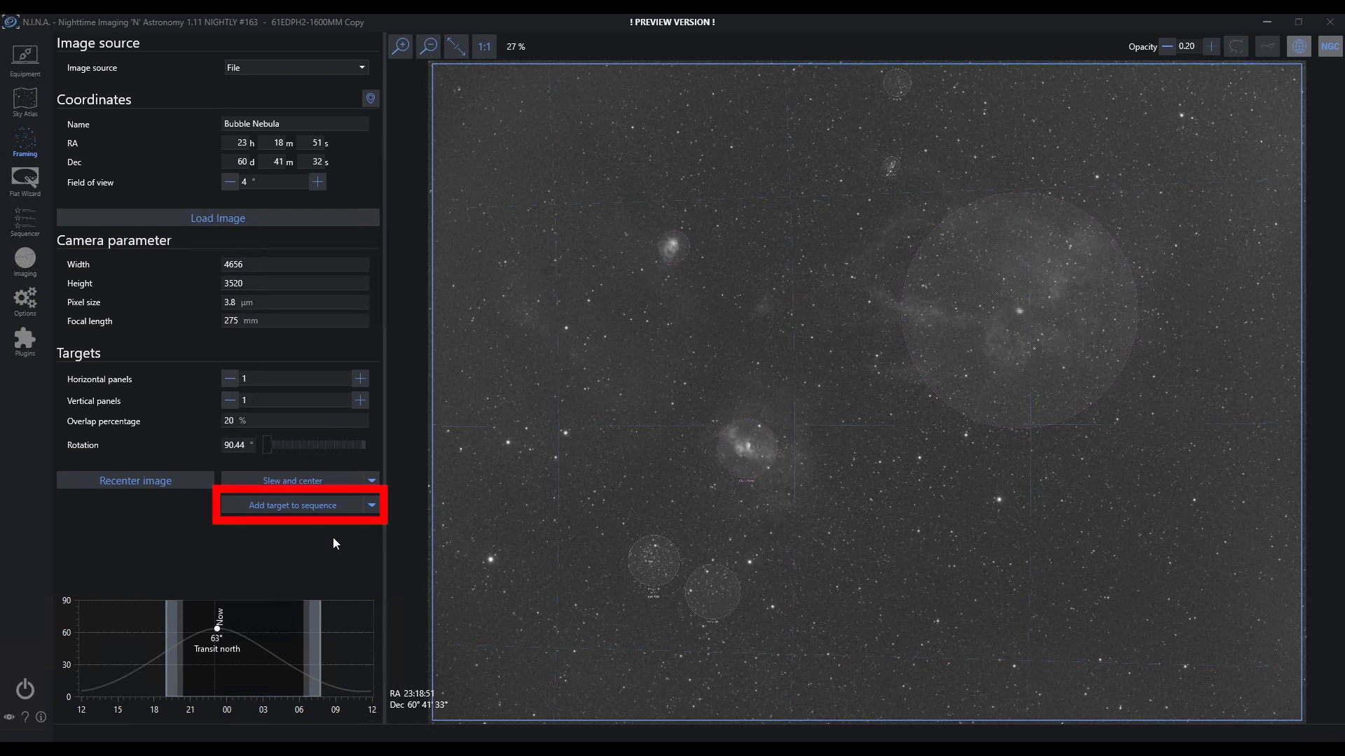
{"action": "mouse_move", "coordinate": [325, 564]}
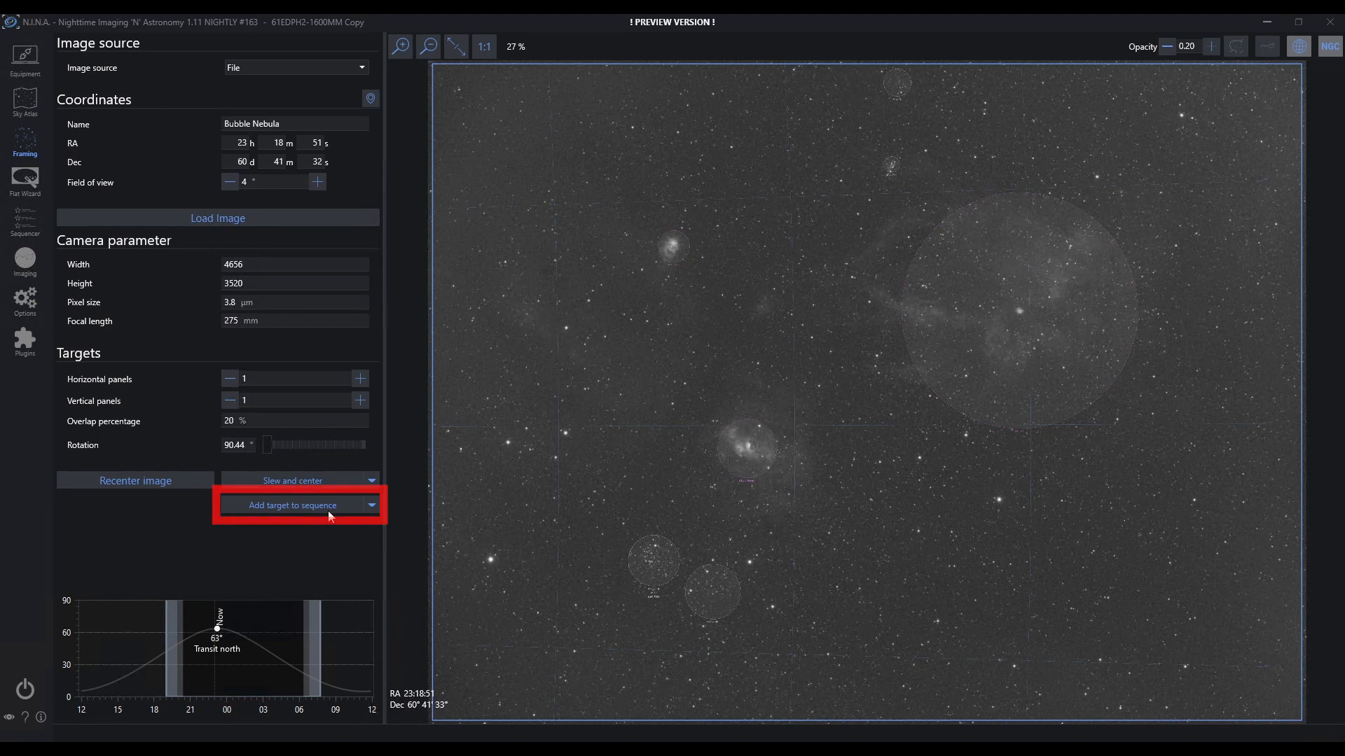
Step: Show the Sequencer template options, such as MONO SHO and MONO LRGB, for adding the target
{"action": "left_click", "coordinate": [372, 505]}
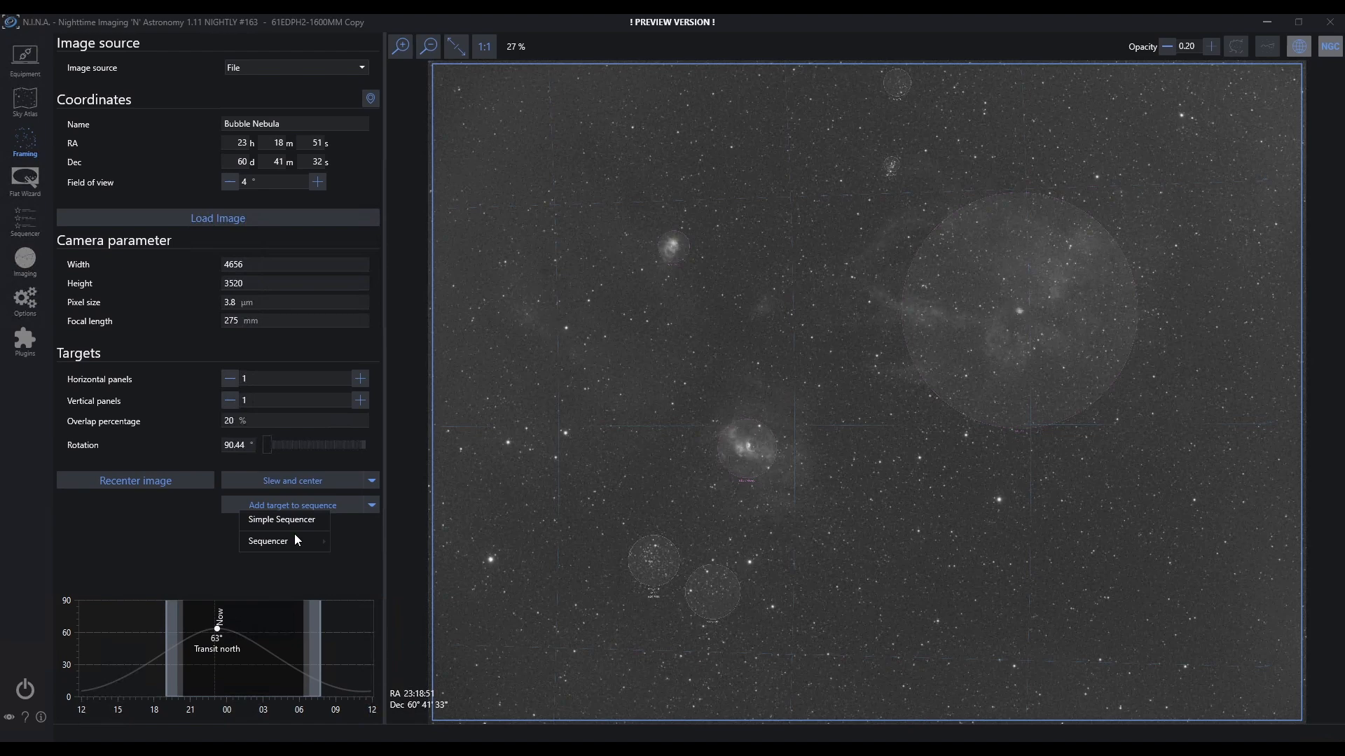
{"action": "left_click", "coordinate": [268, 540]}
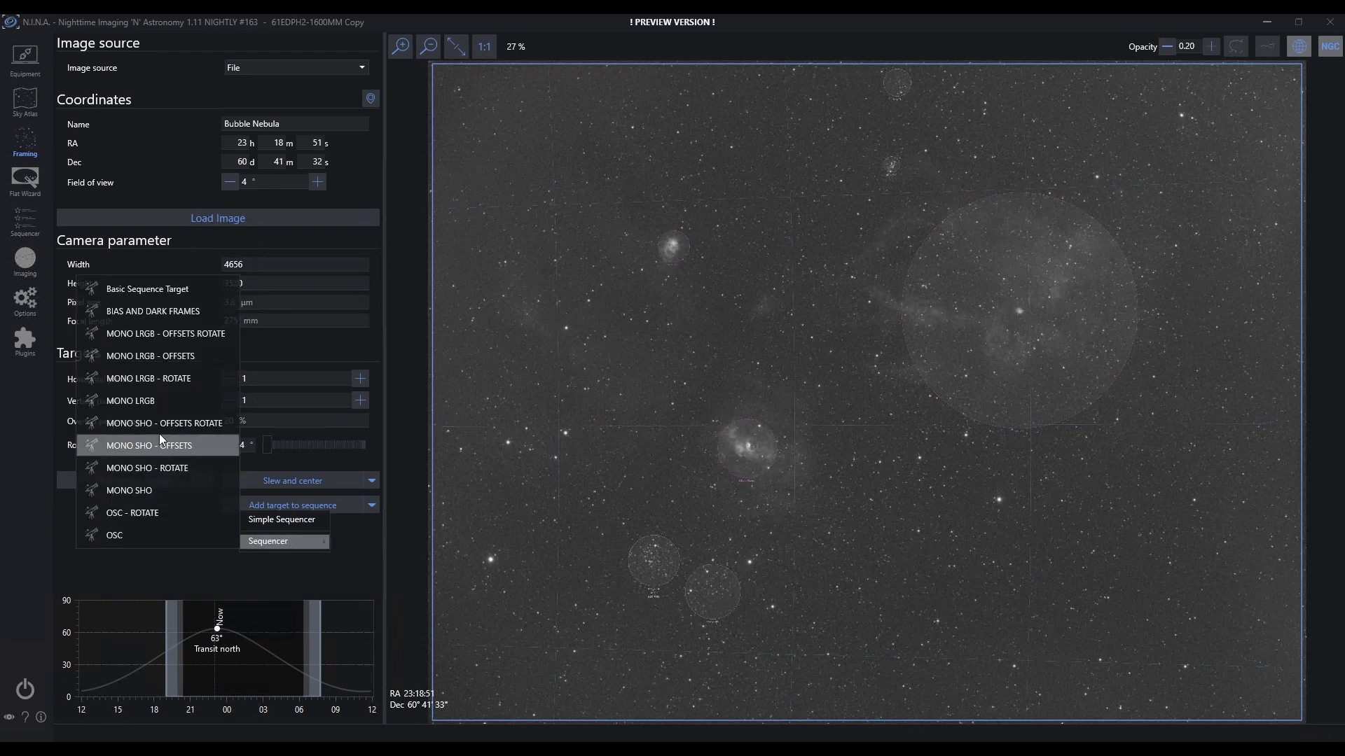
{"action": "mouse_move", "coordinate": [161, 423]}
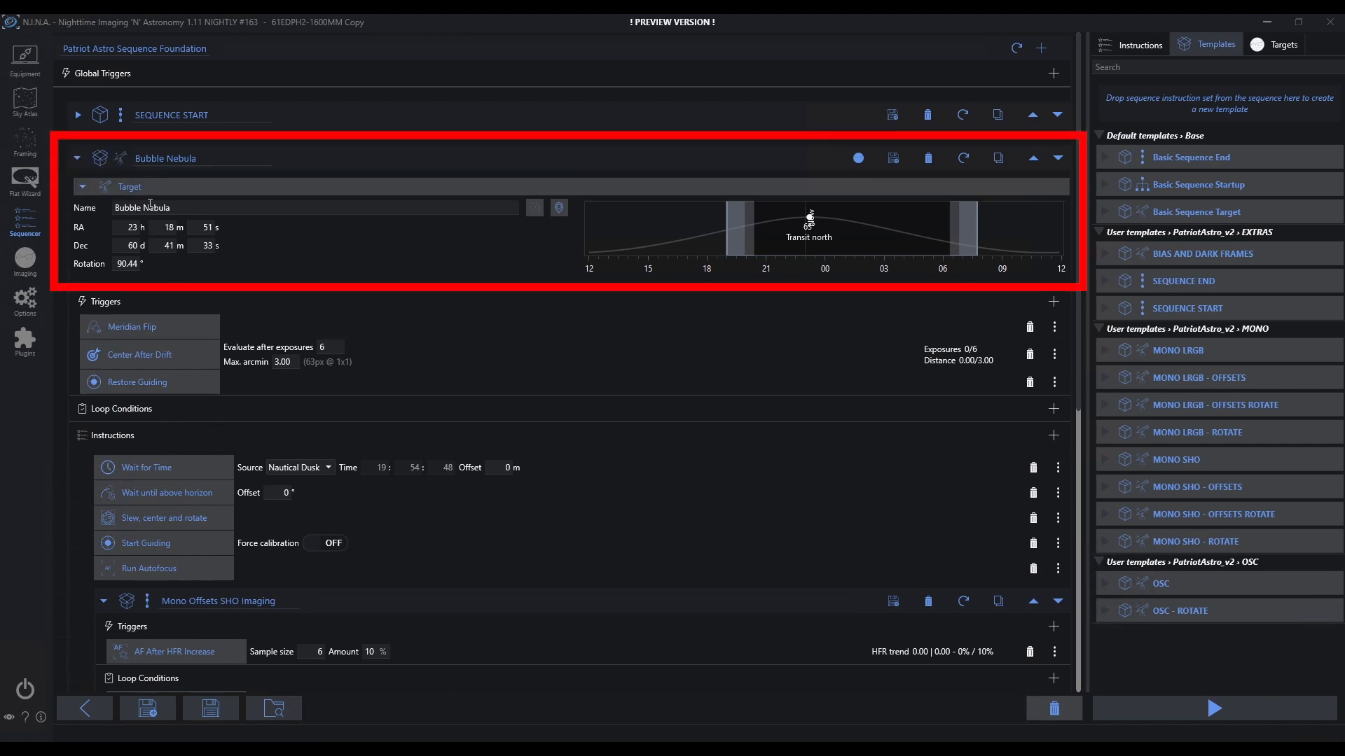
{"action": "mouse_move", "coordinate": [497, 515]}
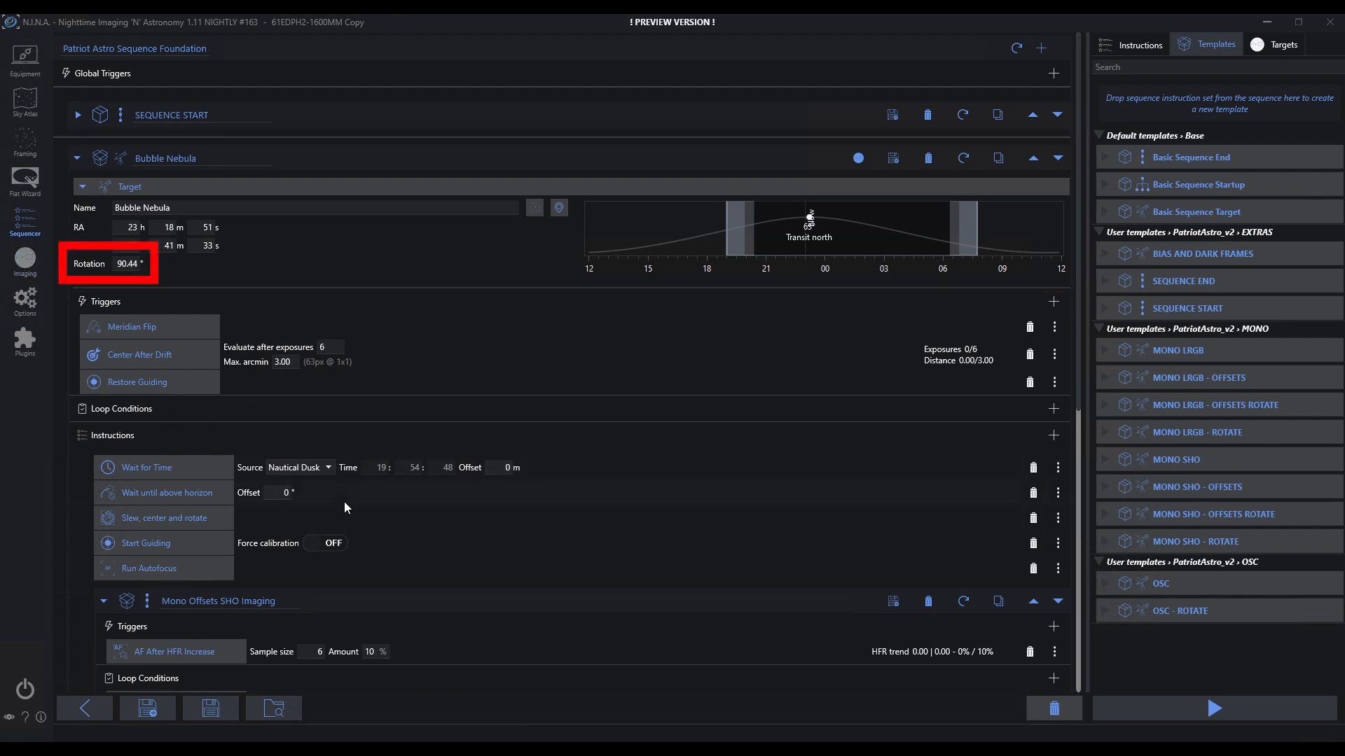
Step: Review the Bubble Nebula target block with 90.44° rotation and start the sequence
{"action": "scroll", "scroll_direction": "down", "scroll_amount": 3}
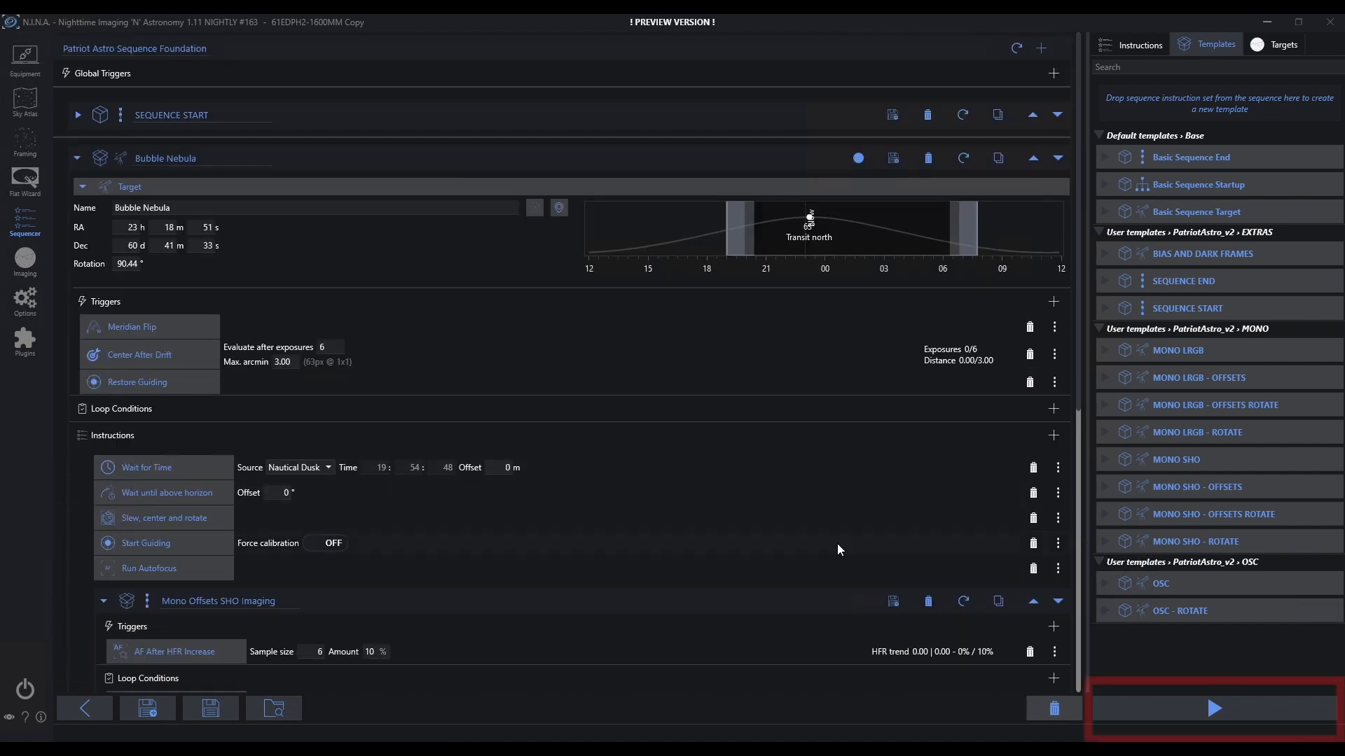
{"action": "left_click", "coordinate": [1213, 710]}
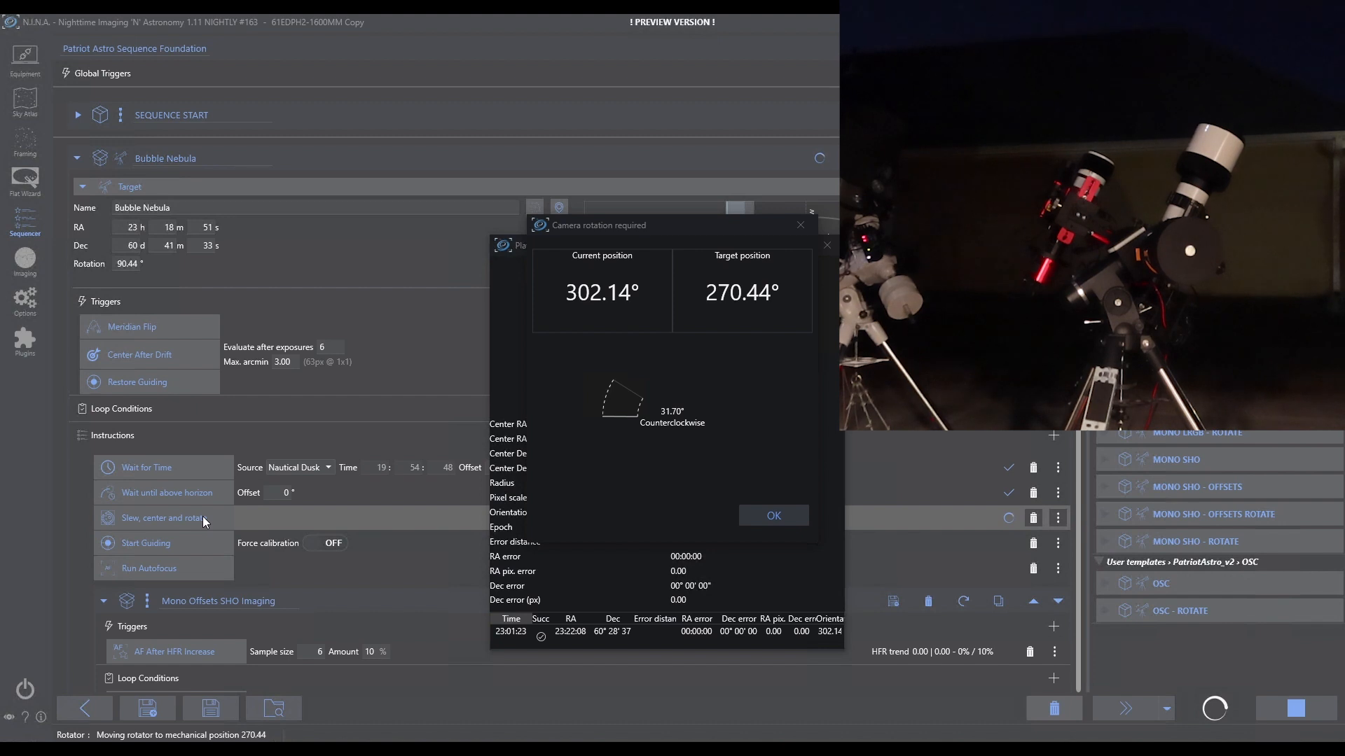
Step: Confirm two manual camera rotations toward the 270.44° target position
{"action": "left_click", "coordinate": [773, 516]}
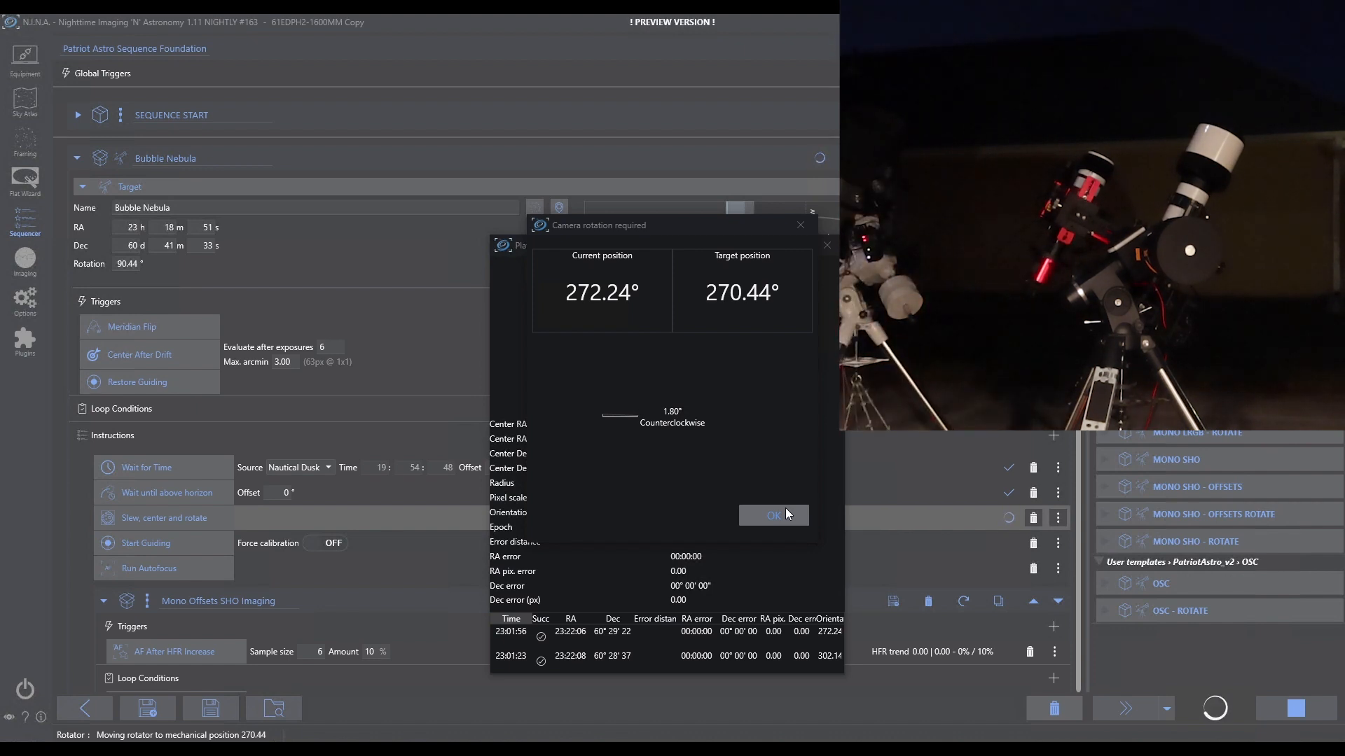
{"action": "left_click", "coordinate": [773, 515]}
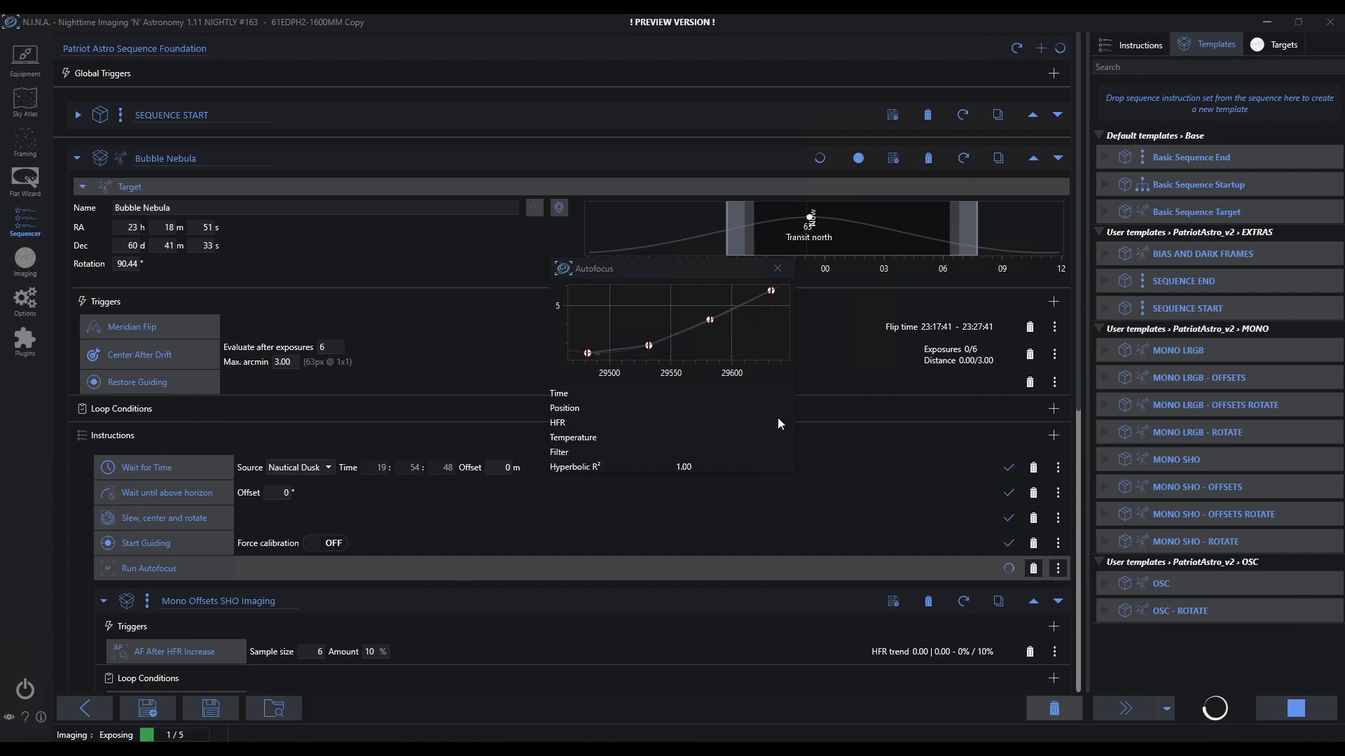
{"action": "mouse_move", "coordinate": [380, 295]}
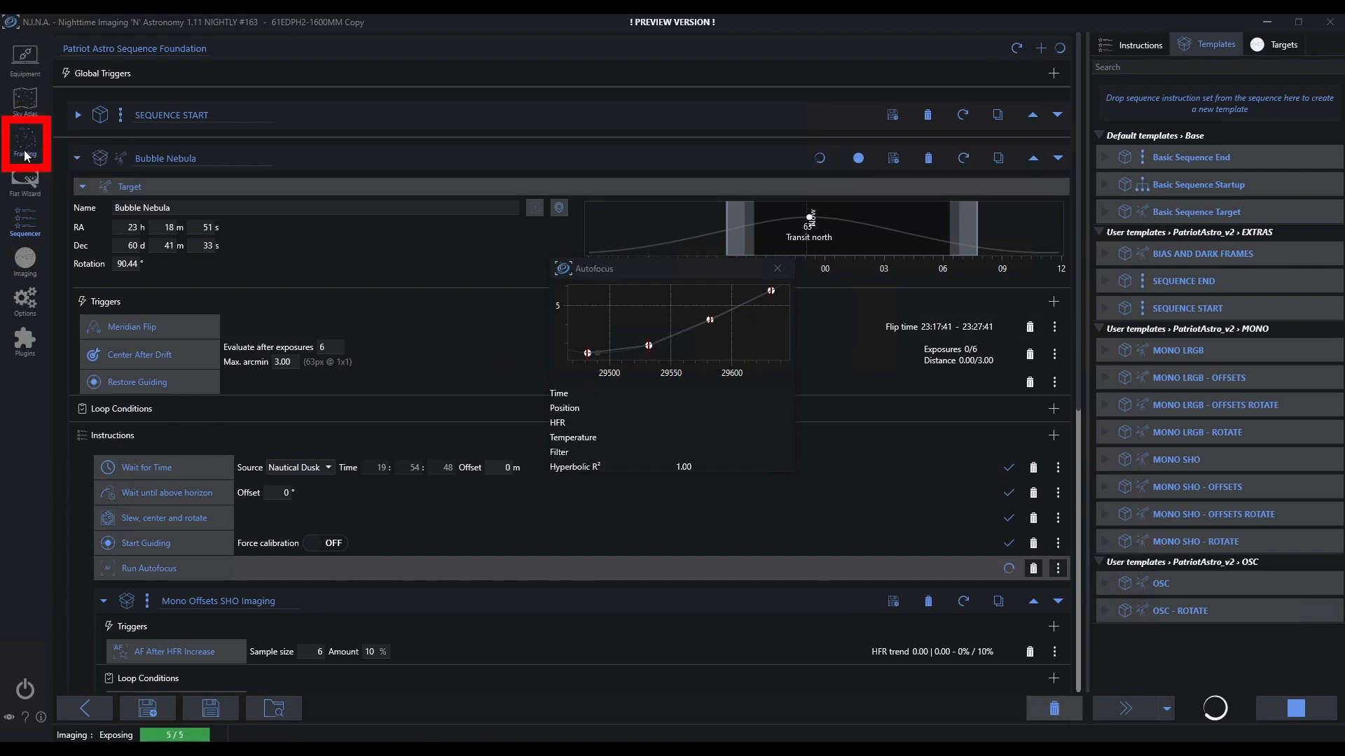
Step: Return to the framing assistant while the sequence runs autofocus
{"action": "left_click", "coordinate": [24, 143]}
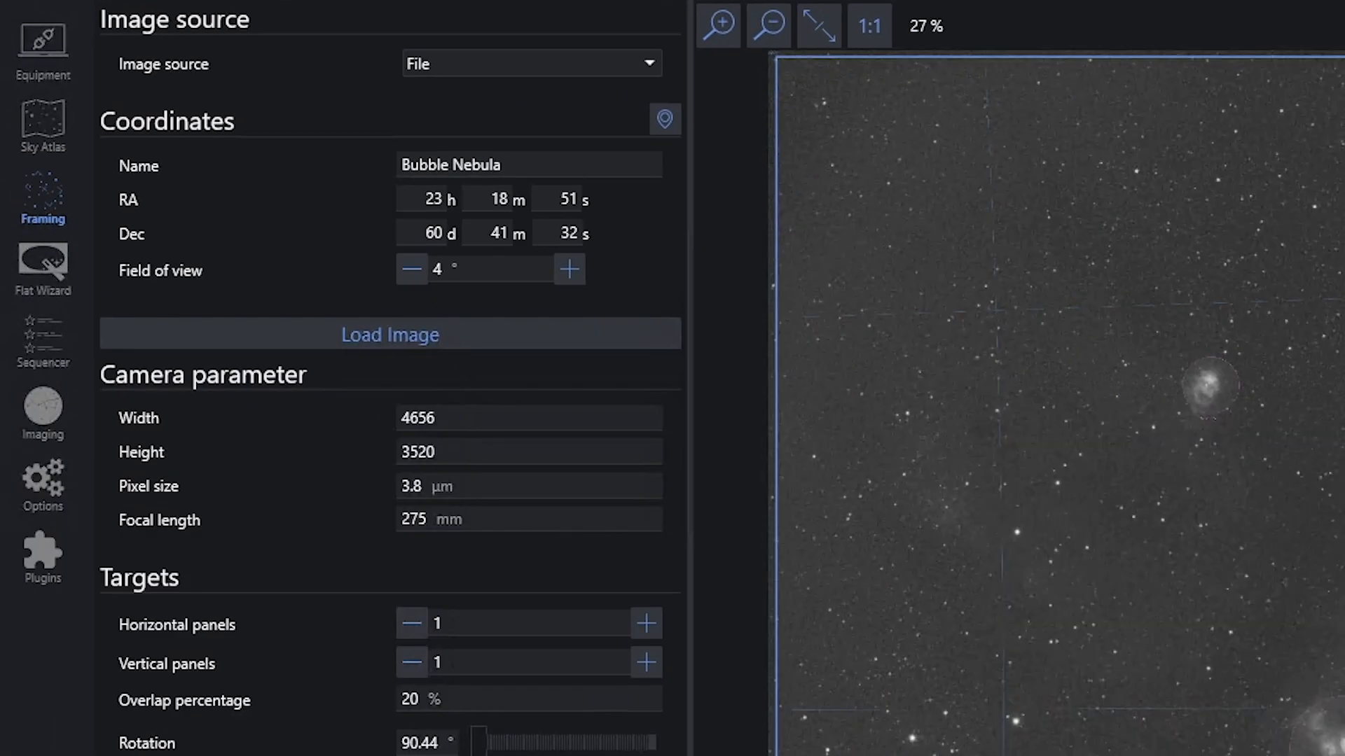
{"action": "mouse_move", "coordinate": [506, 94]}
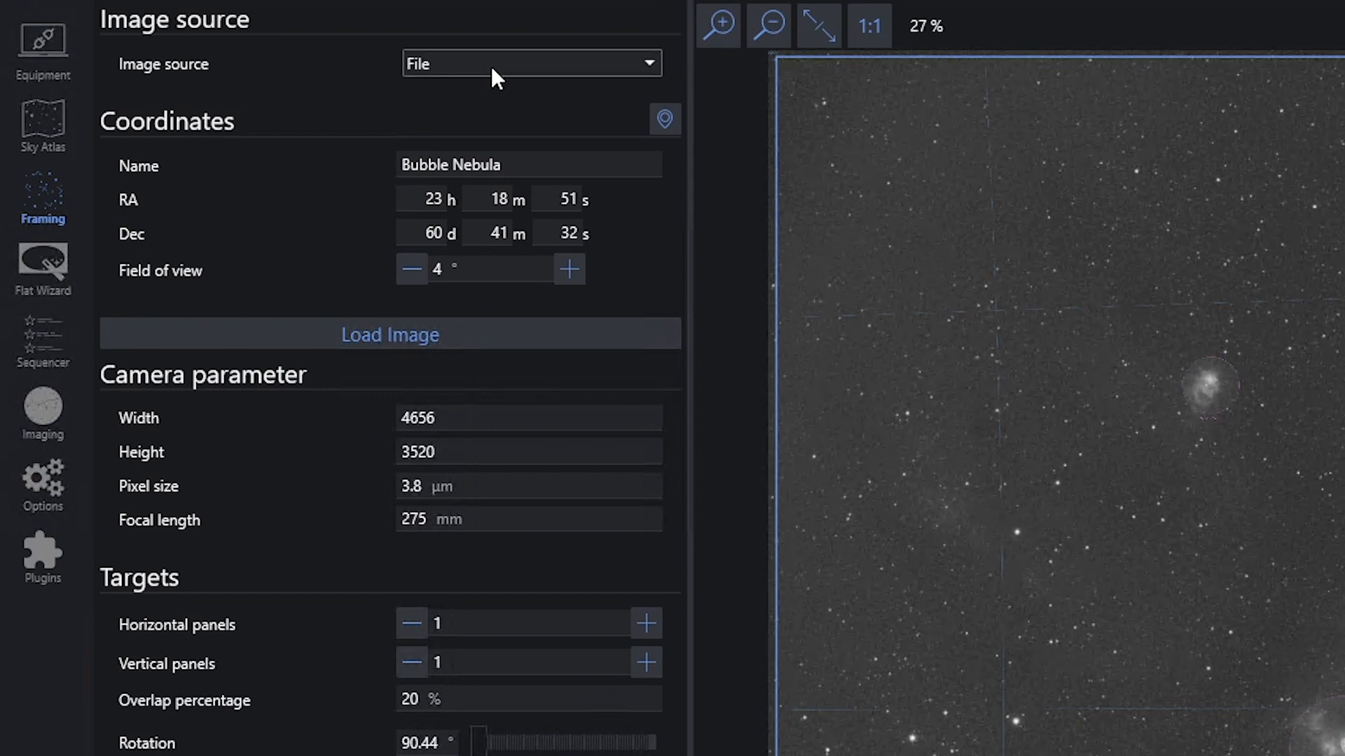
Step: Switch the framing image source to Cache and load the Question Mark Galaxy entry
{"action": "left_click", "coordinate": [531, 63]}
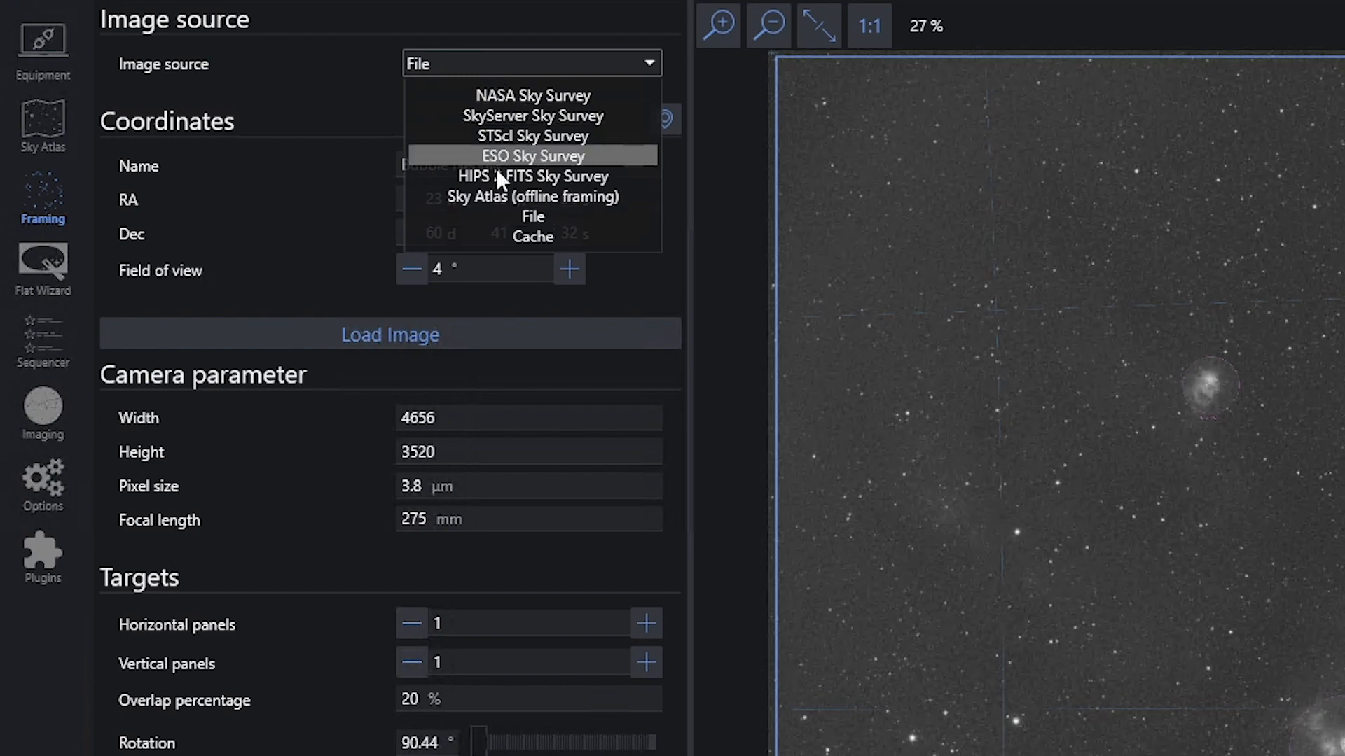
{"action": "left_click", "coordinate": [533, 236]}
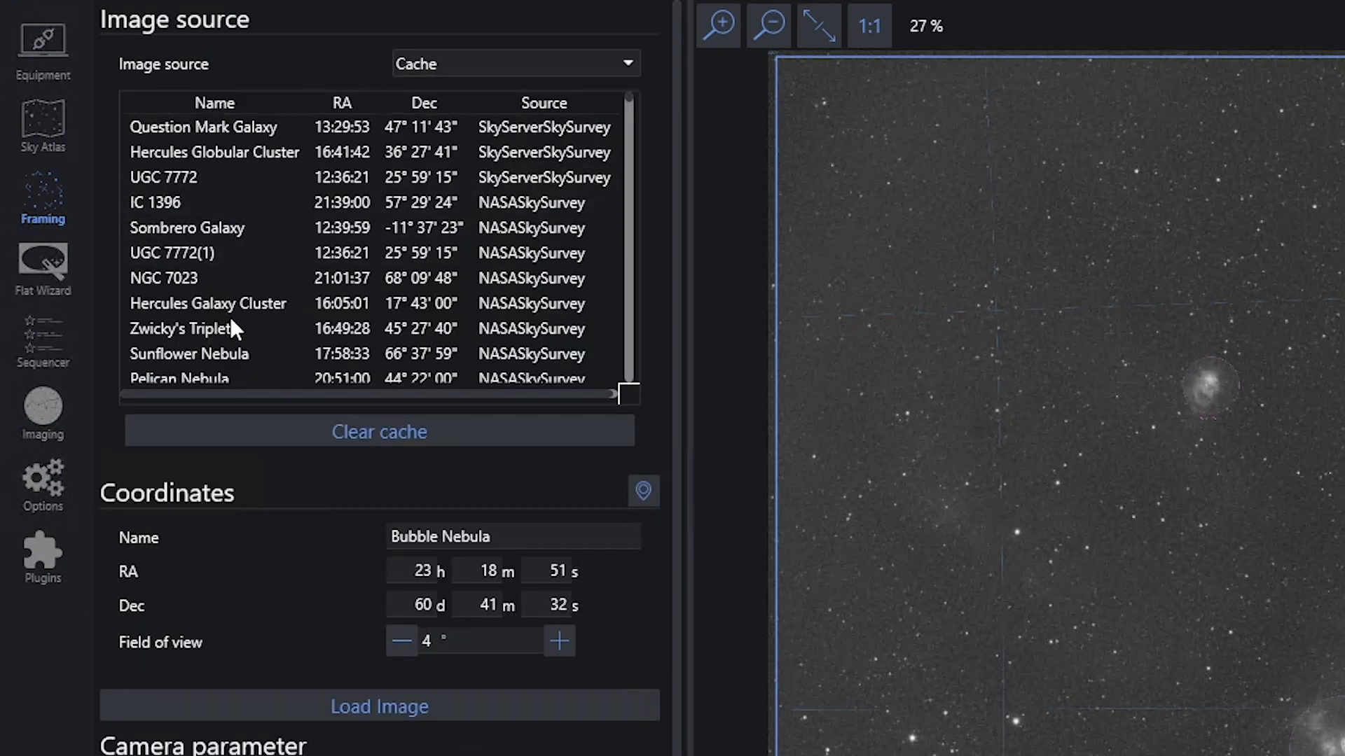
{"action": "mouse_move", "coordinate": [247, 187]}
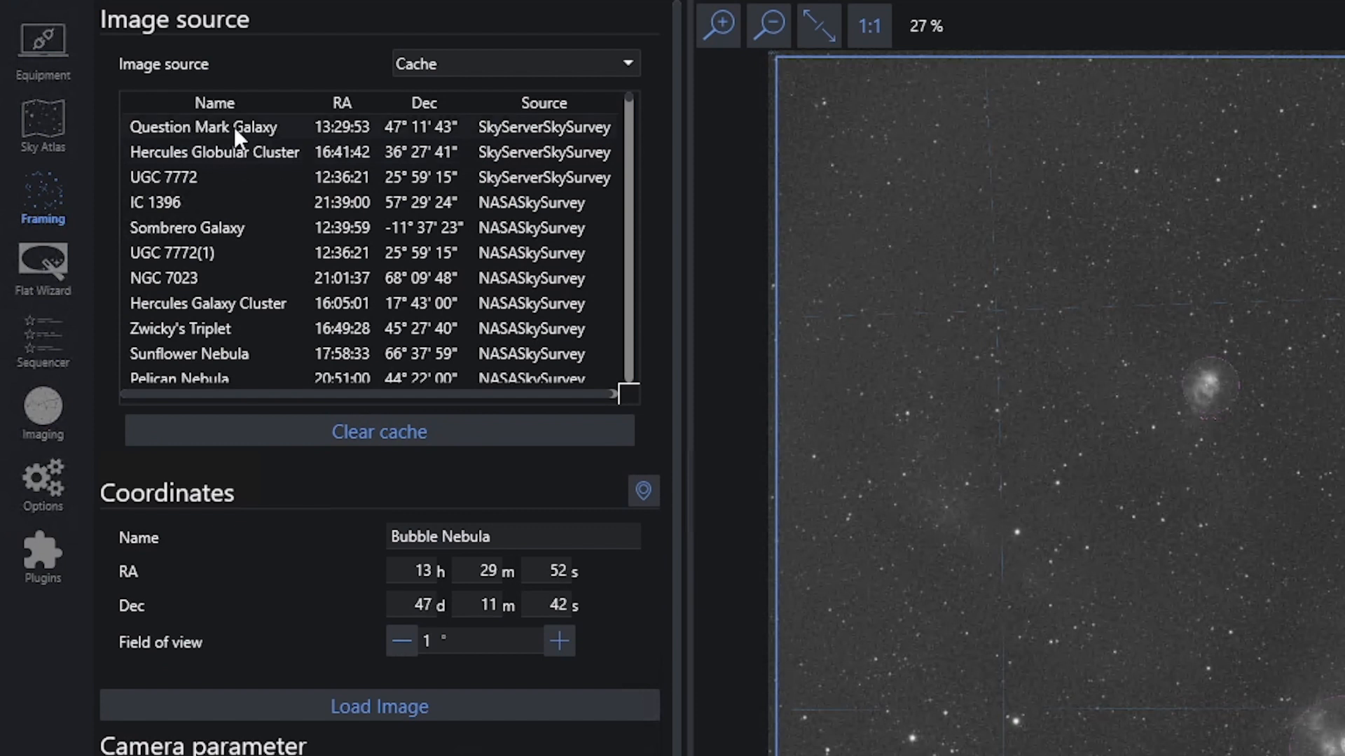
{"action": "left_click", "coordinate": [202, 127]}
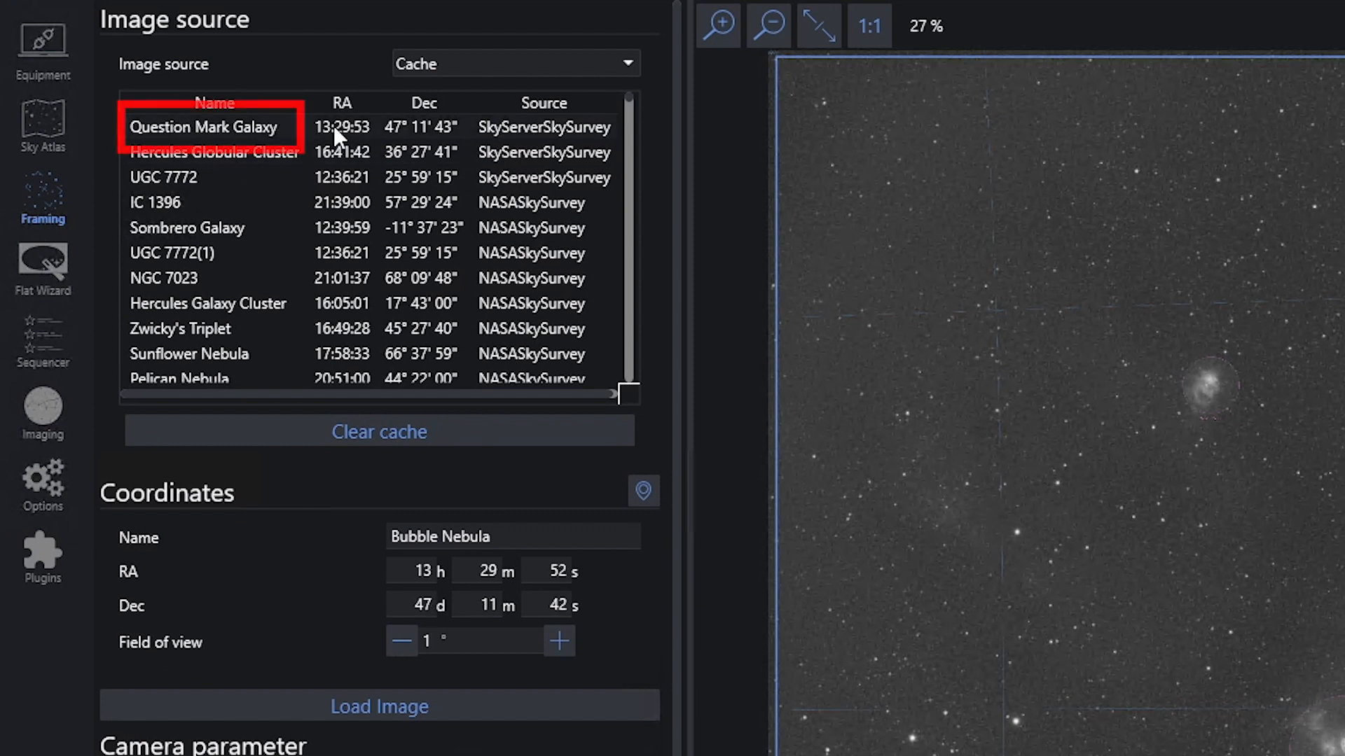
{"action": "mouse_move", "coordinate": [425, 136]}
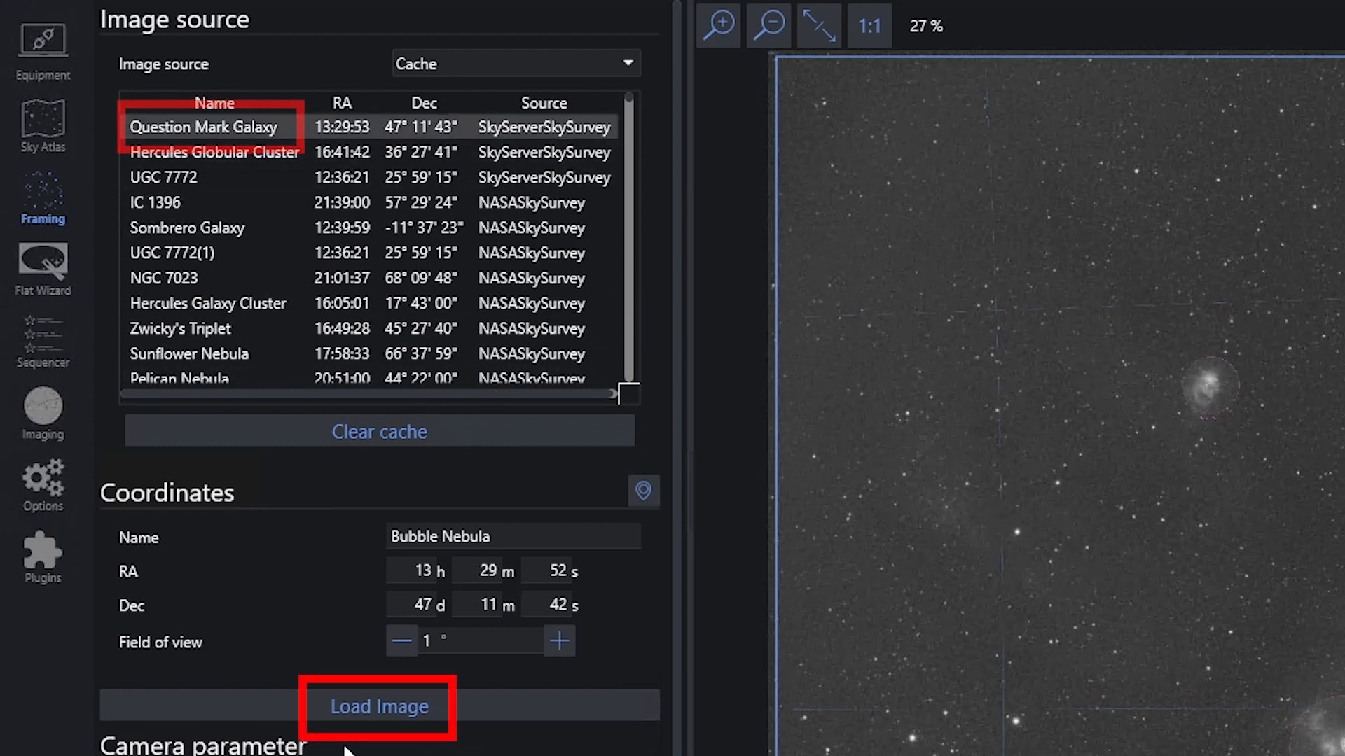
{"action": "left_click", "coordinate": [378, 707]}
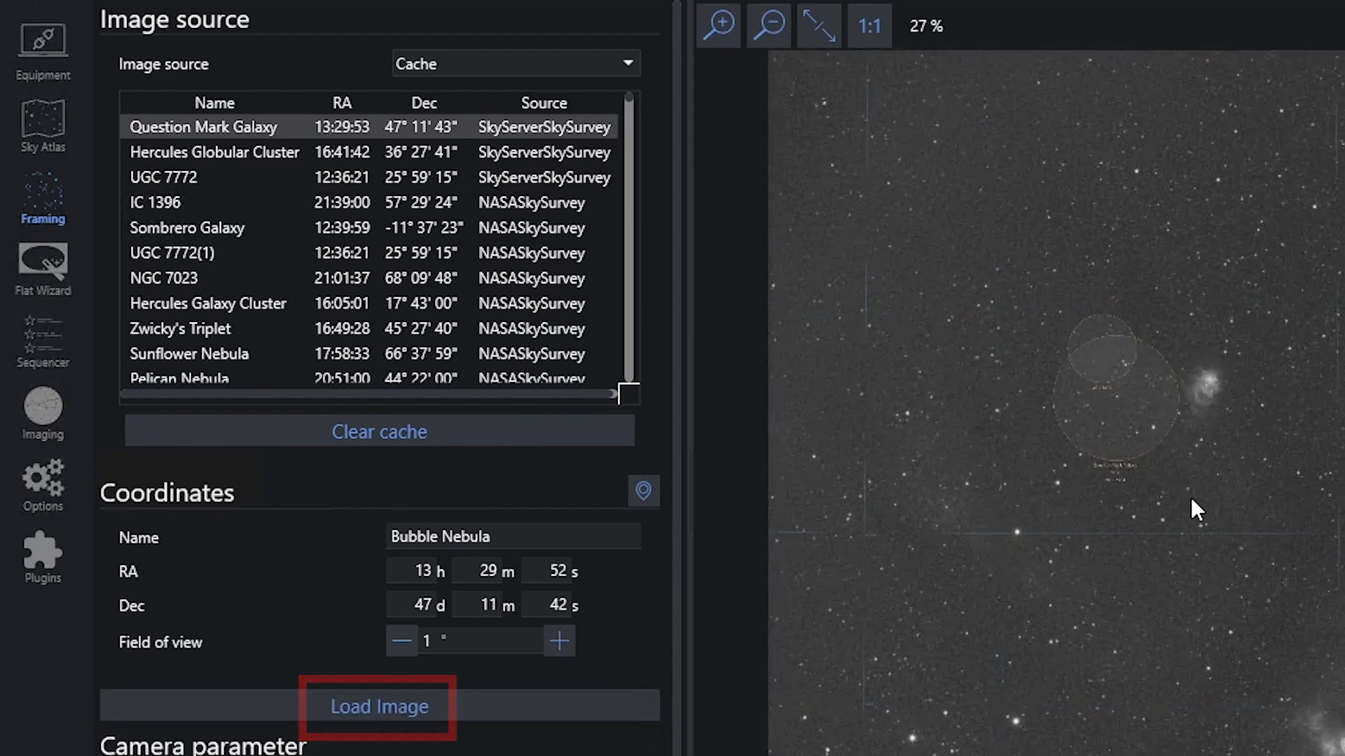
Step: Load the cached Question Mark Galaxy image at RA 13h 29m 52s, then open File Explorer
{"action": "left_click", "coordinate": [380, 706]}
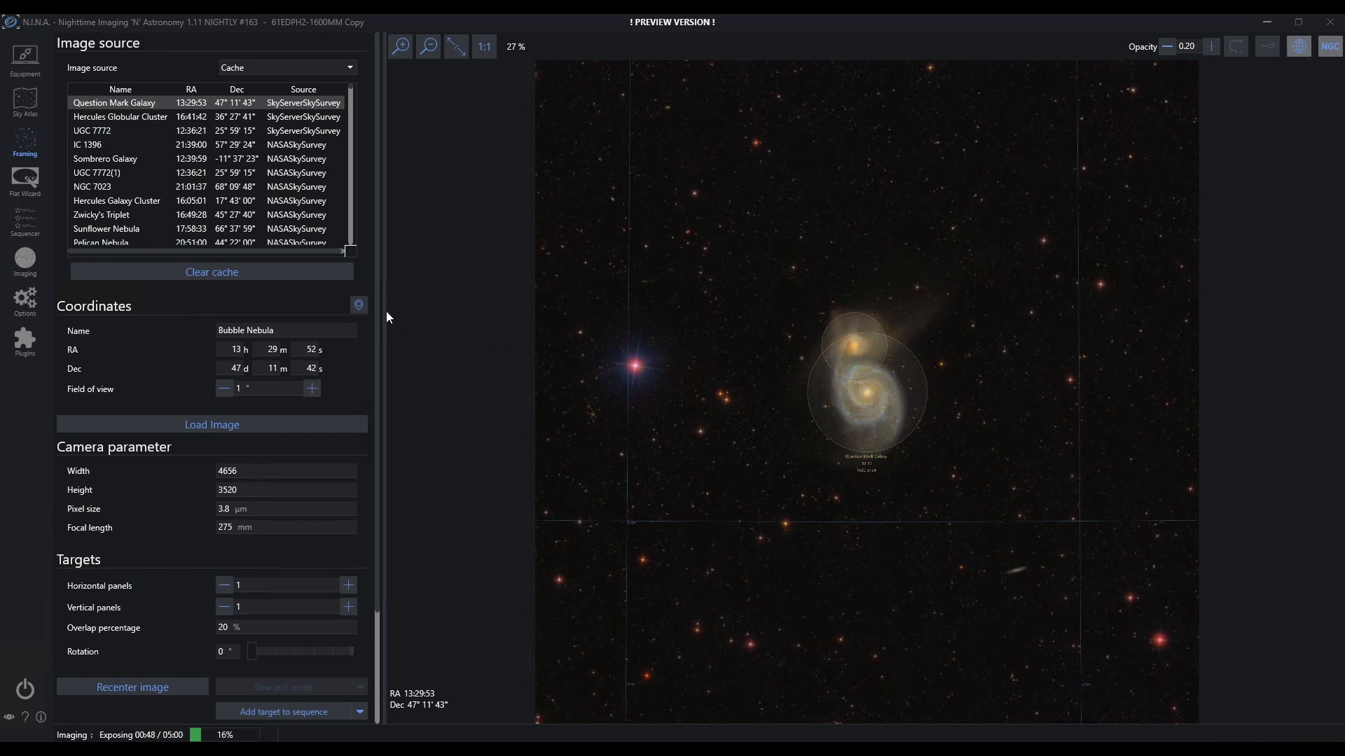
{"action": "left_click", "coordinate": [212, 271]}
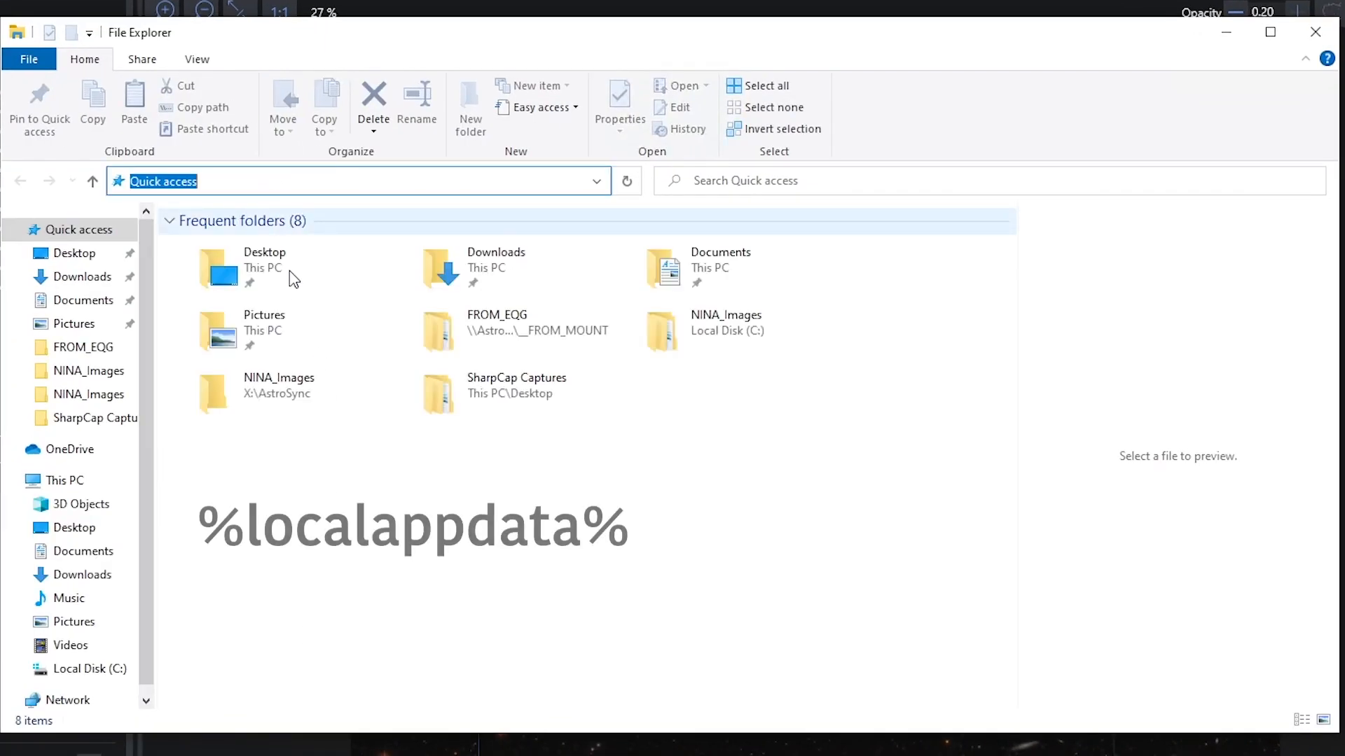
Step: Go to the %localappdata% folder in File Explorer
{"action": "type", "text": "%a"}
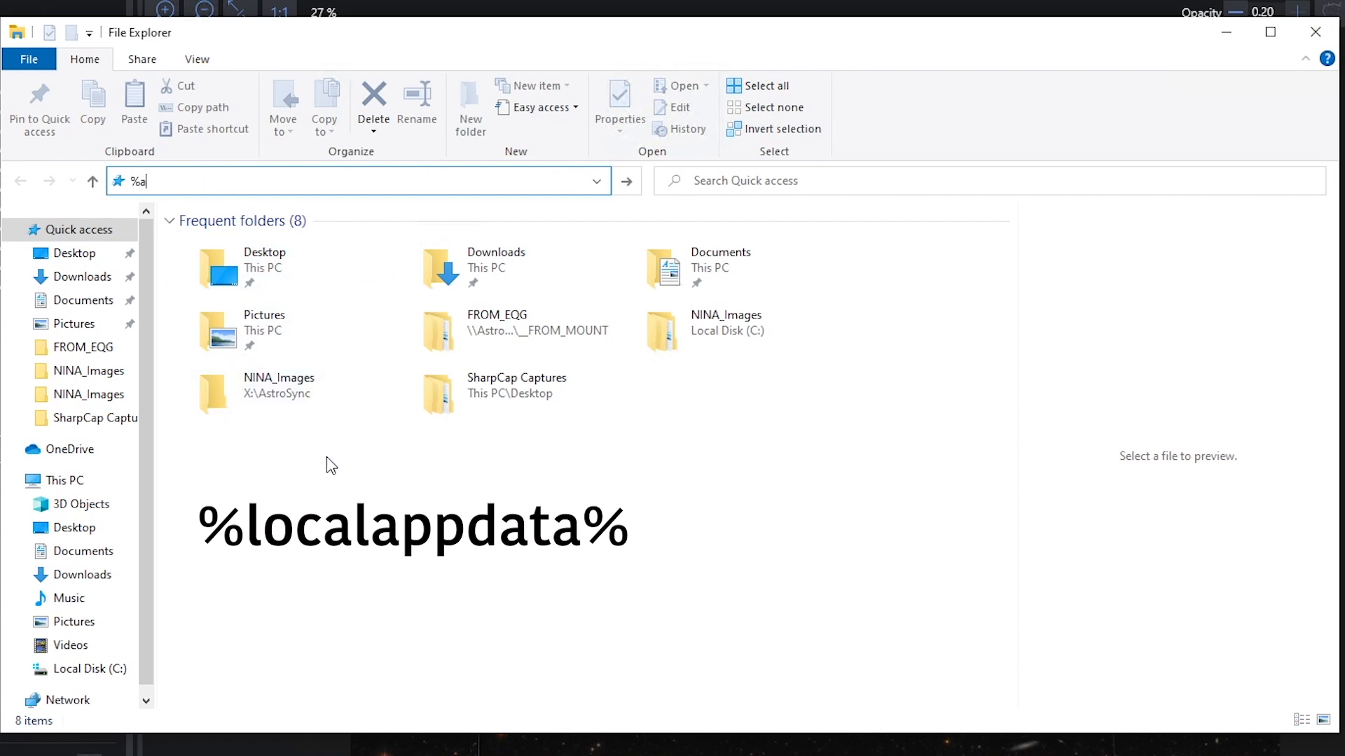
{"action": "type", "text": "locala"}
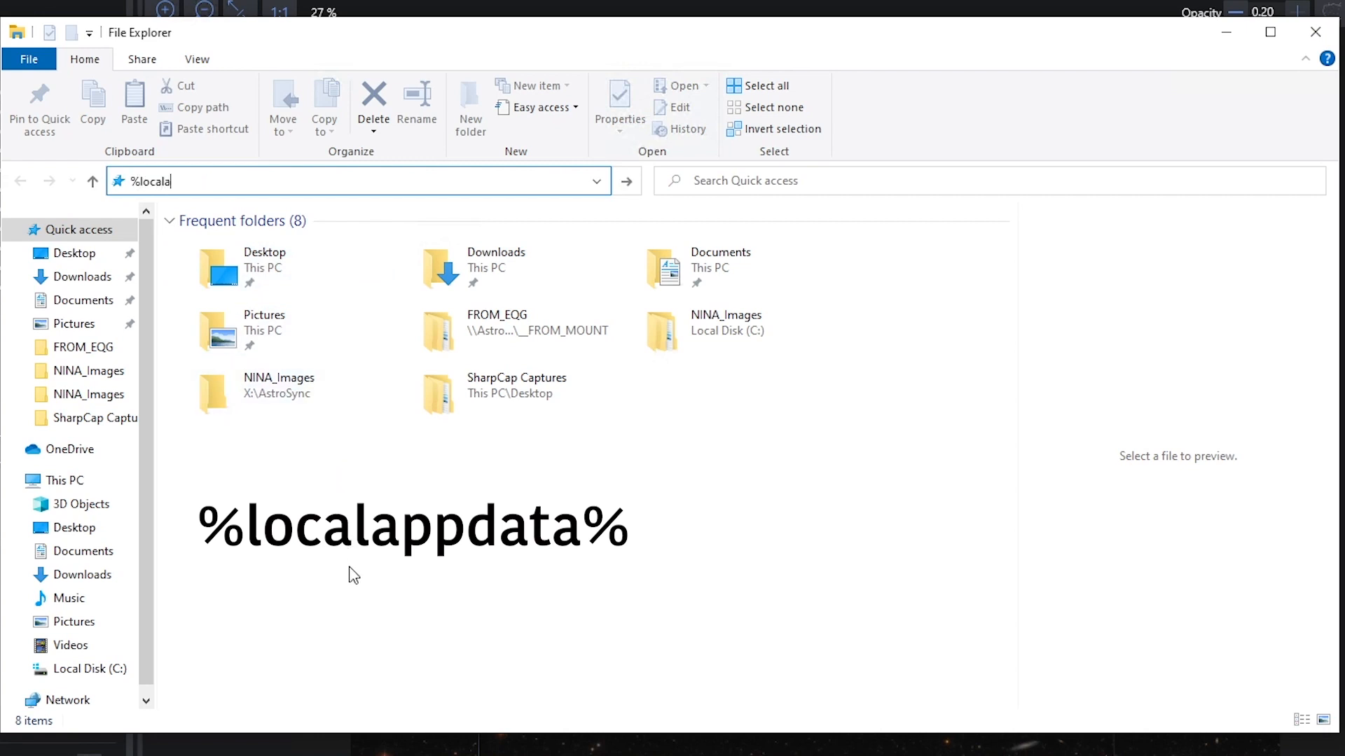
{"action": "type", "text": "ppdata"}
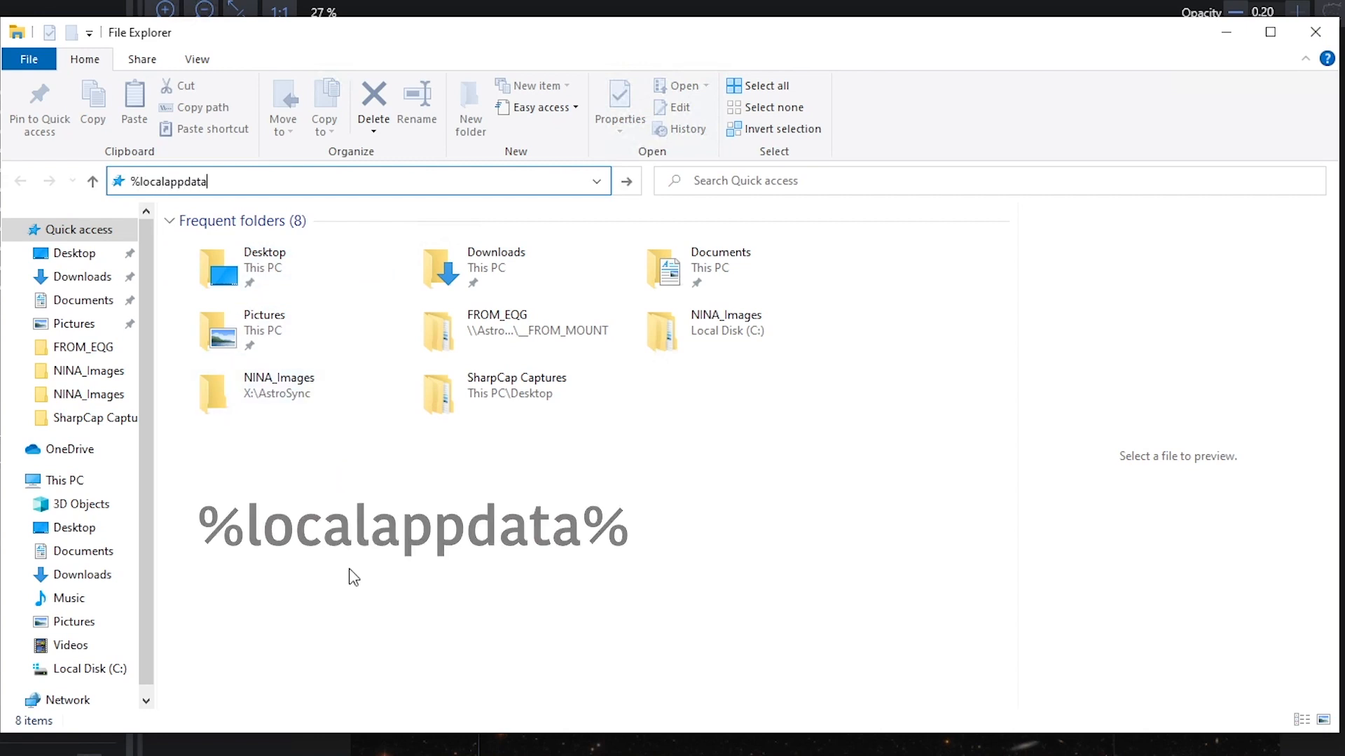
{"action": "key", "text": "Enter"}
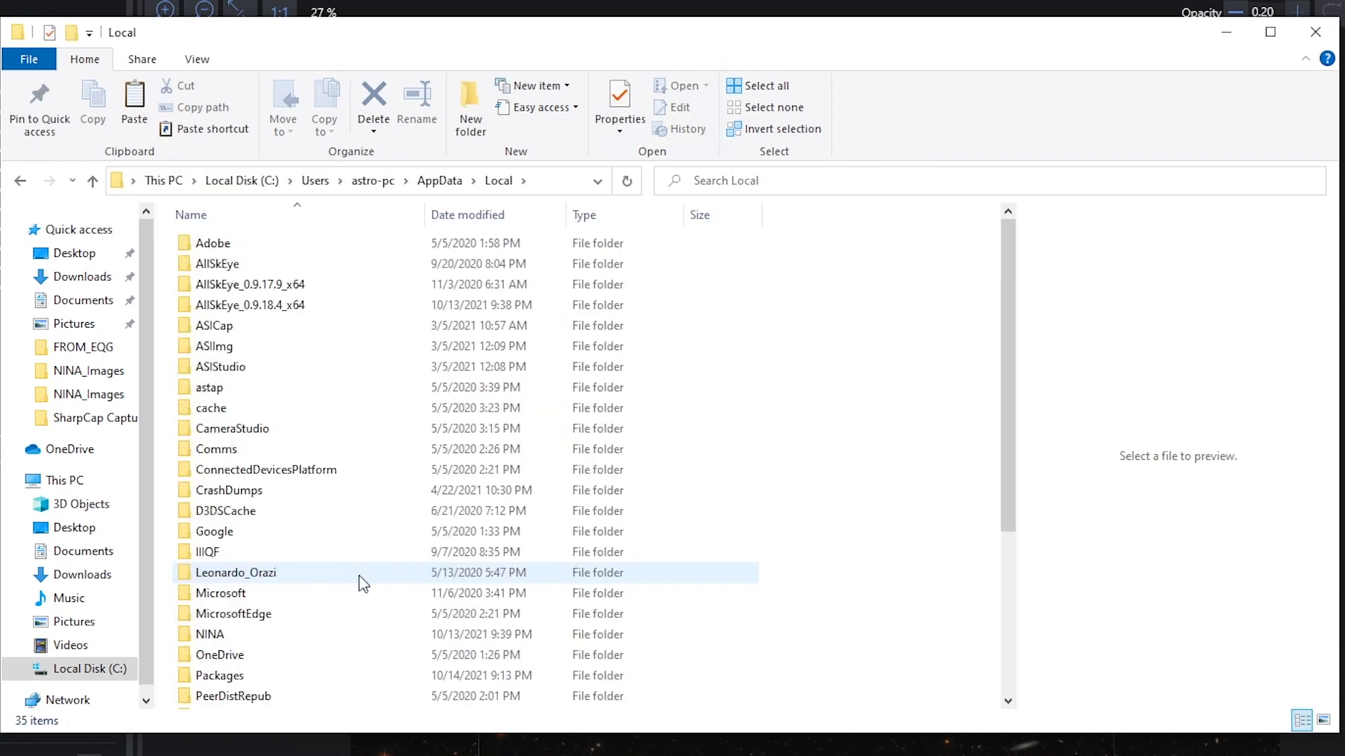
Step: Open NINA's FramingAssistantCache, scroll through its cached images, and return to the NINA folder
{"action": "left_click", "coordinate": [220, 593]}
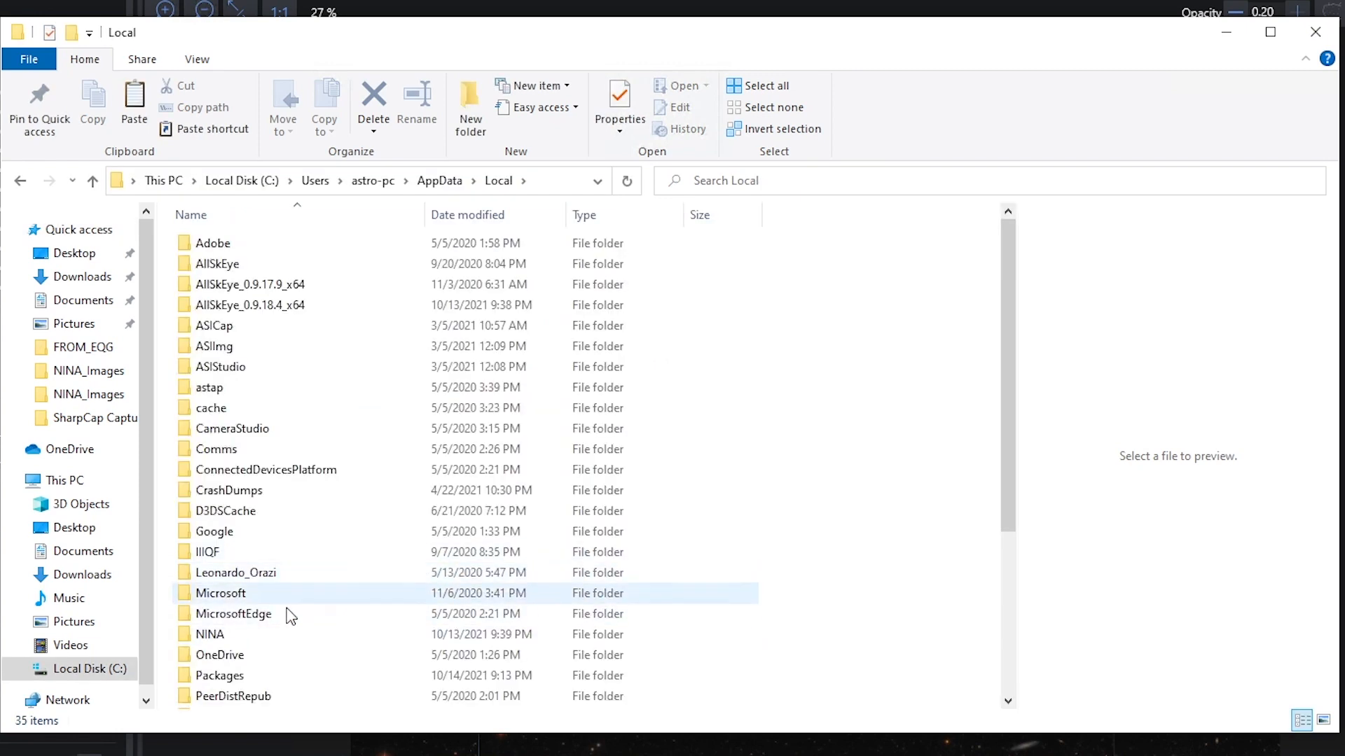
{"action": "double_click", "coordinate": [217, 634]}
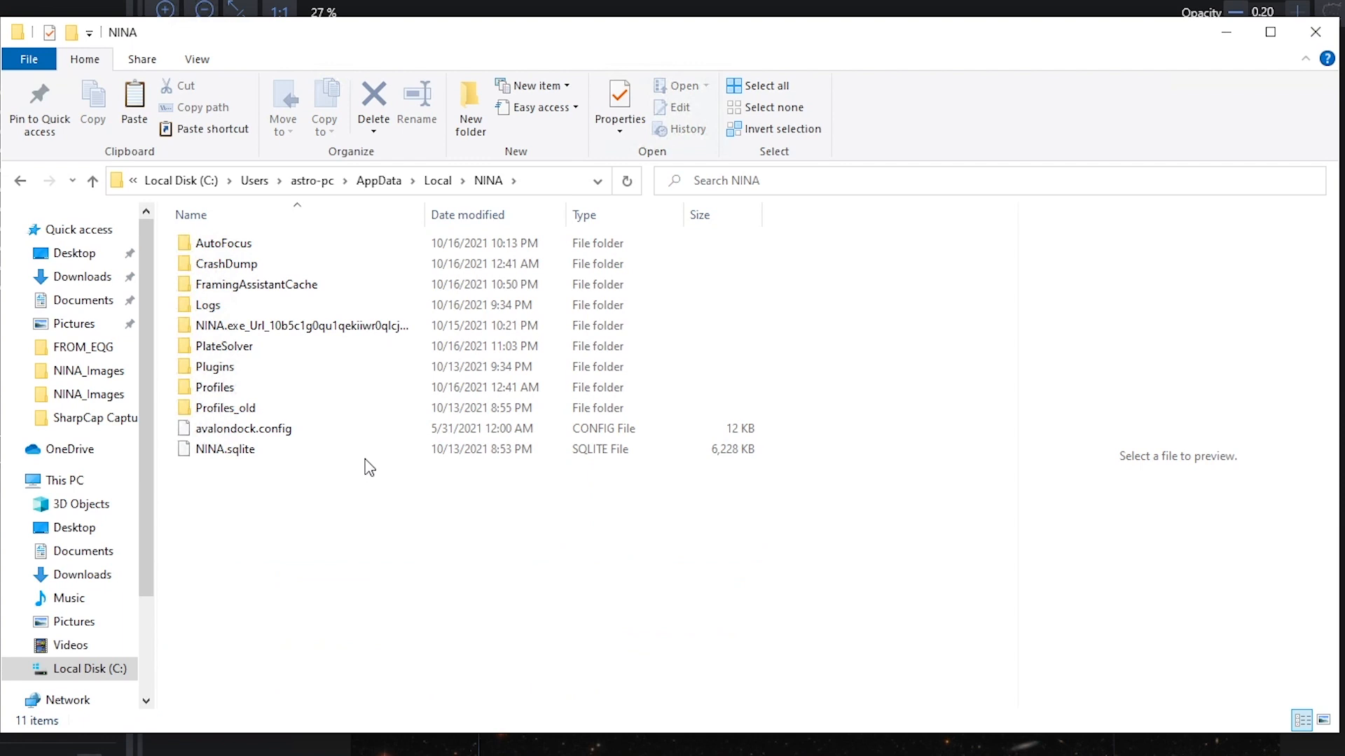
{"action": "mouse_move", "coordinate": [220, 408]}
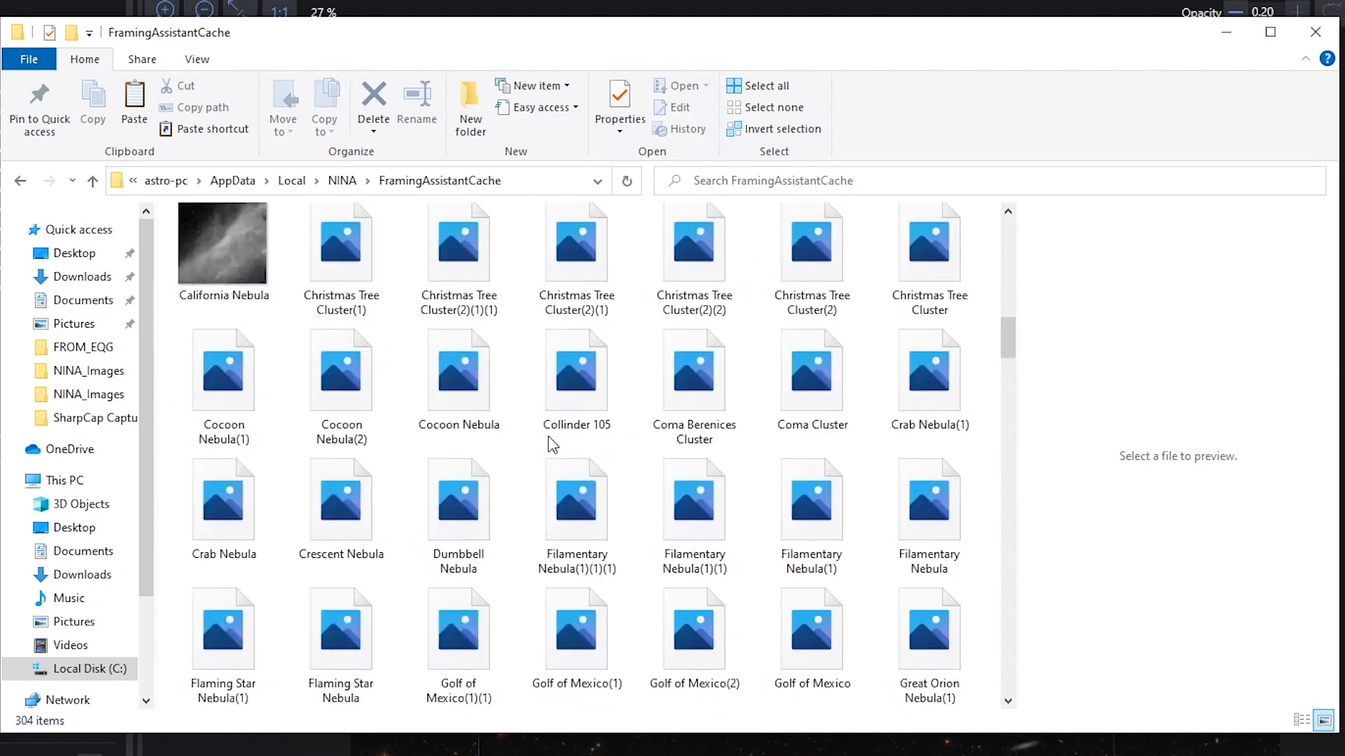
{"action": "scroll", "scroll_direction": "down", "scroll_amount": 3}
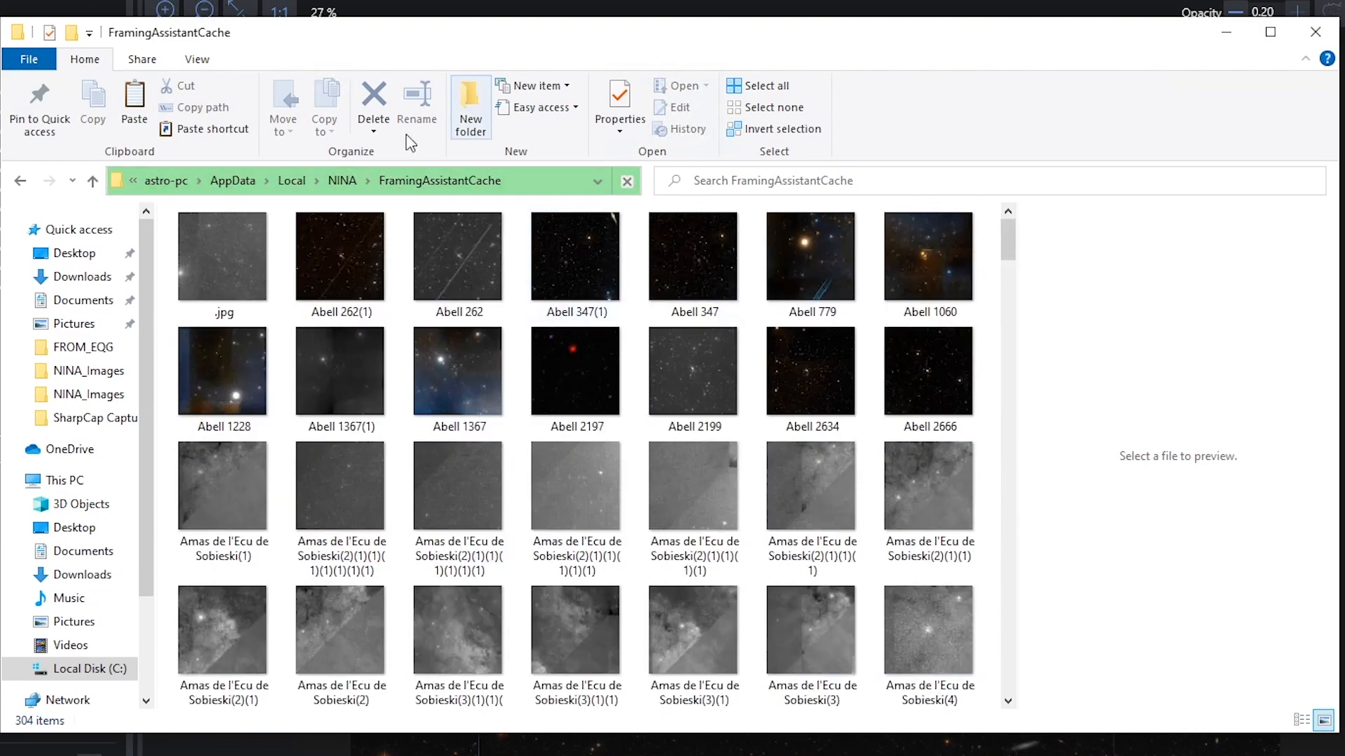
{"action": "left_click", "coordinate": [342, 180]}
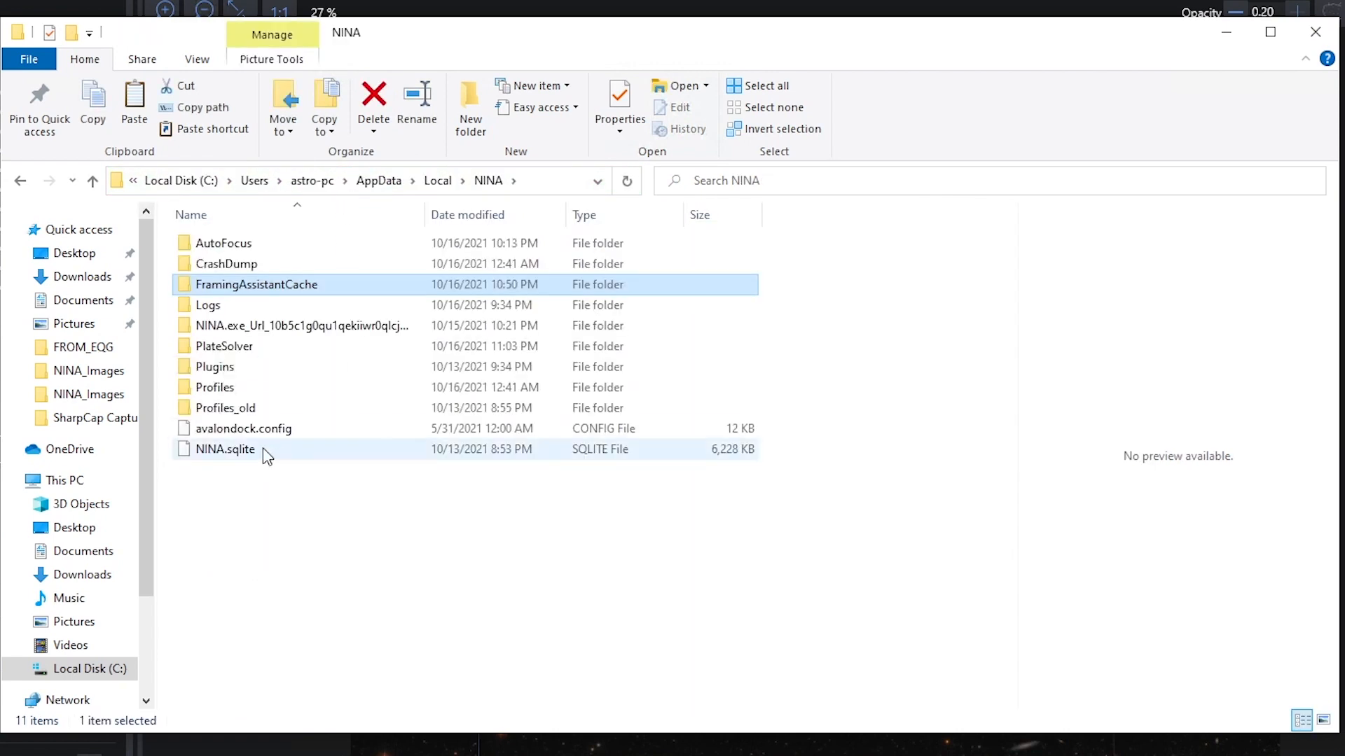